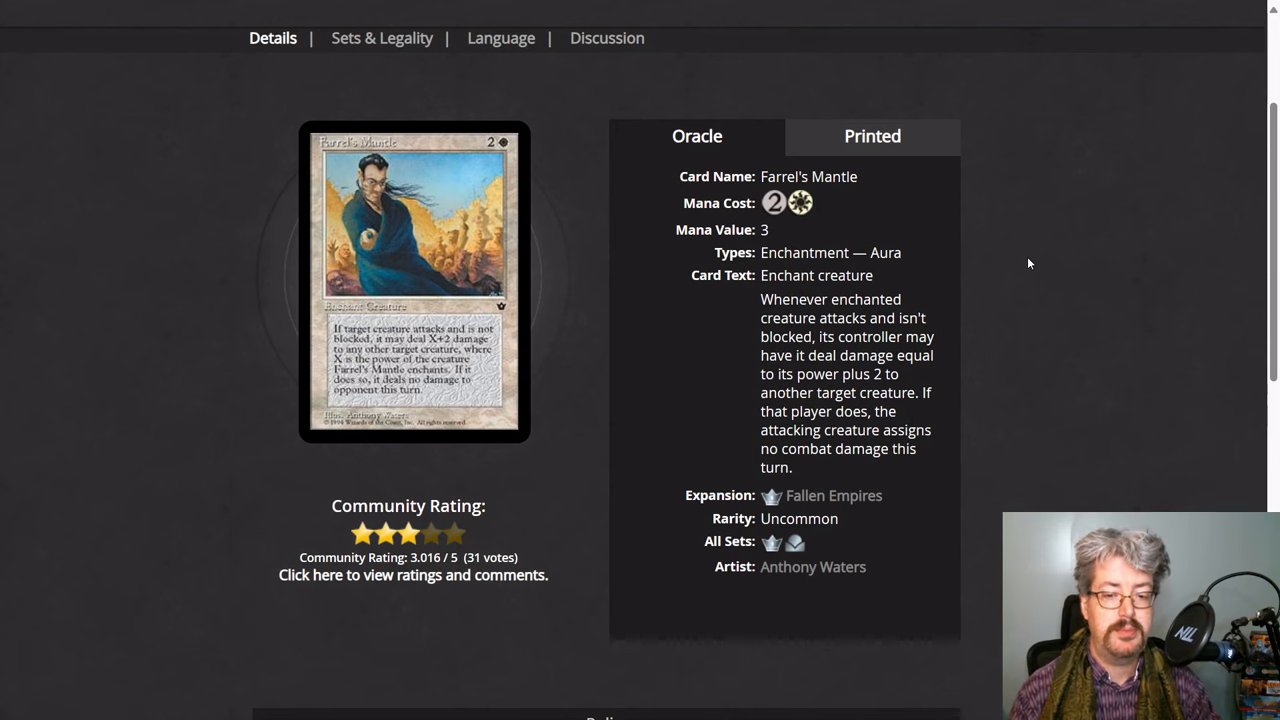
mouse_move(657, 373)
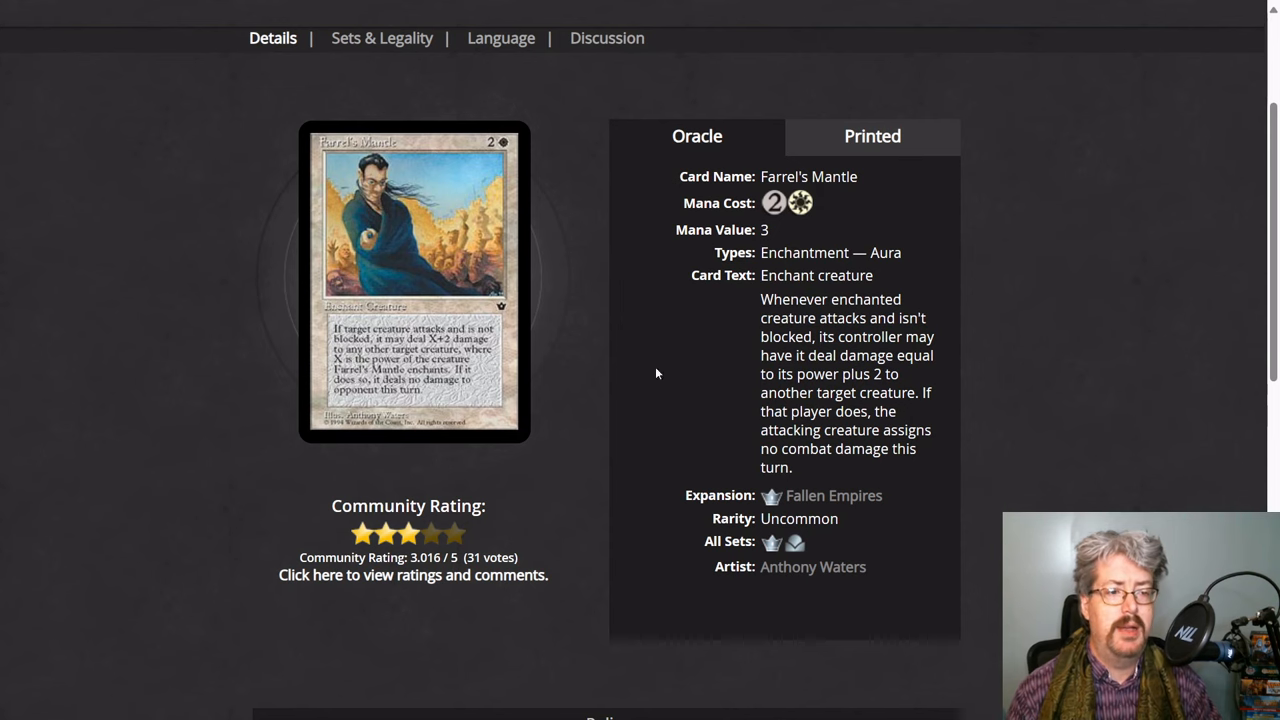
mouse_move(576, 353)
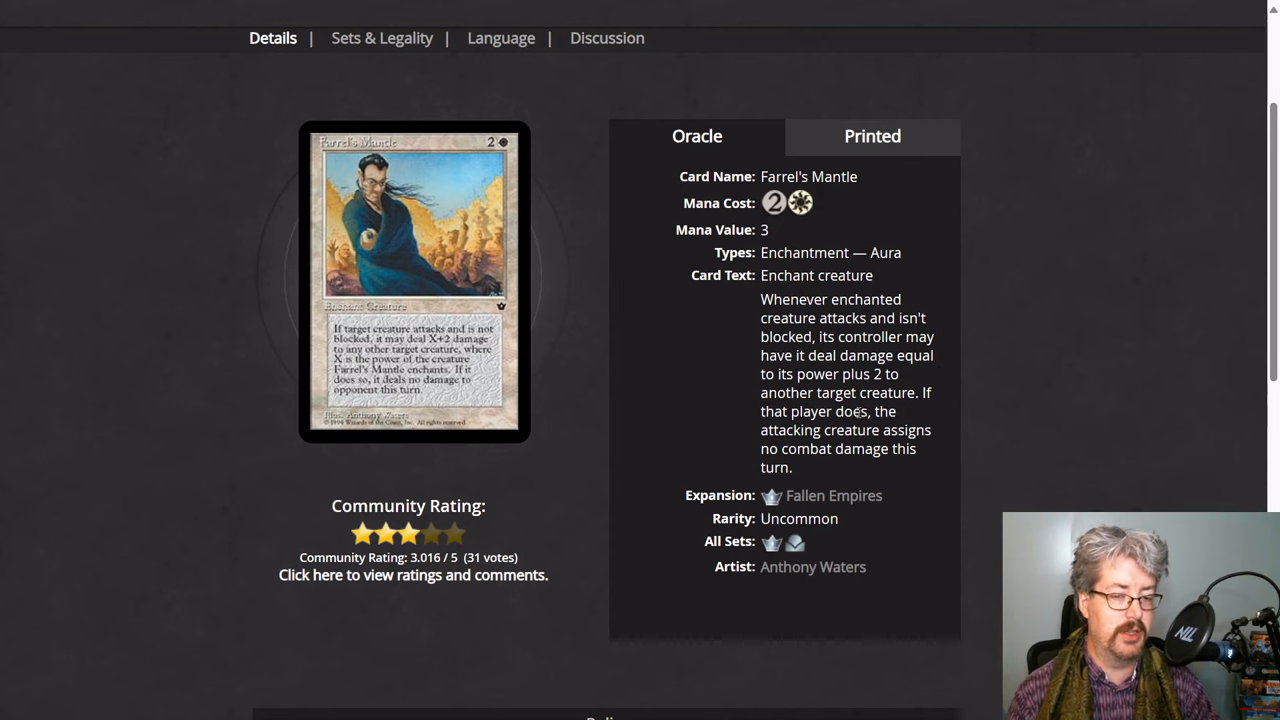
mouse_move(1044, 368)
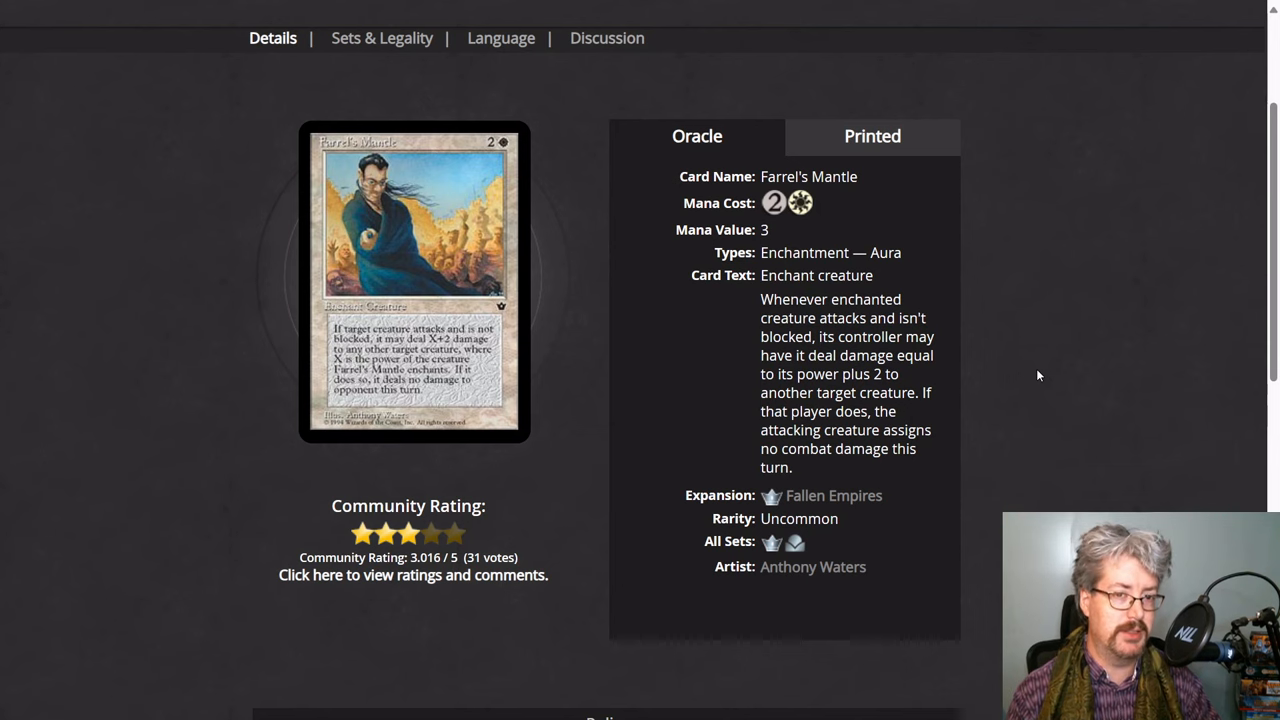
mouse_move(1025, 389)
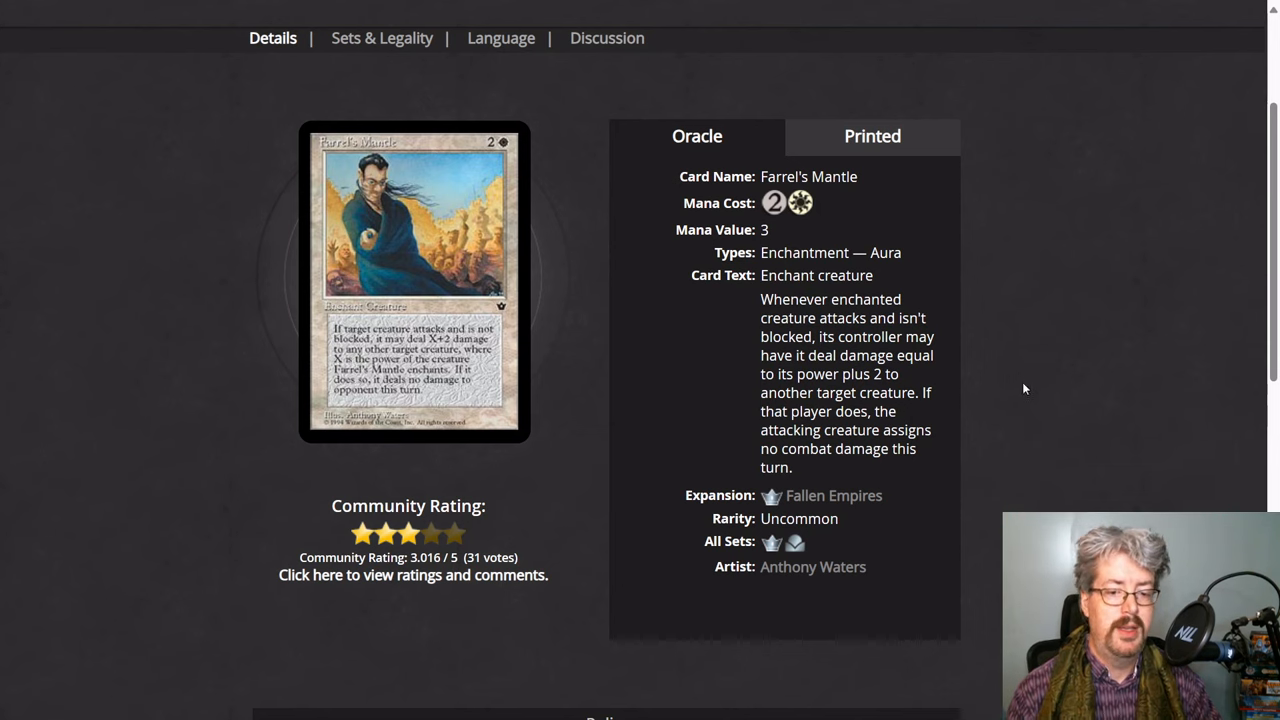
mouse_move(840, 467)
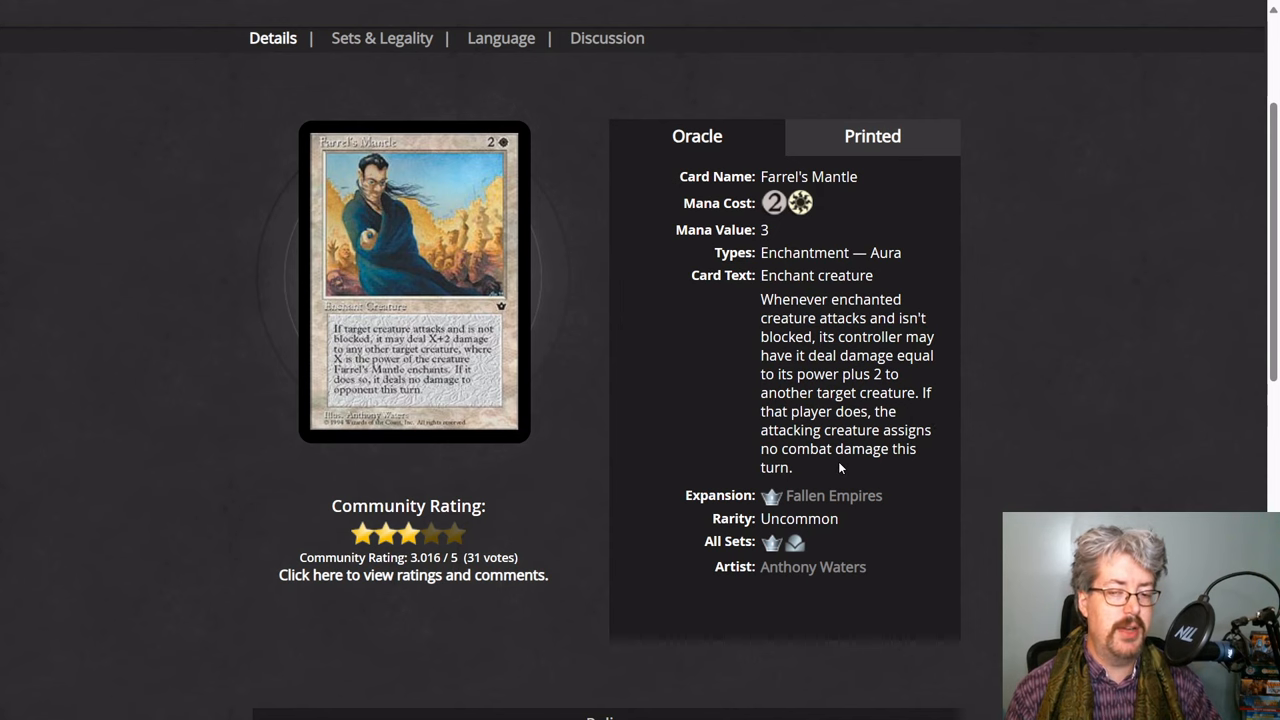
mouse_move(920, 468)
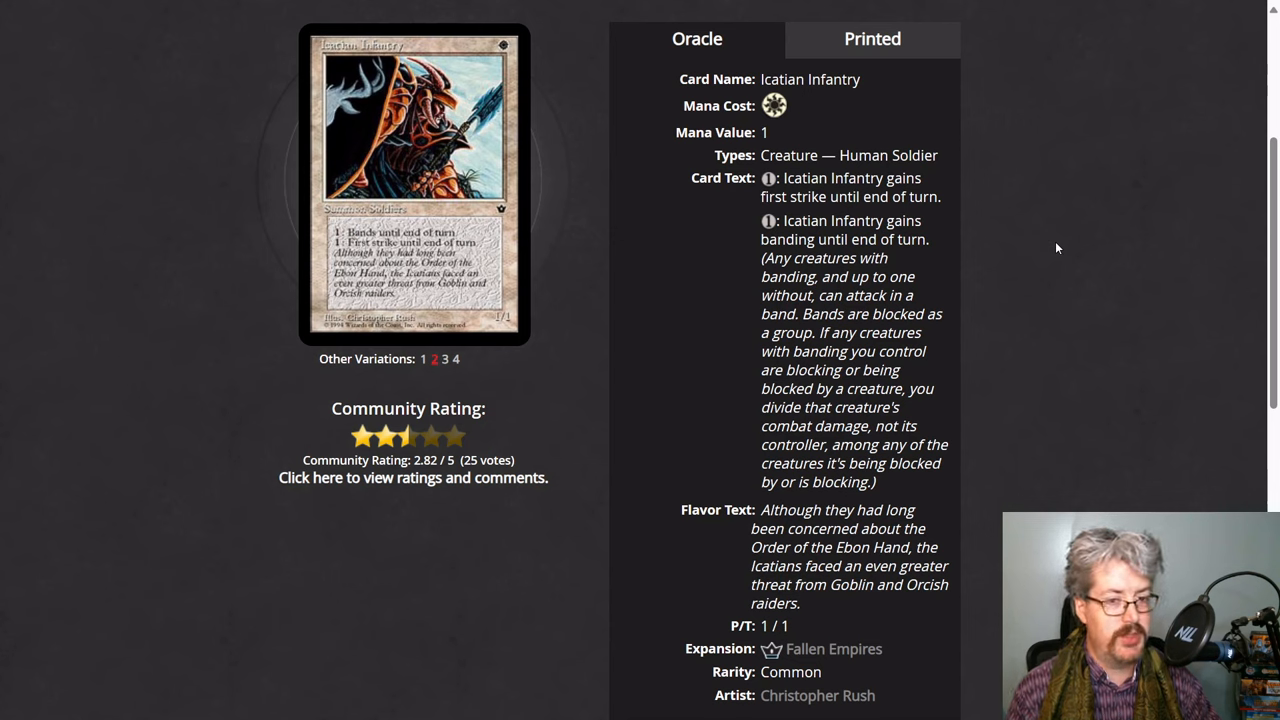
mouse_move(860, 148)
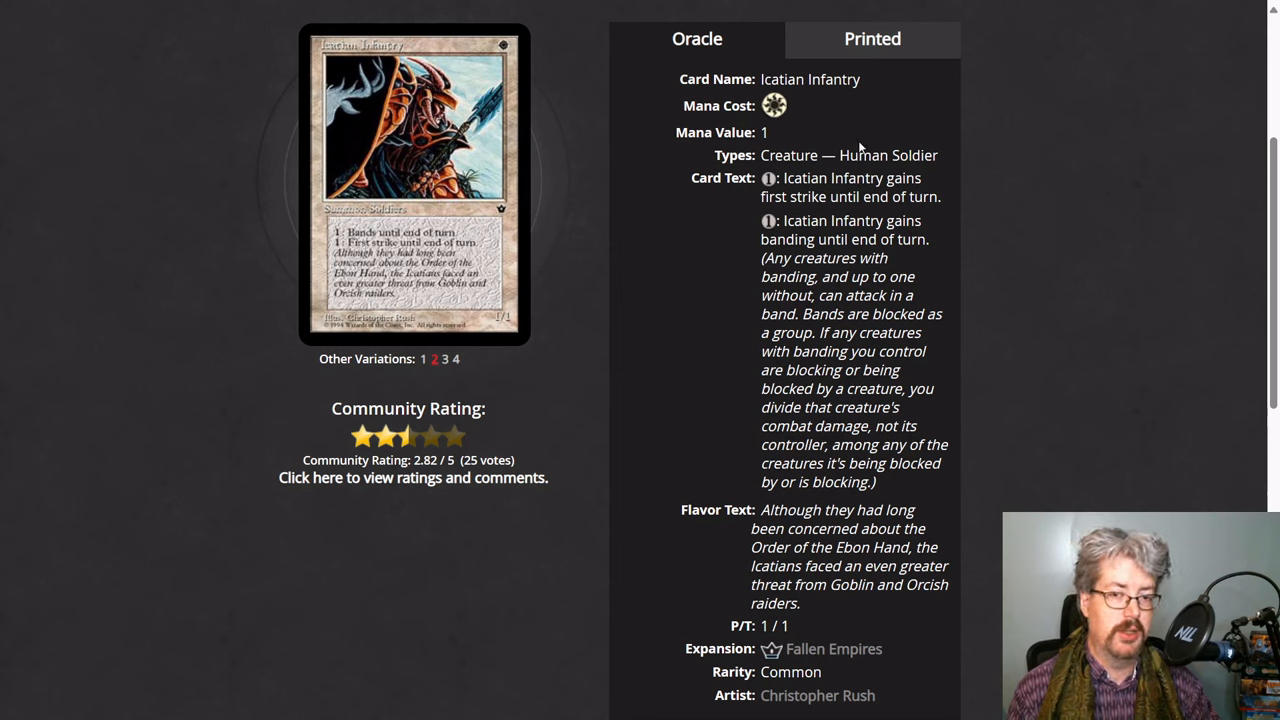
mouse_move(906, 163)
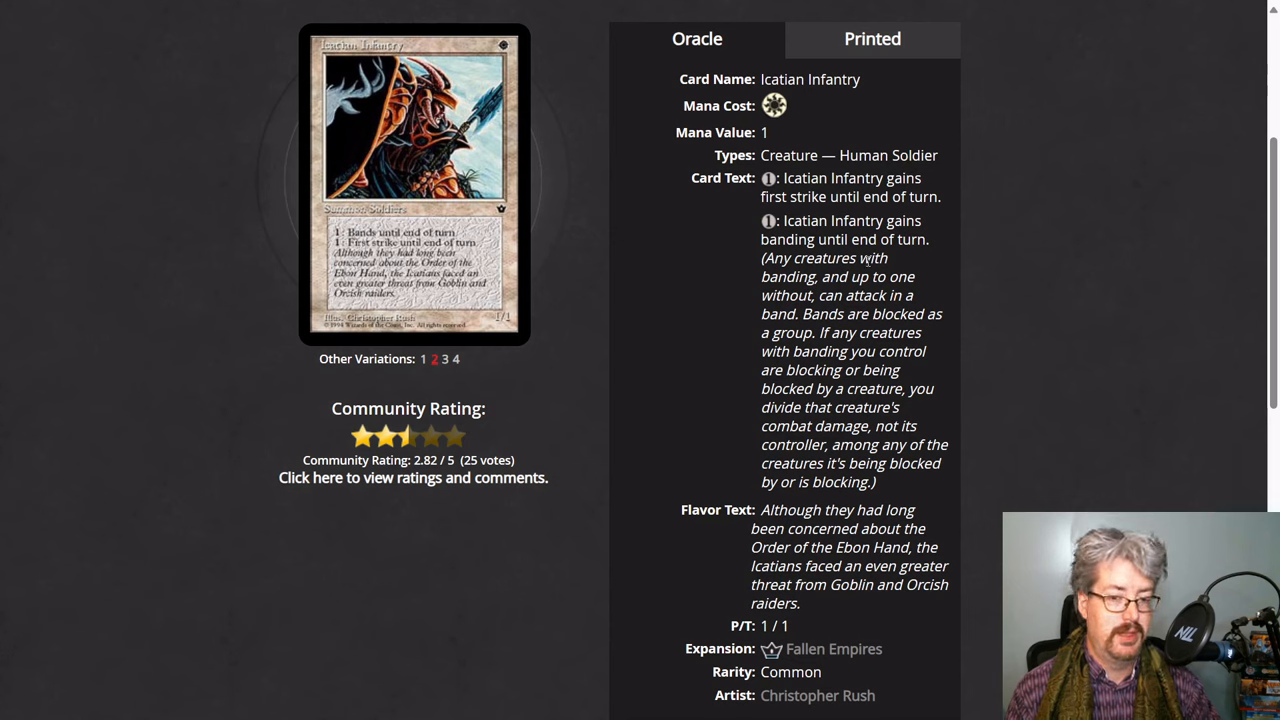
mouse_move(670, 306)
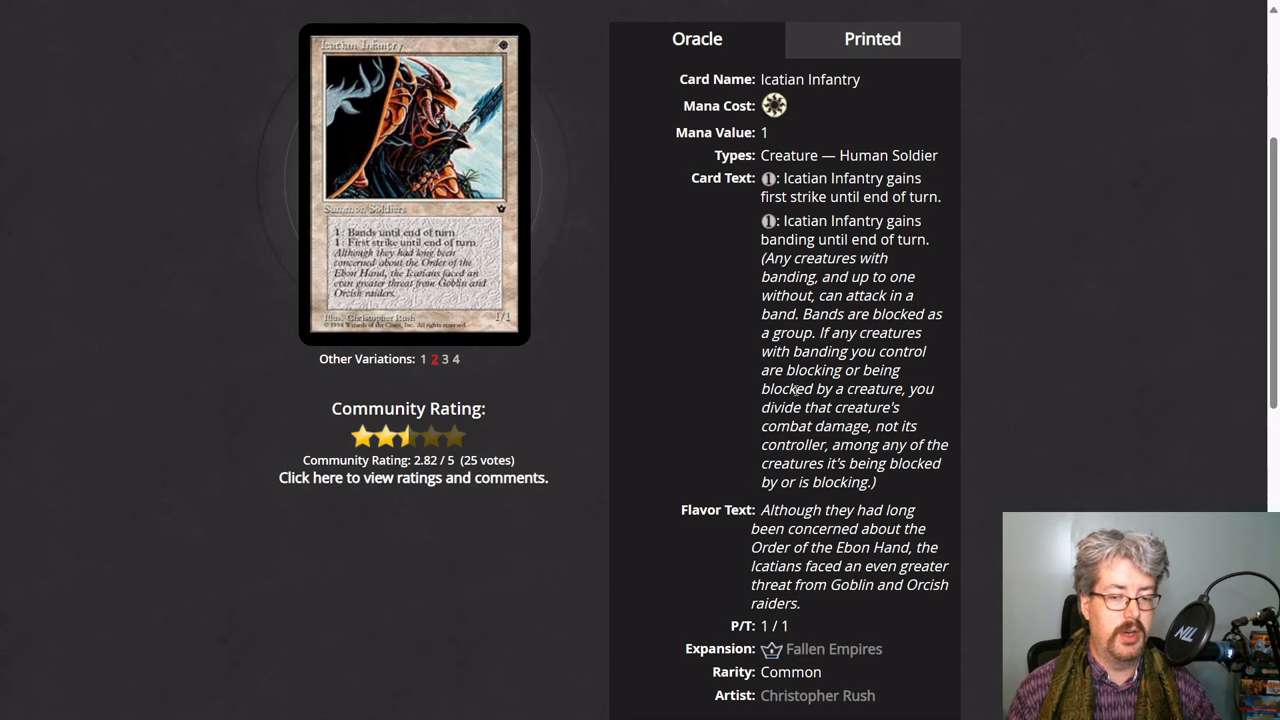
mouse_move(805, 388)
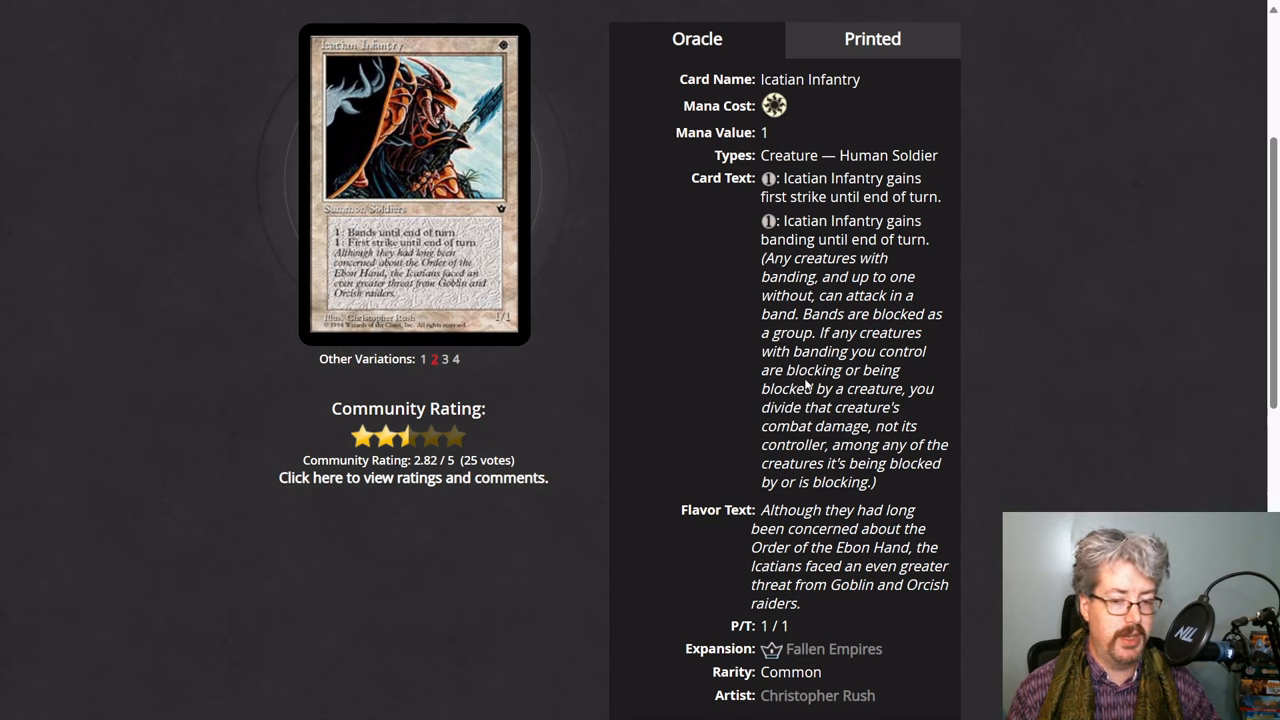
mouse_move(1005, 392)
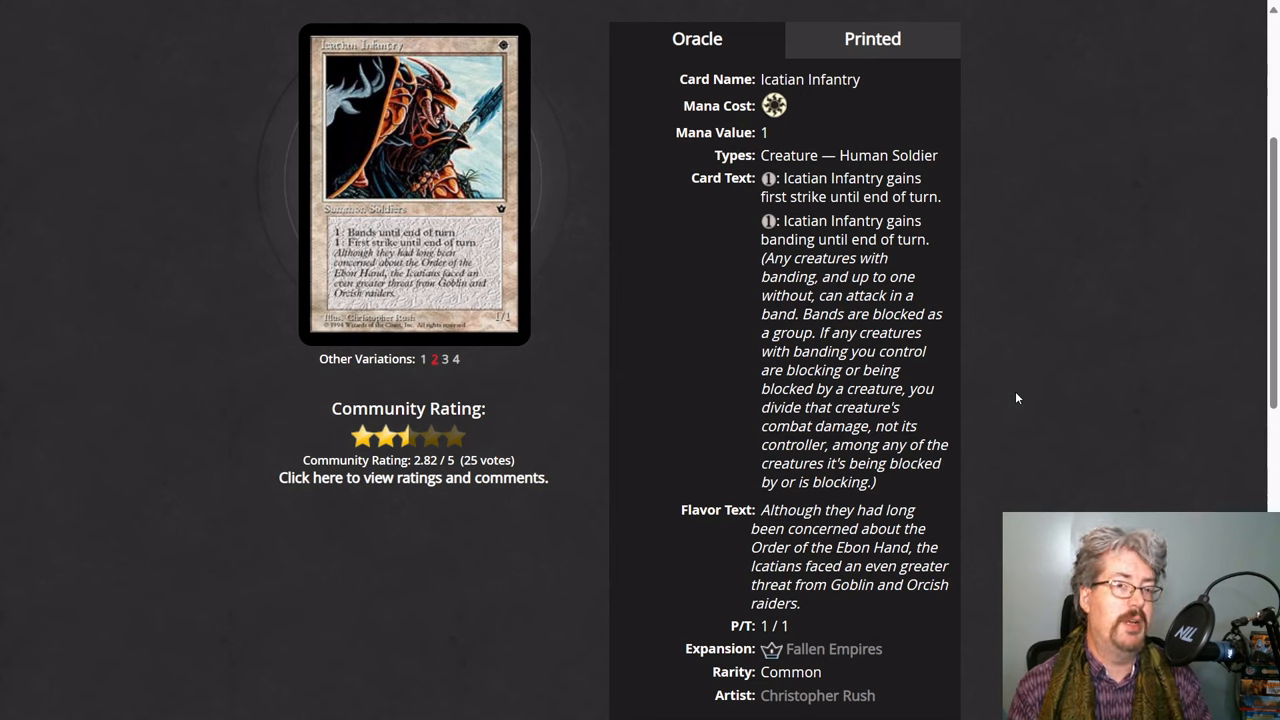
mouse_move(997, 401)
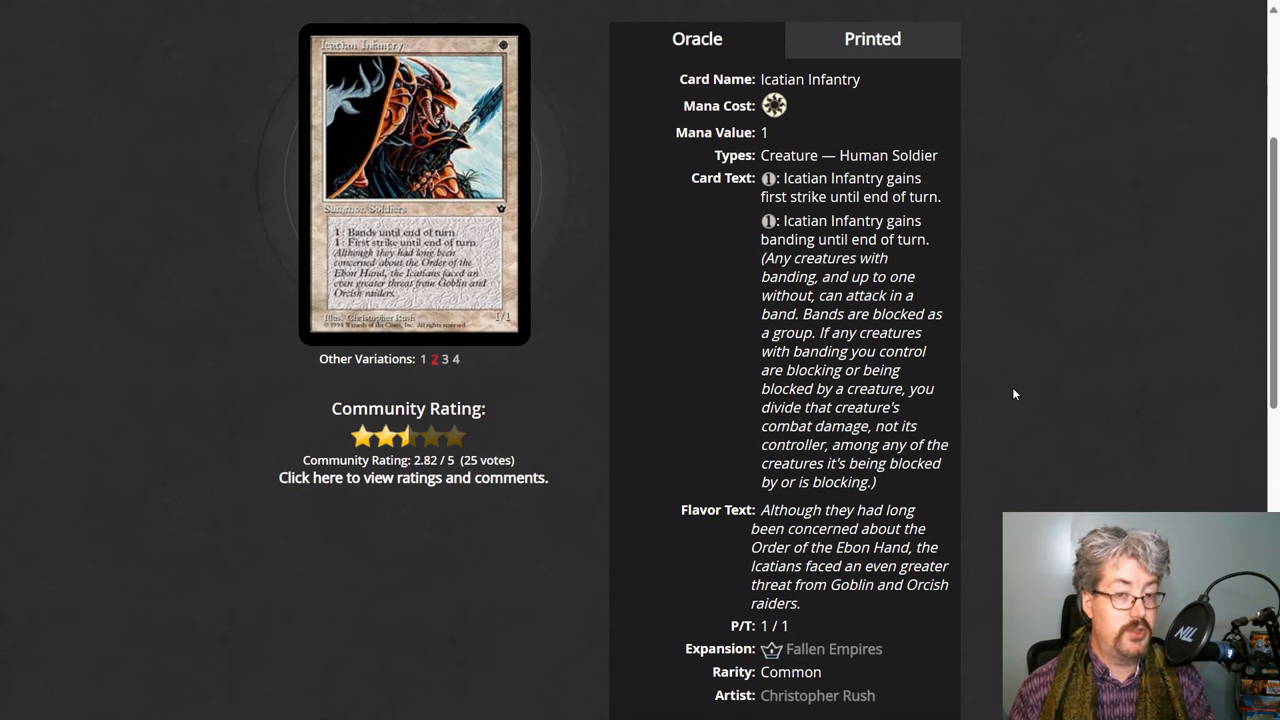
mouse_move(955, 390)
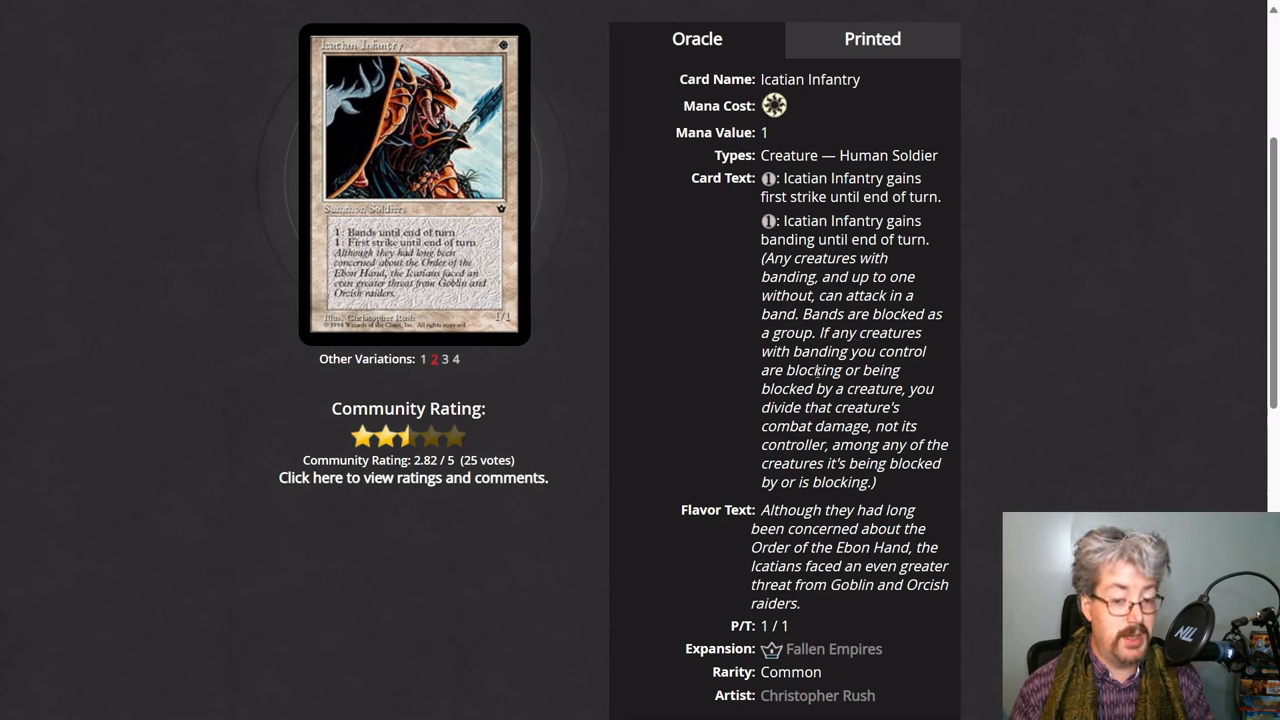
mouse_move(870, 403)
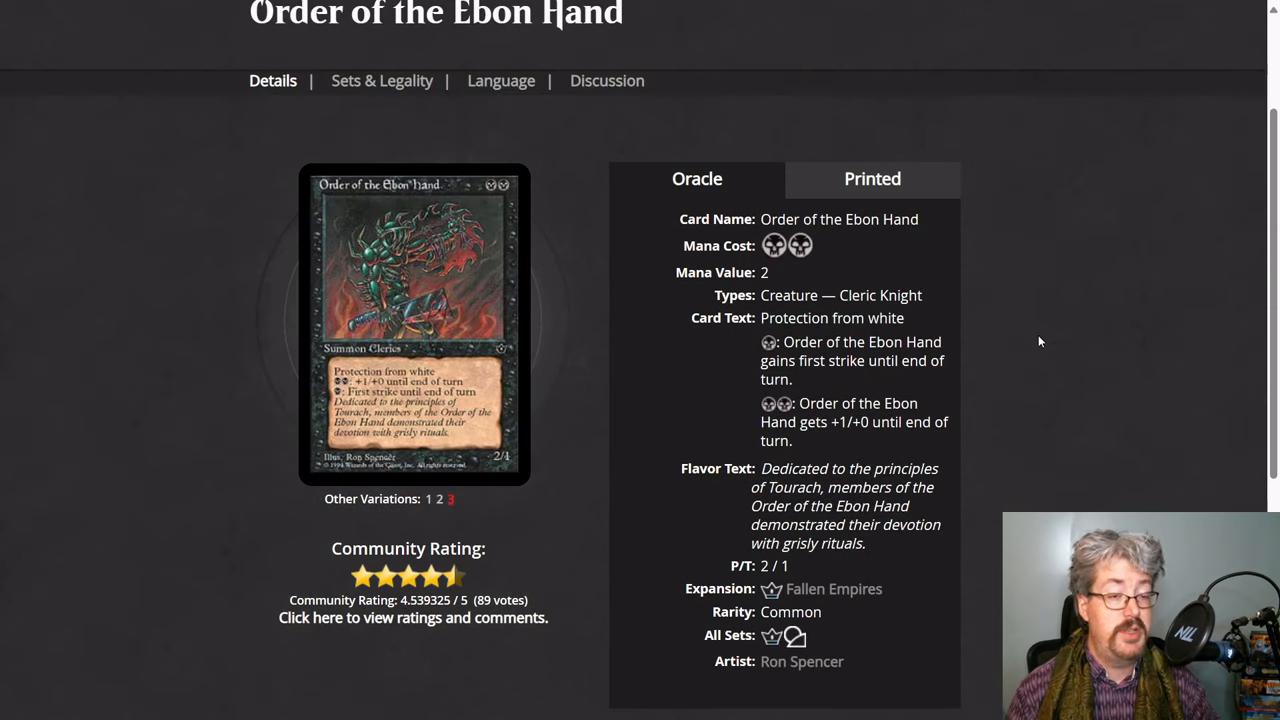
mouse_move(1065, 340)
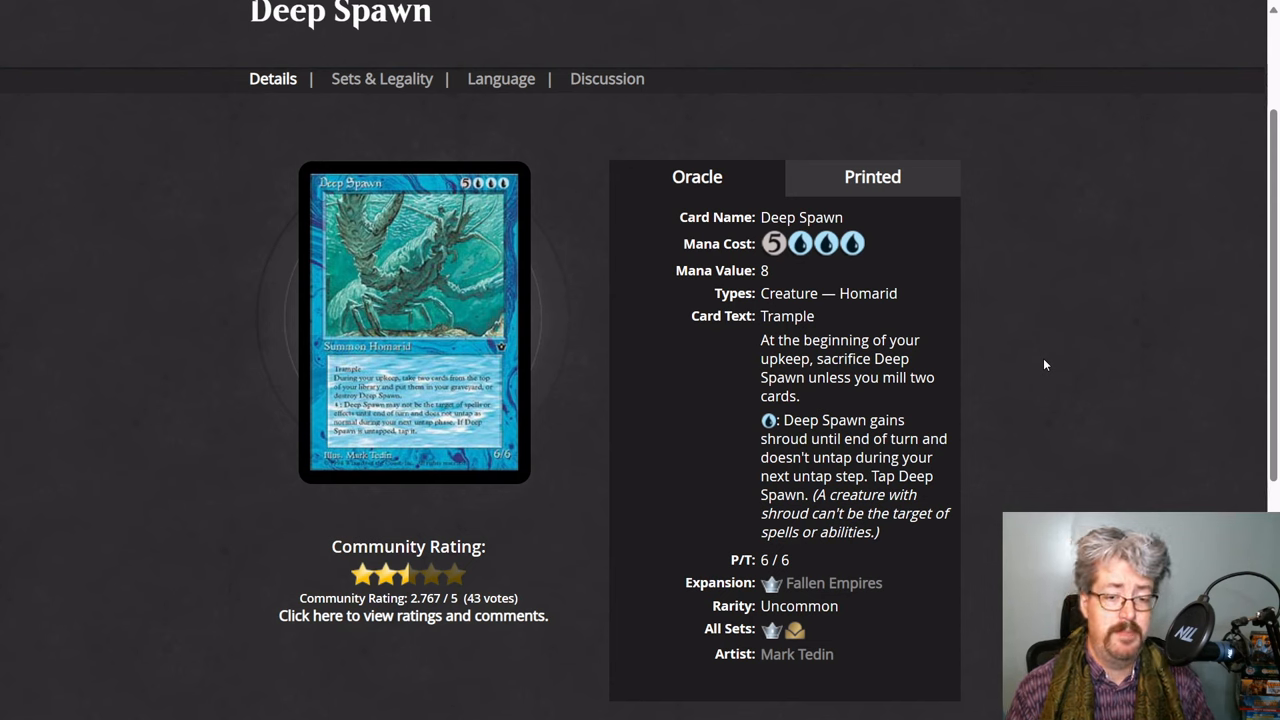
mouse_move(1030, 424)
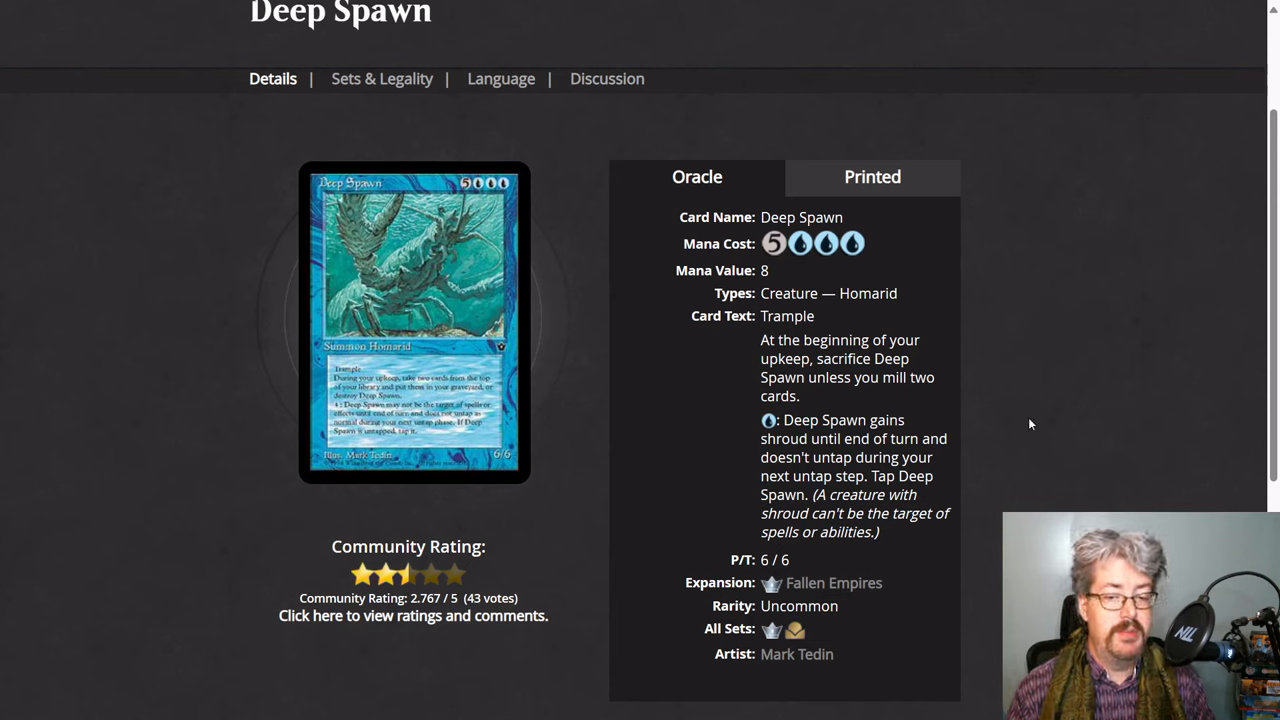
mouse_move(853, 553)
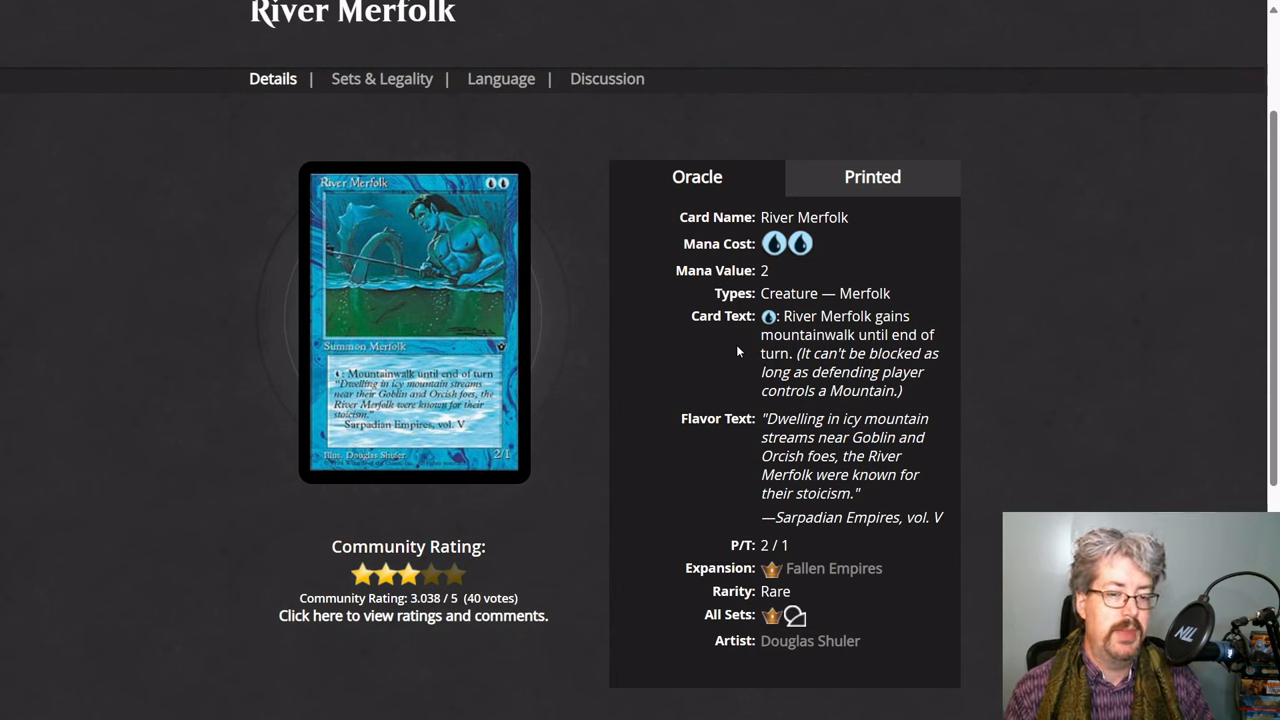
mouse_move(725, 368)
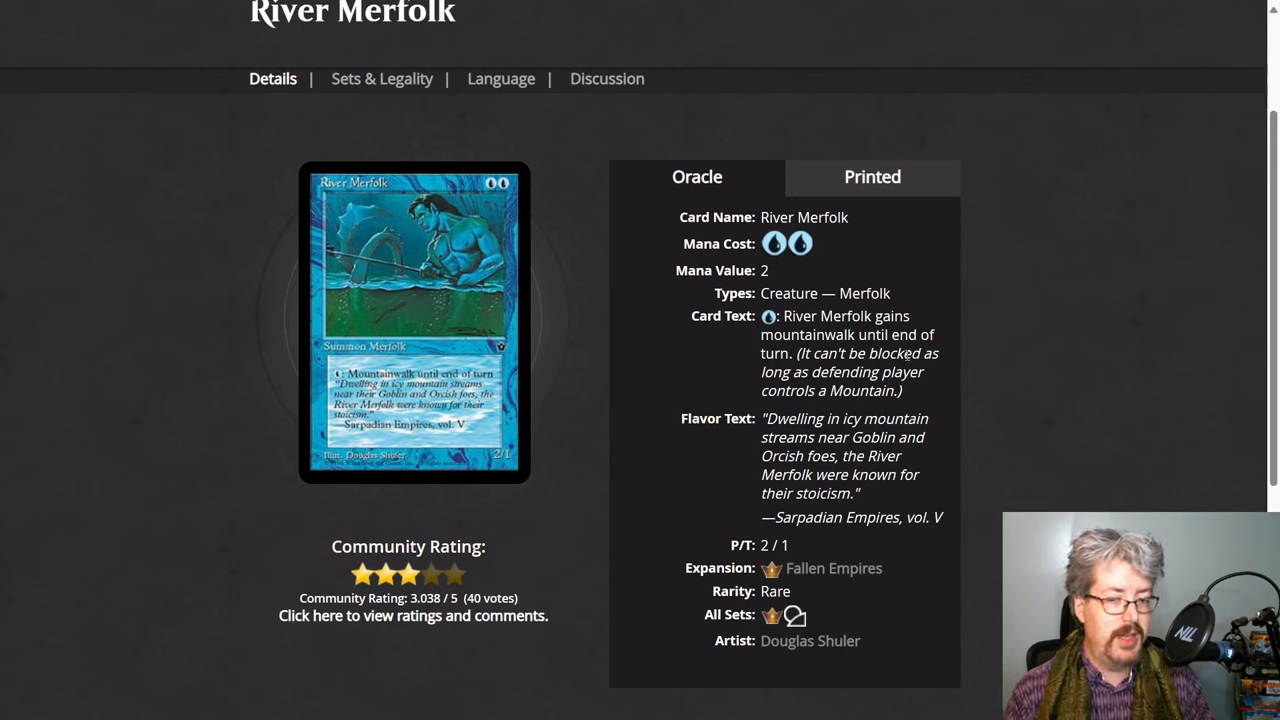
mouse_move(800, 413)
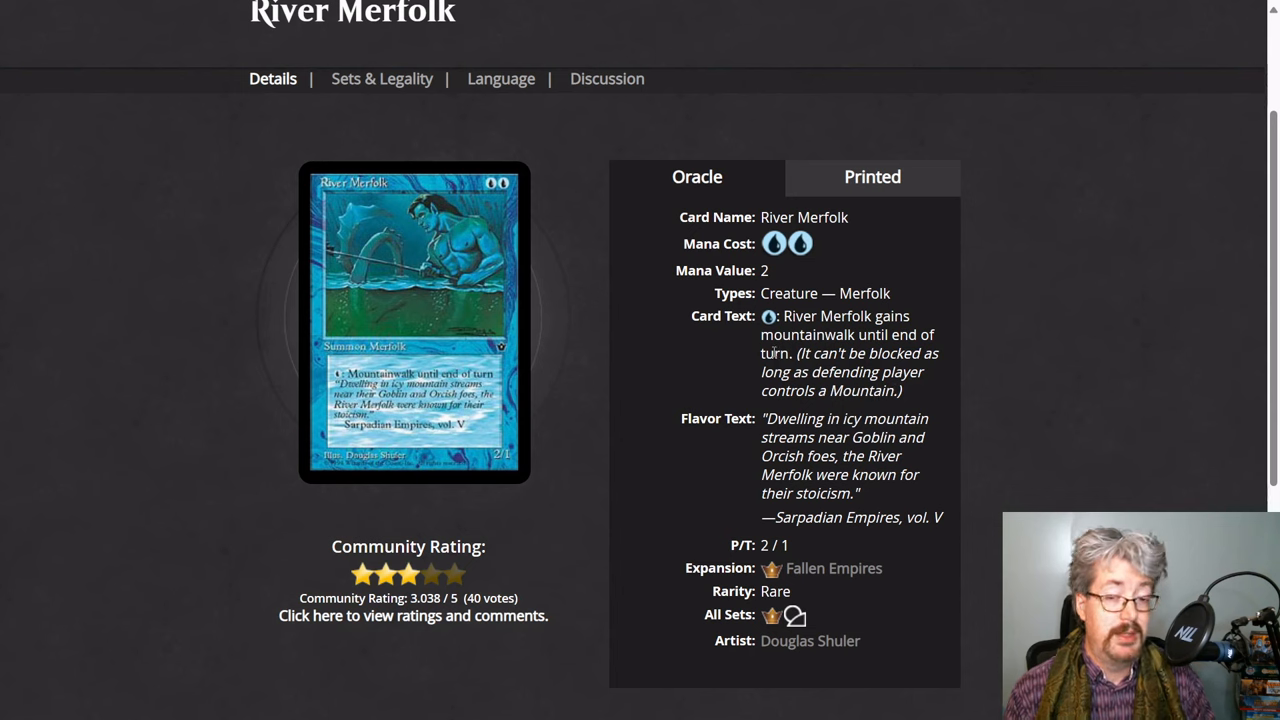
mouse_move(696, 356)
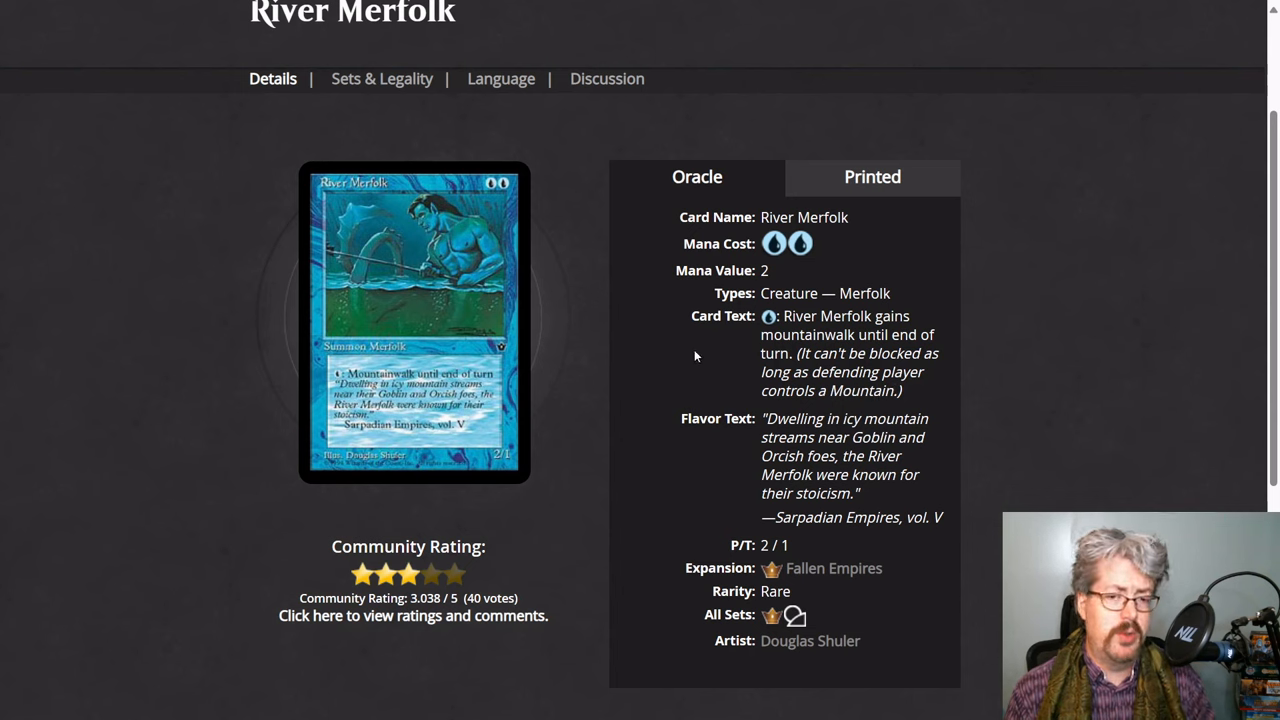
mouse_move(693, 362)
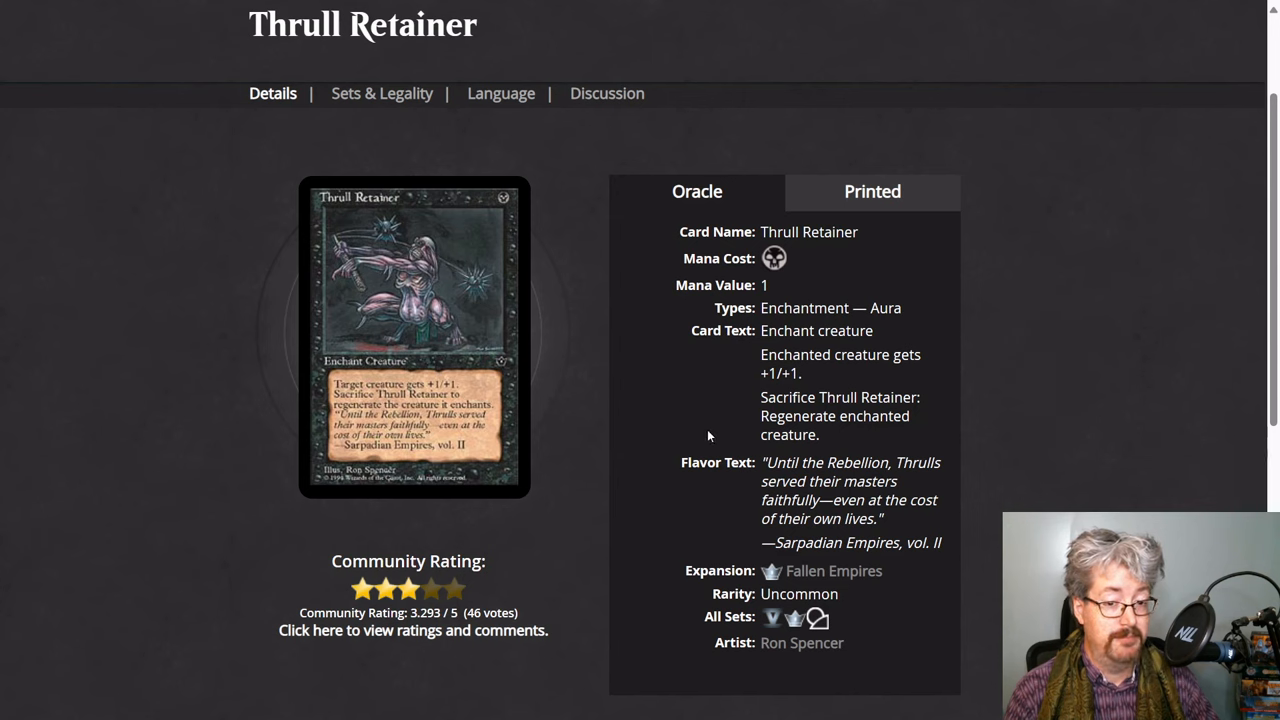
mouse_move(563, 538)
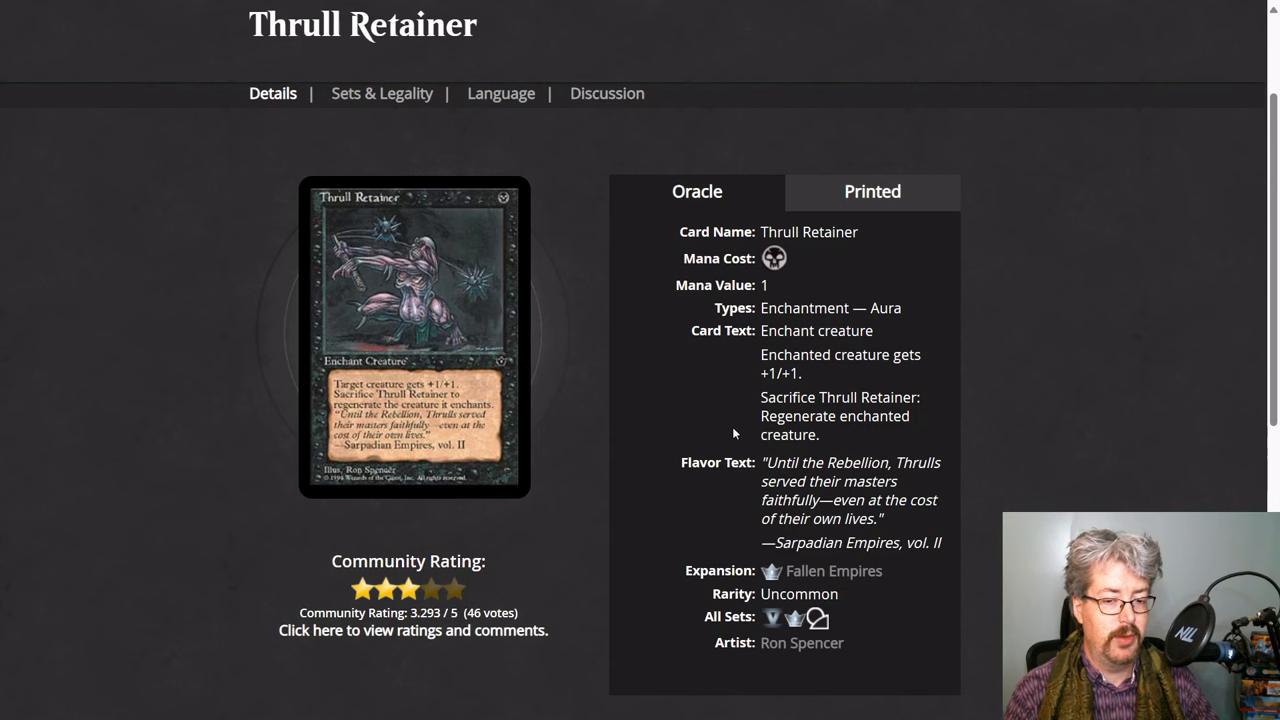
mouse_move(687, 421)
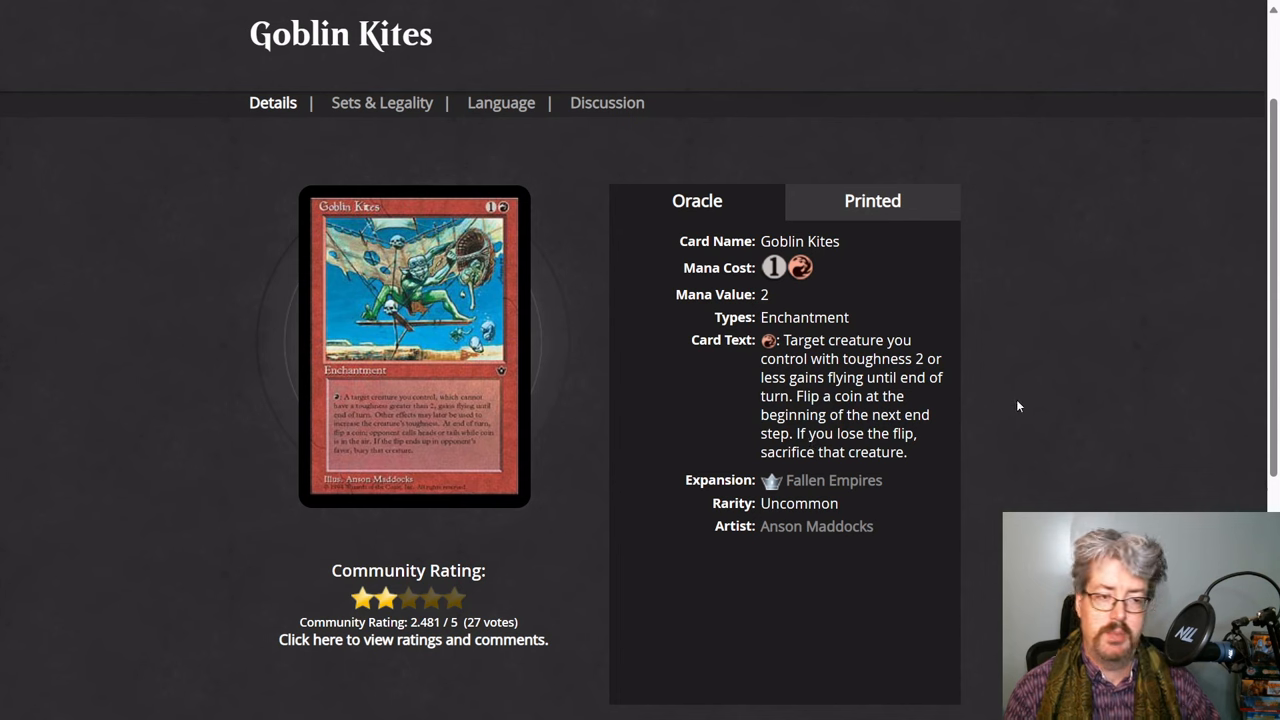
mouse_move(1055, 398)
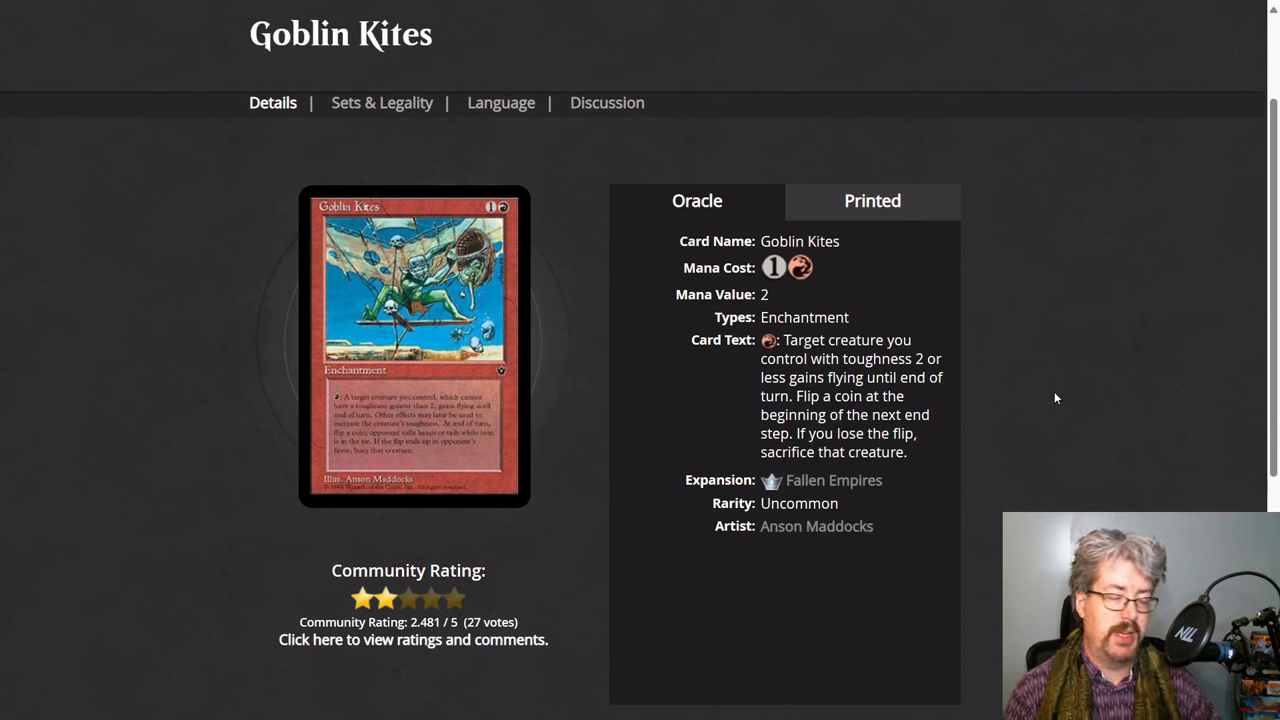
mouse_move(1044, 400)
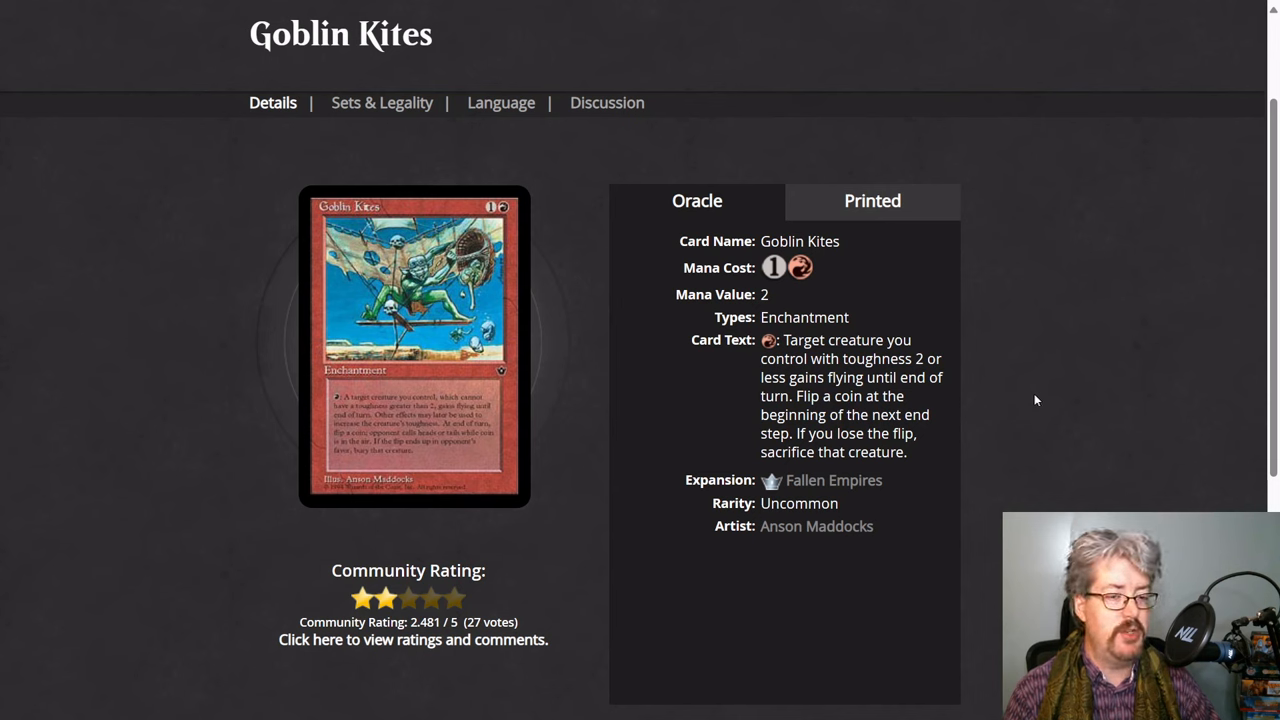
mouse_move(884, 451)
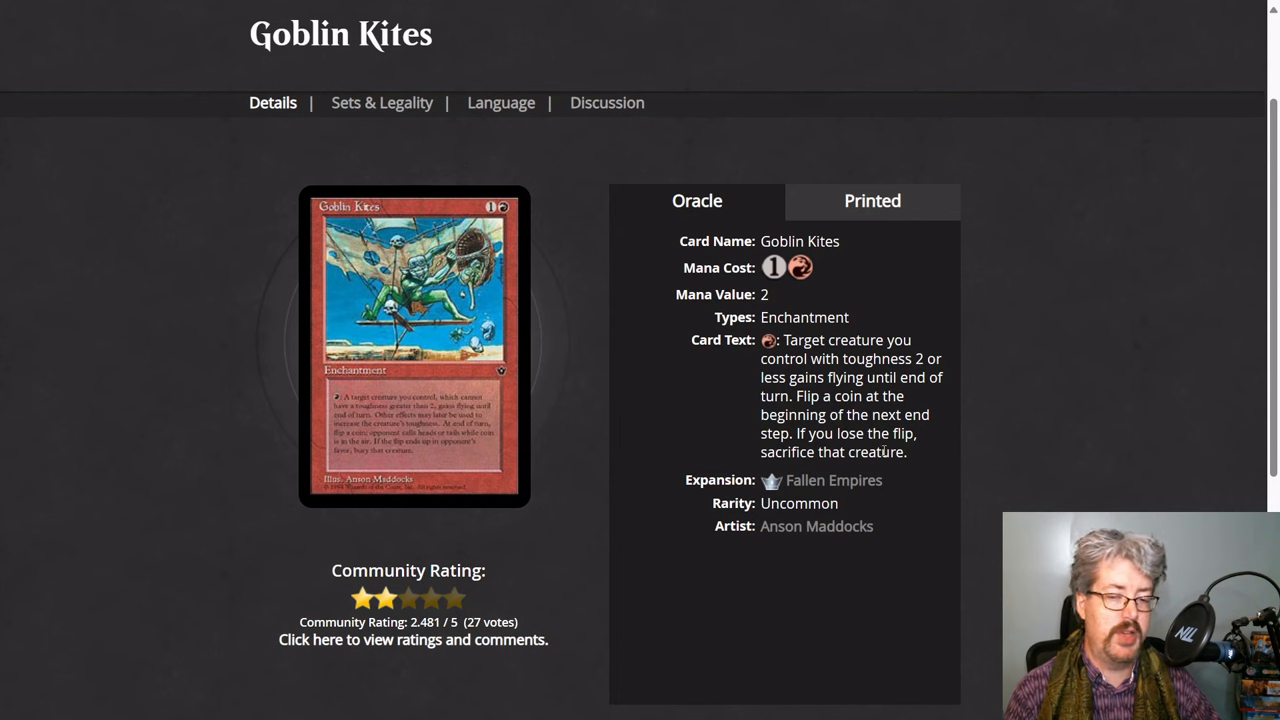
mouse_move(1033, 407)
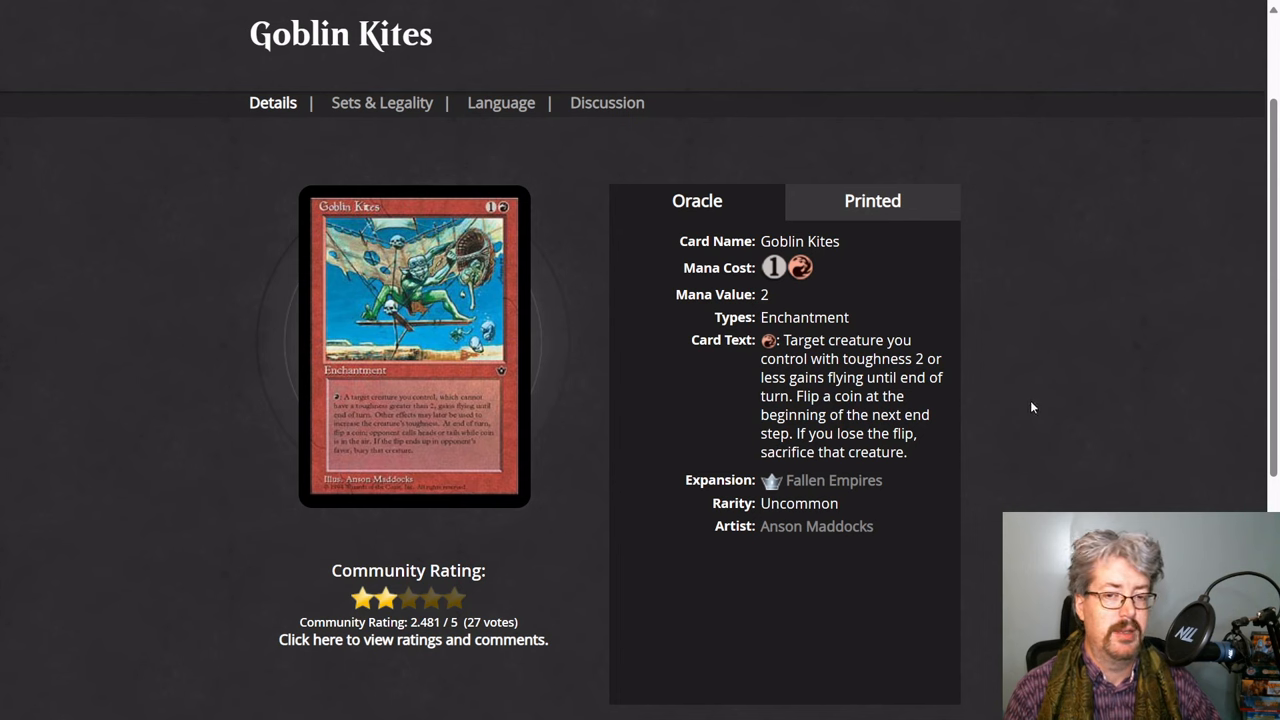
mouse_move(1046, 377)
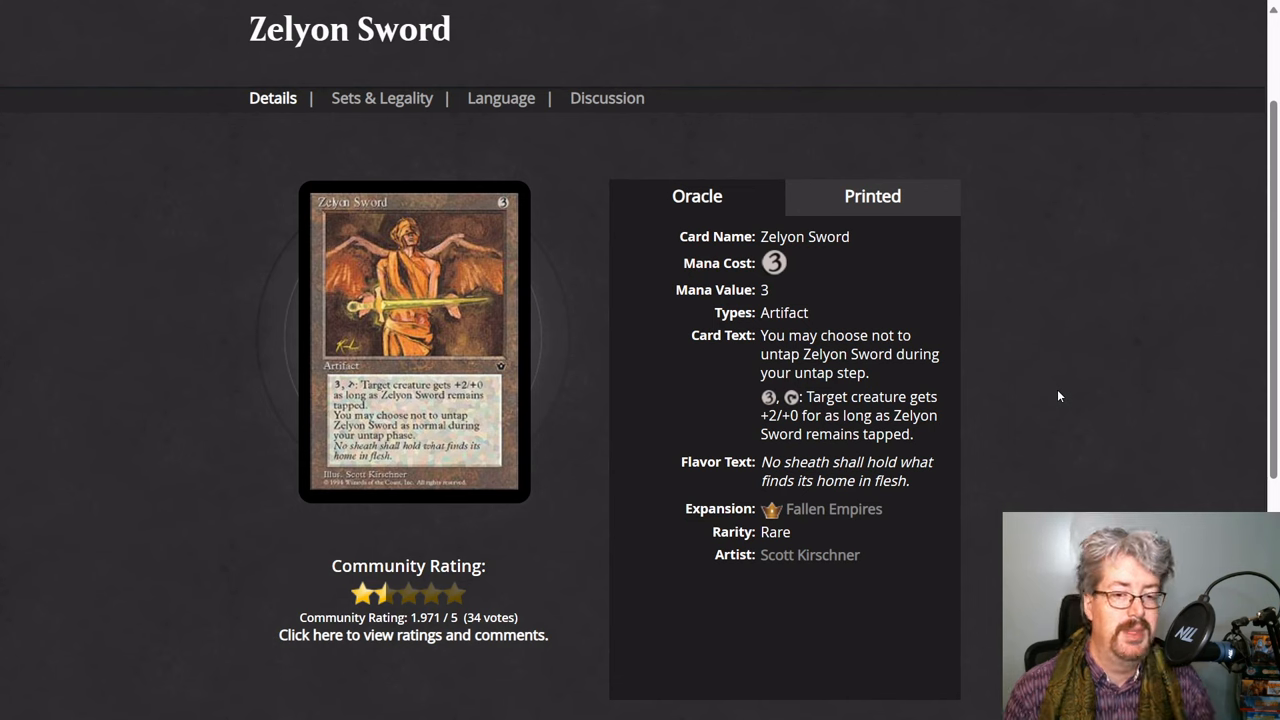
mouse_move(1057, 416)
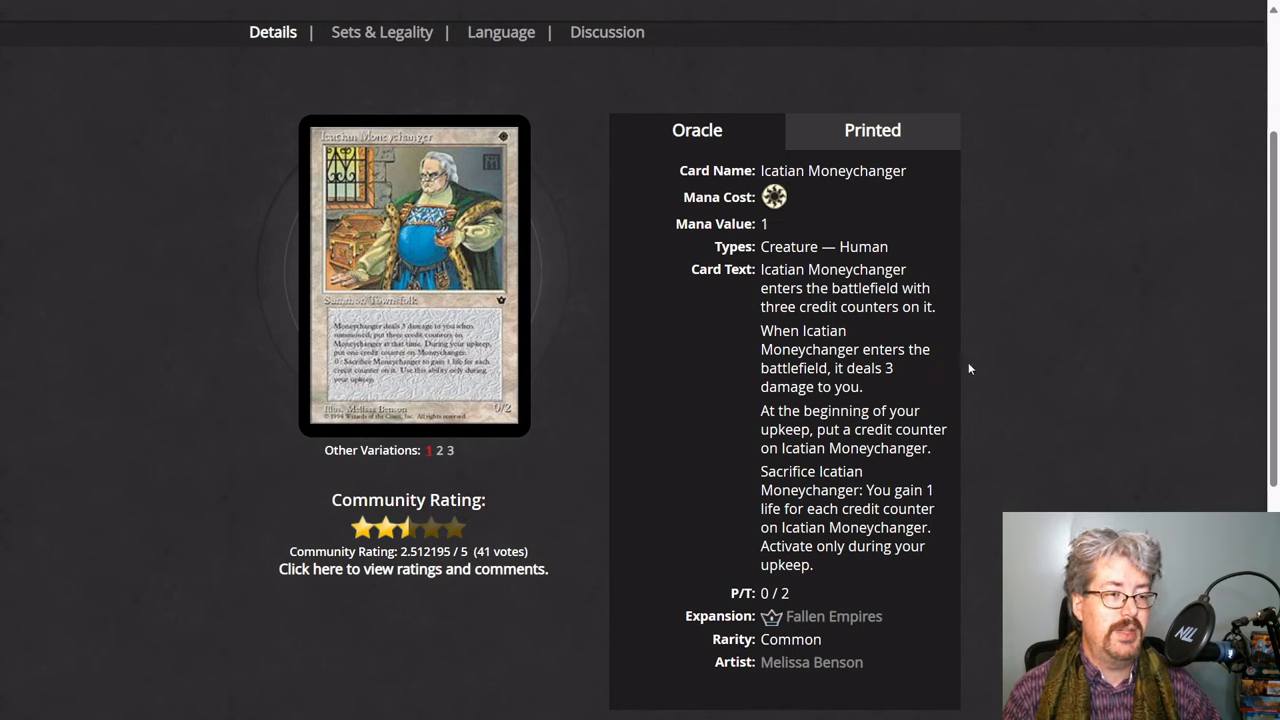
mouse_move(1046, 393)
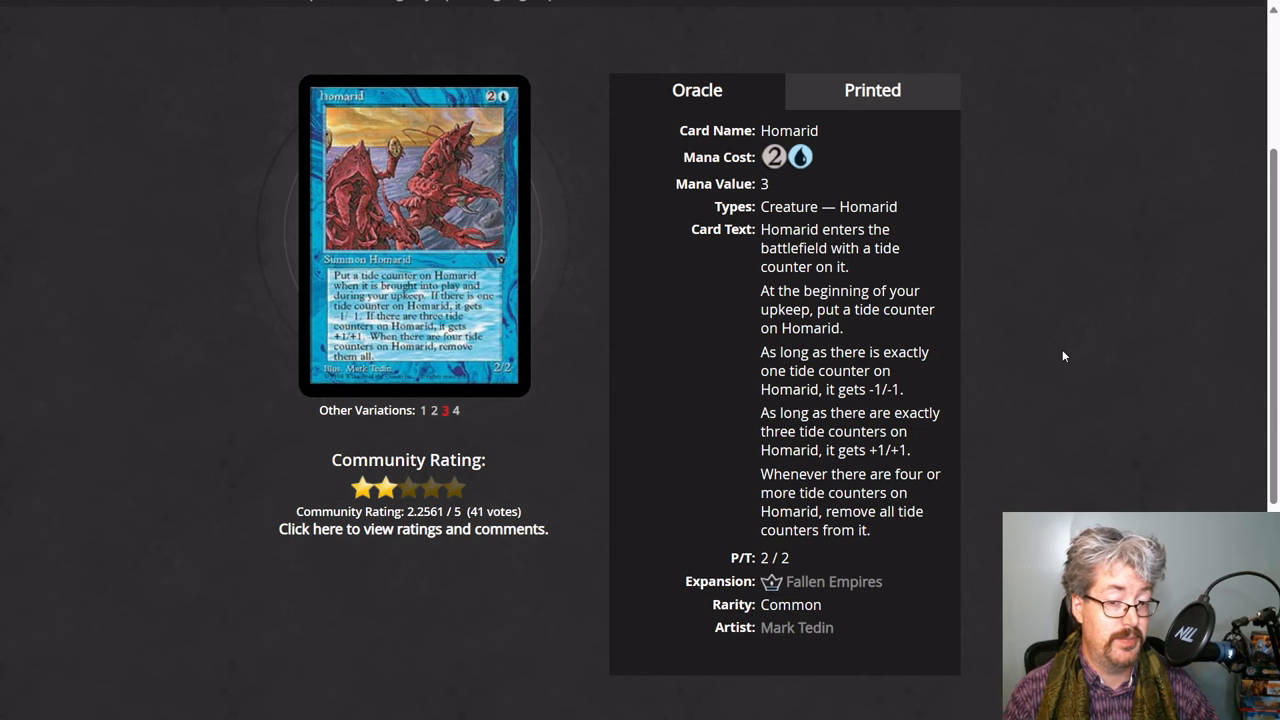
mouse_move(969, 338)
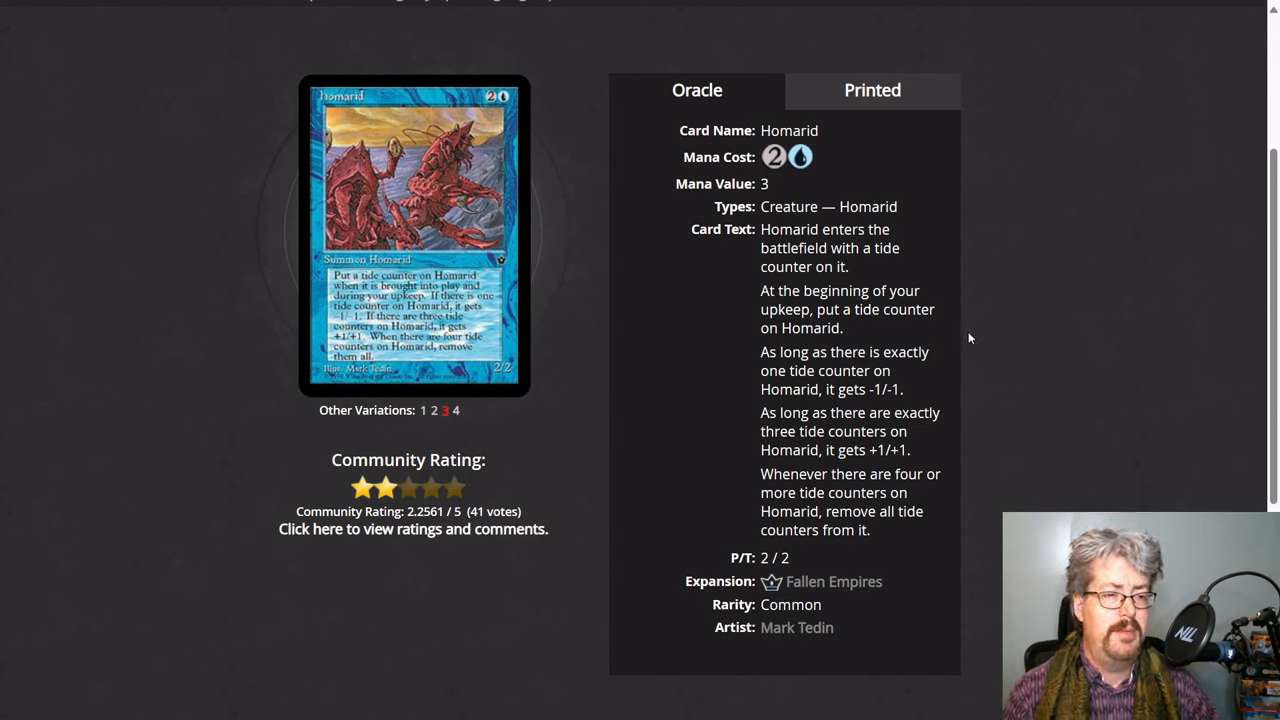
mouse_move(748, 431)
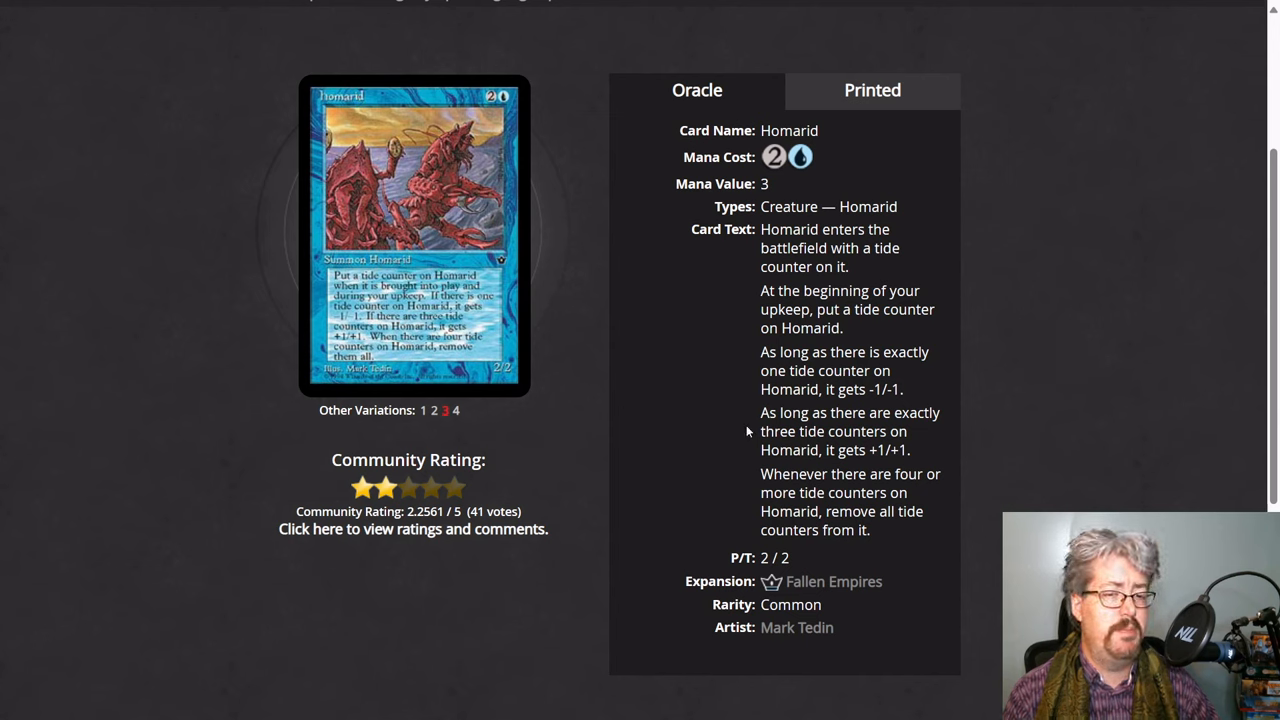
mouse_move(705, 428)
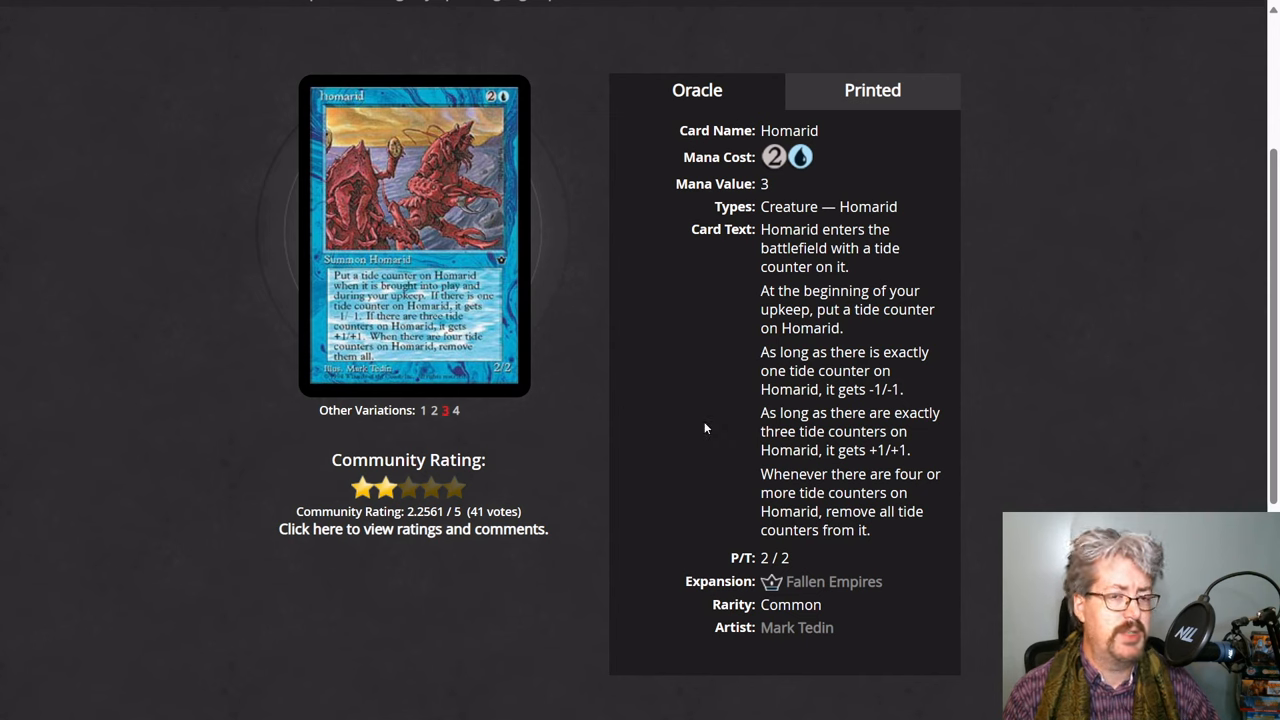
mouse_move(733, 298)
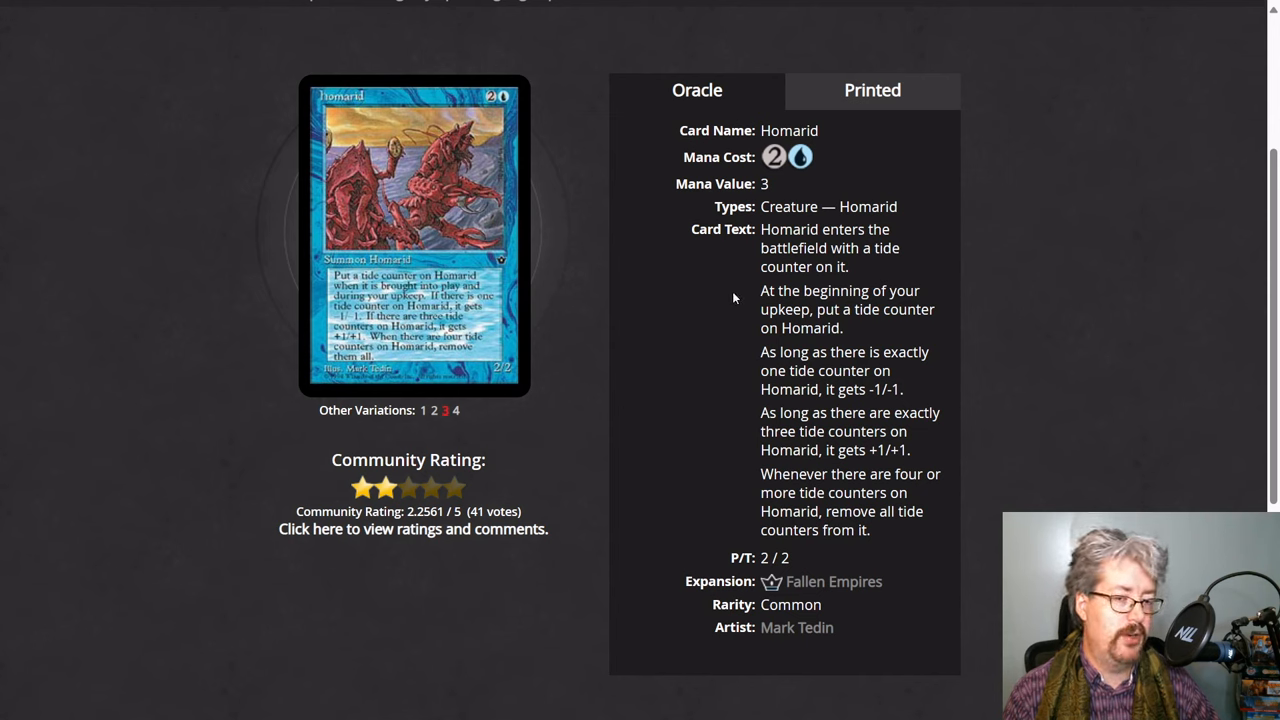
mouse_move(737, 326)
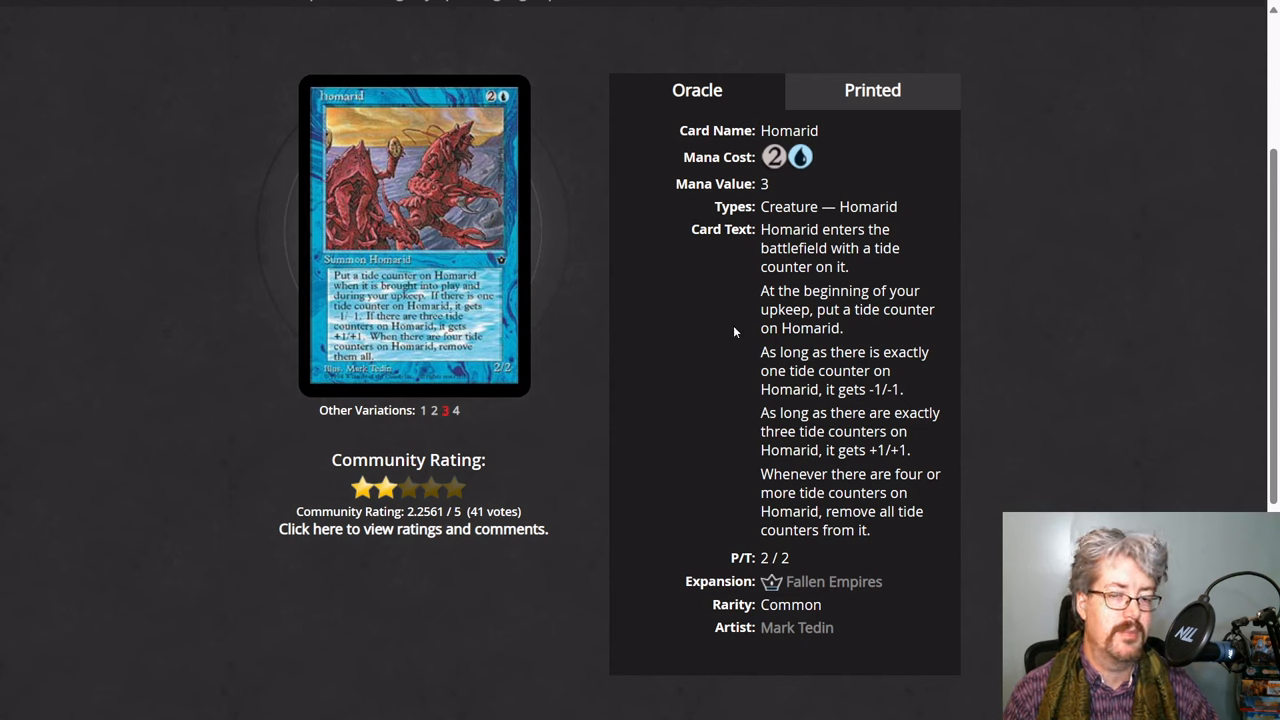
mouse_move(727, 388)
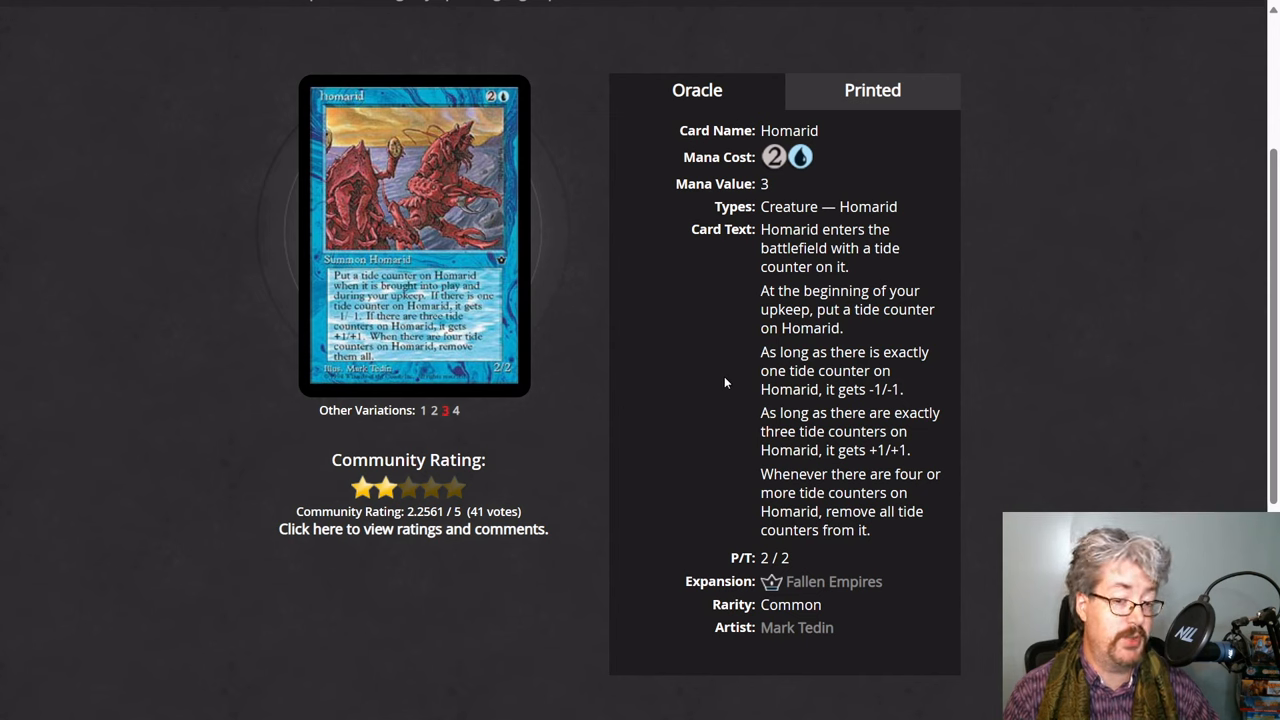
mouse_move(735, 438)
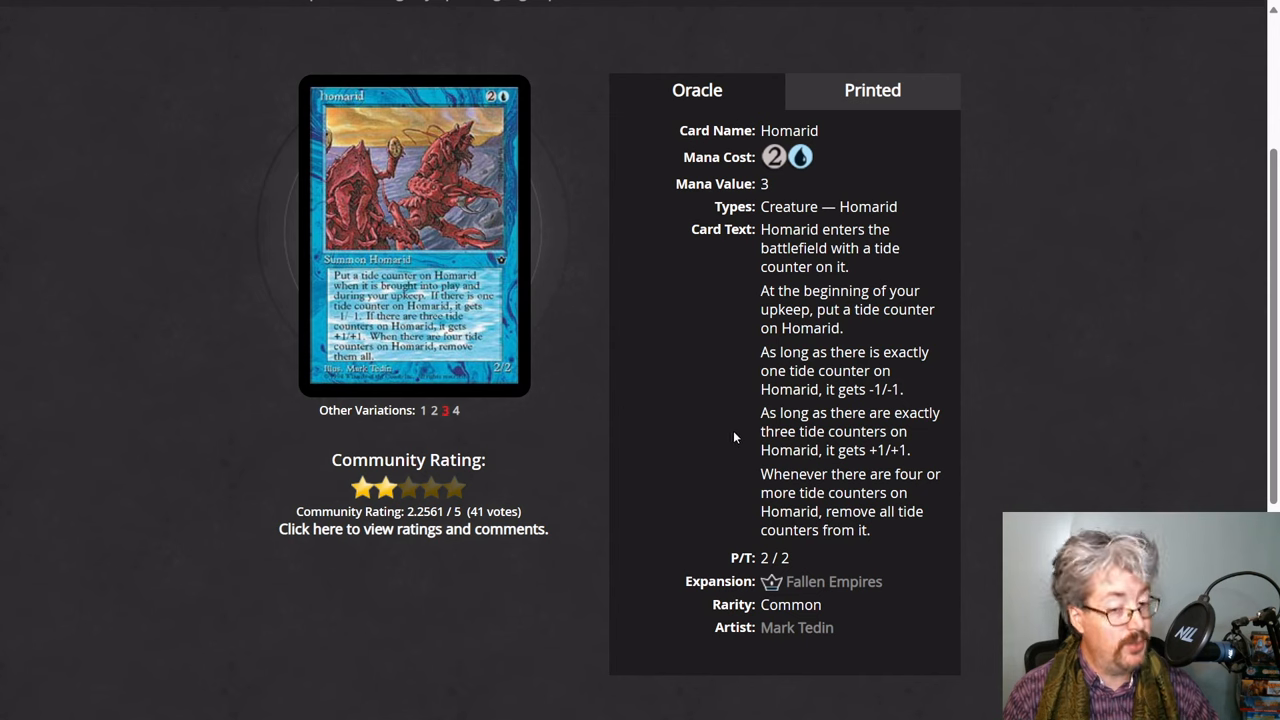
mouse_move(725, 451)
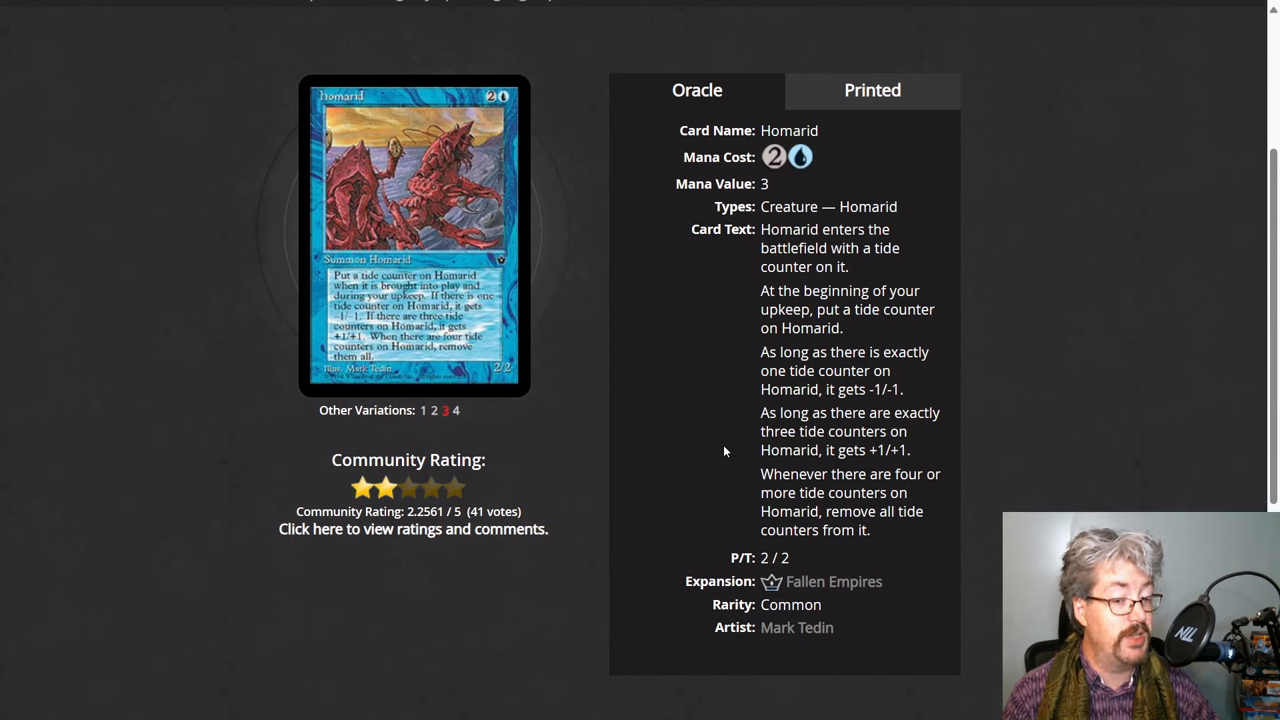
mouse_move(745, 502)
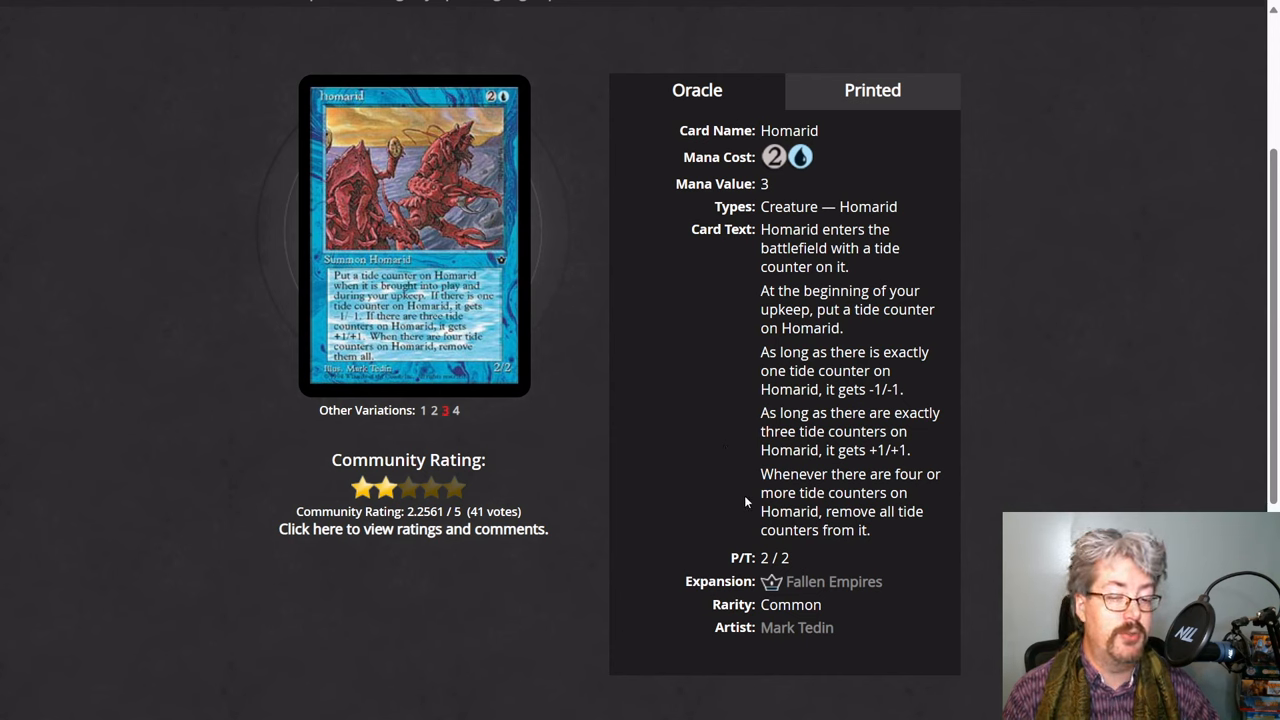
mouse_move(737, 522)
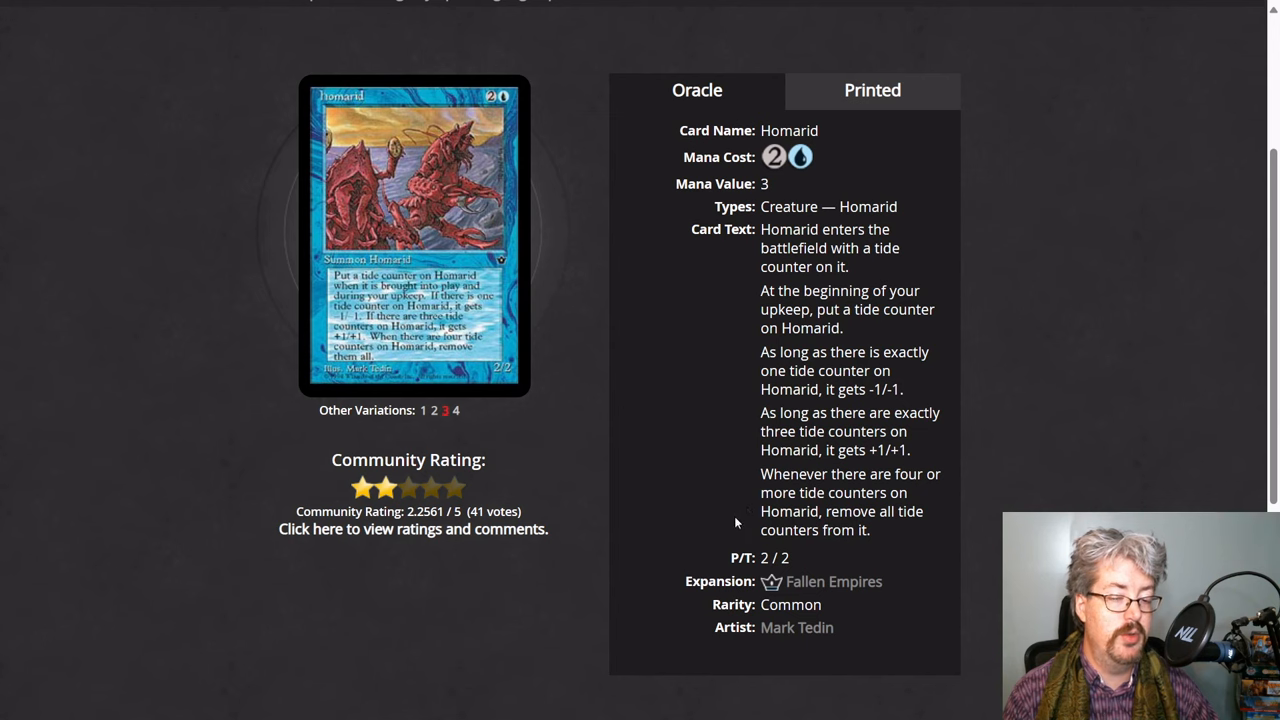
mouse_move(718, 508)
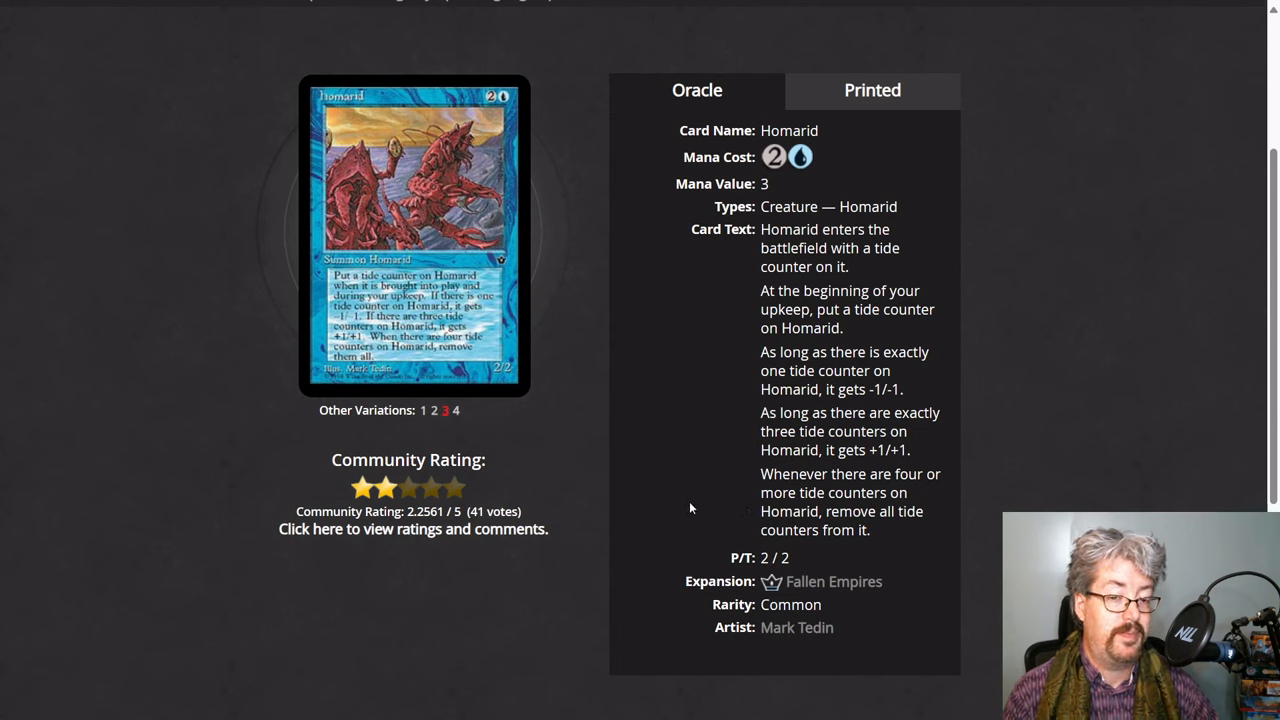
mouse_move(700, 456)
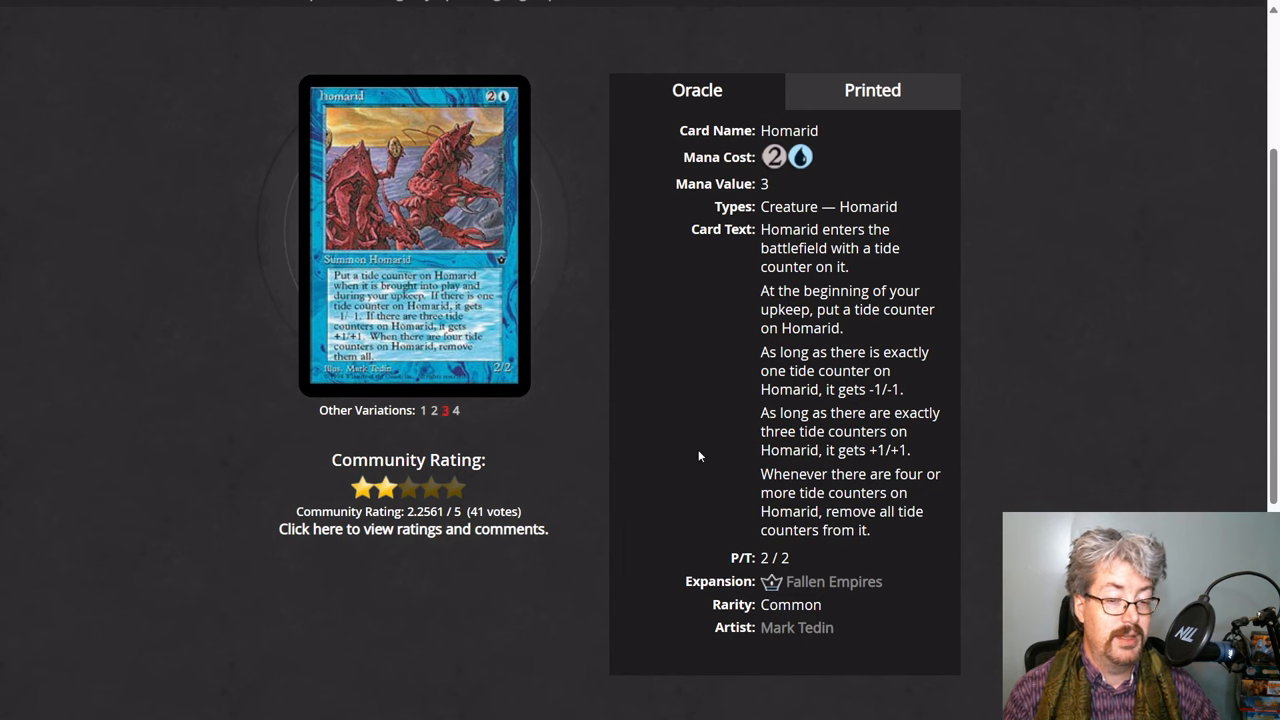
mouse_move(696, 345)
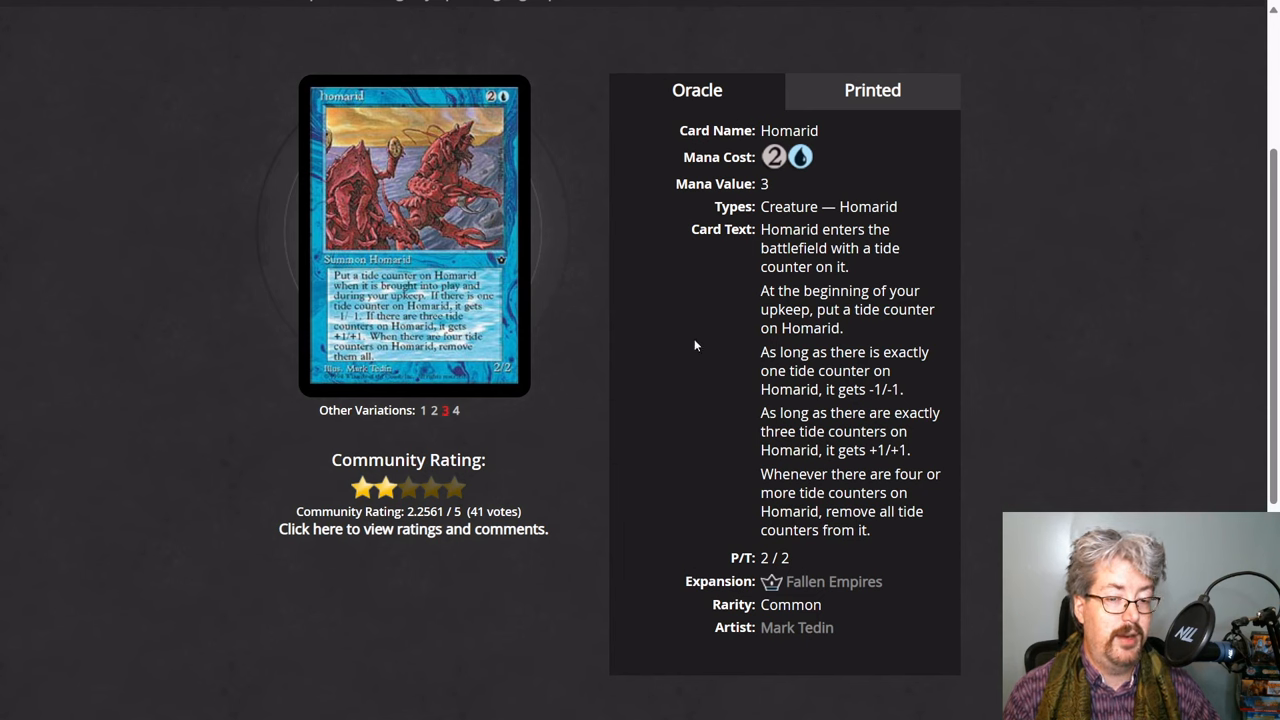
mouse_move(742, 513)
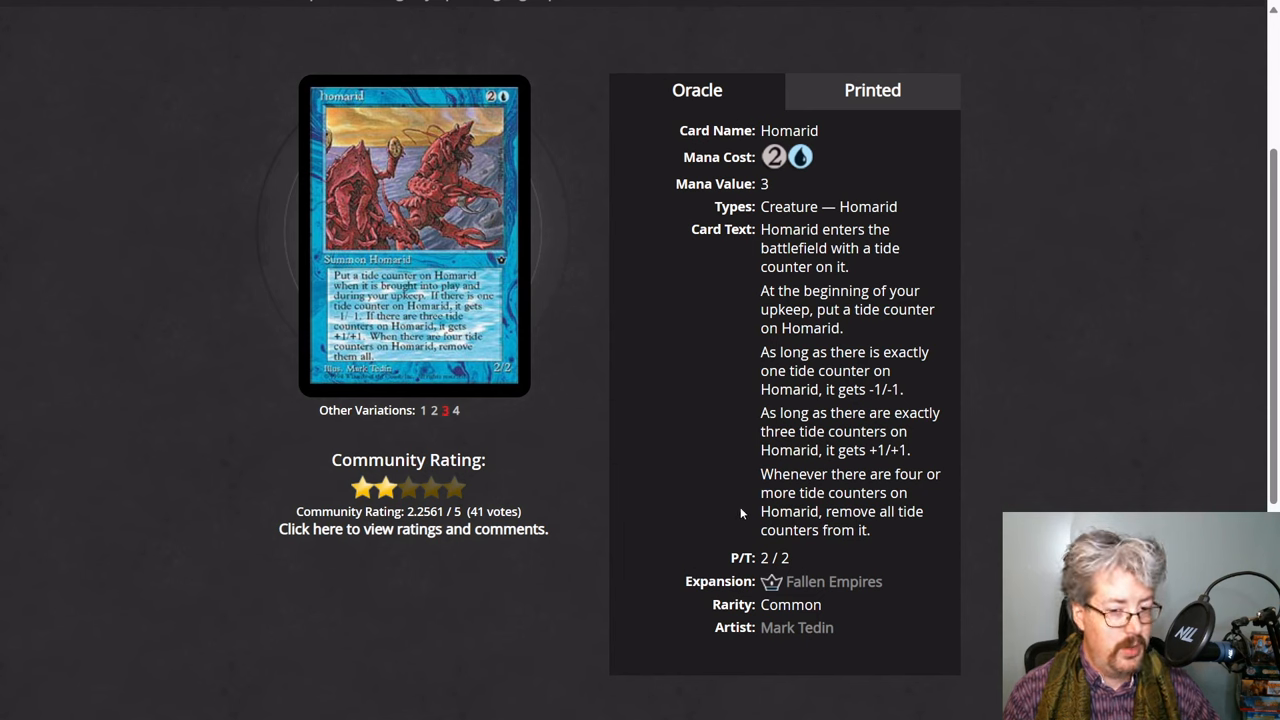
mouse_move(743, 508)
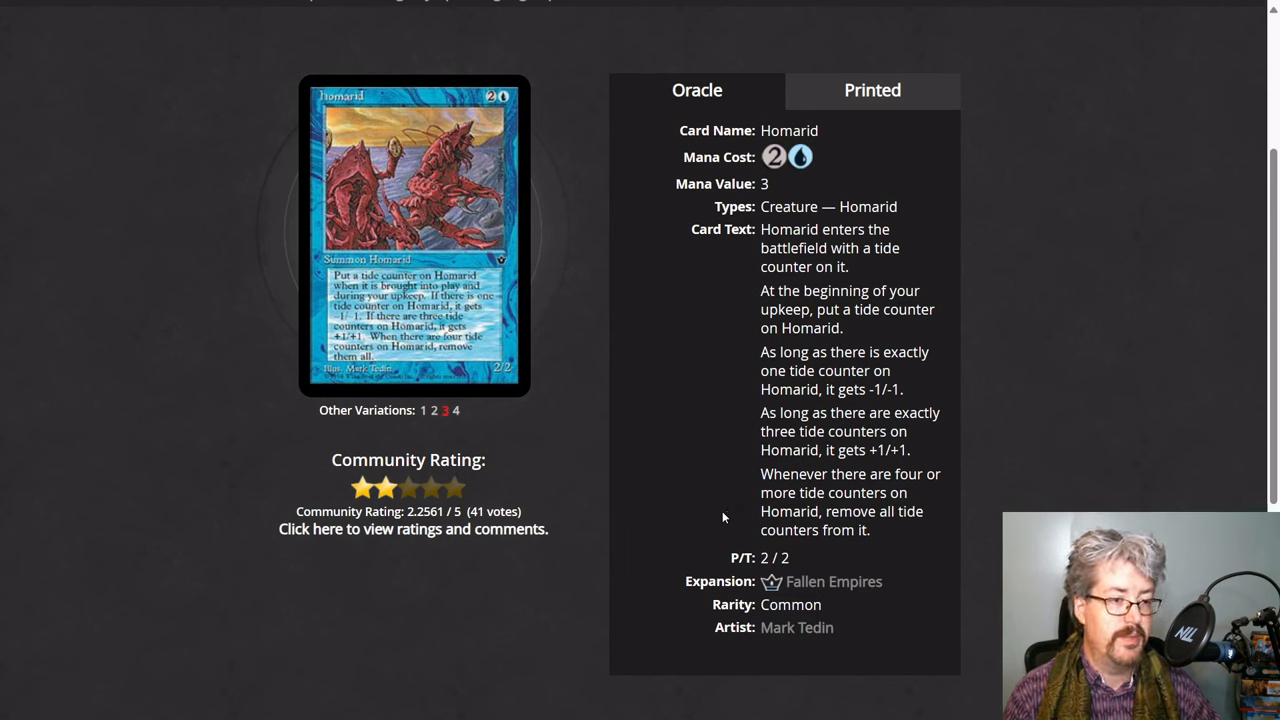
mouse_move(536, 418)
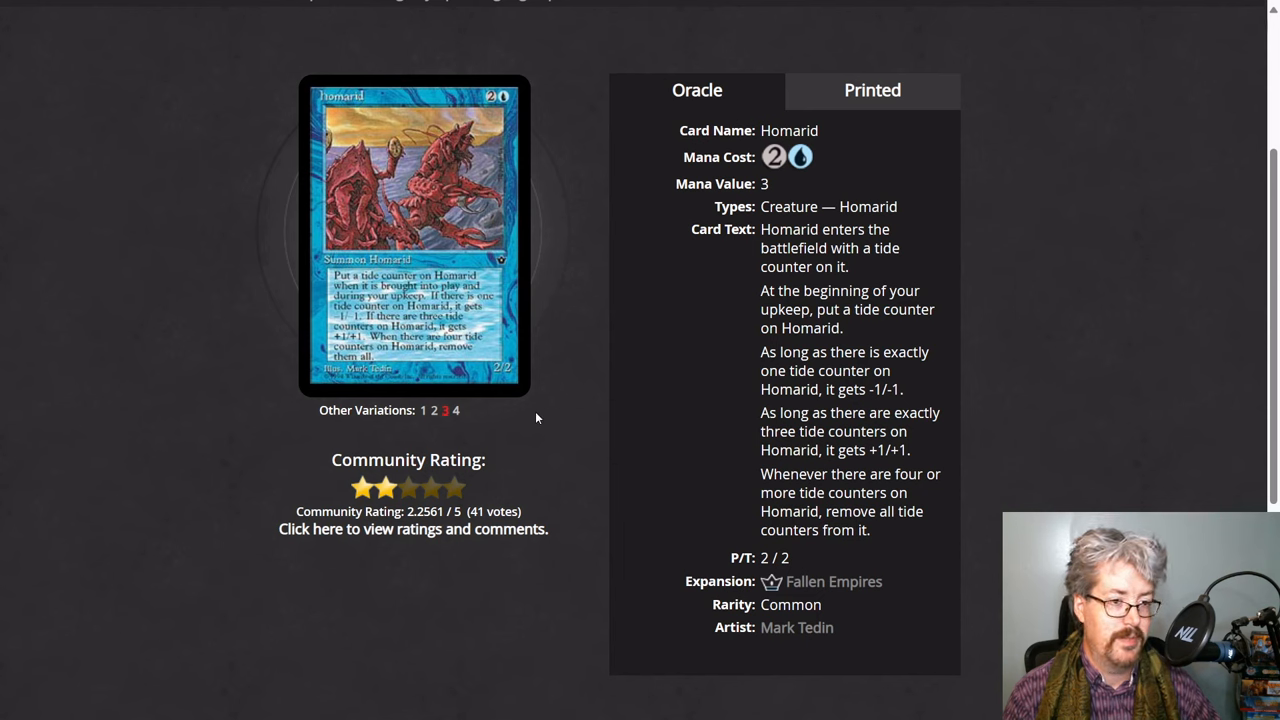
mouse_move(531, 421)
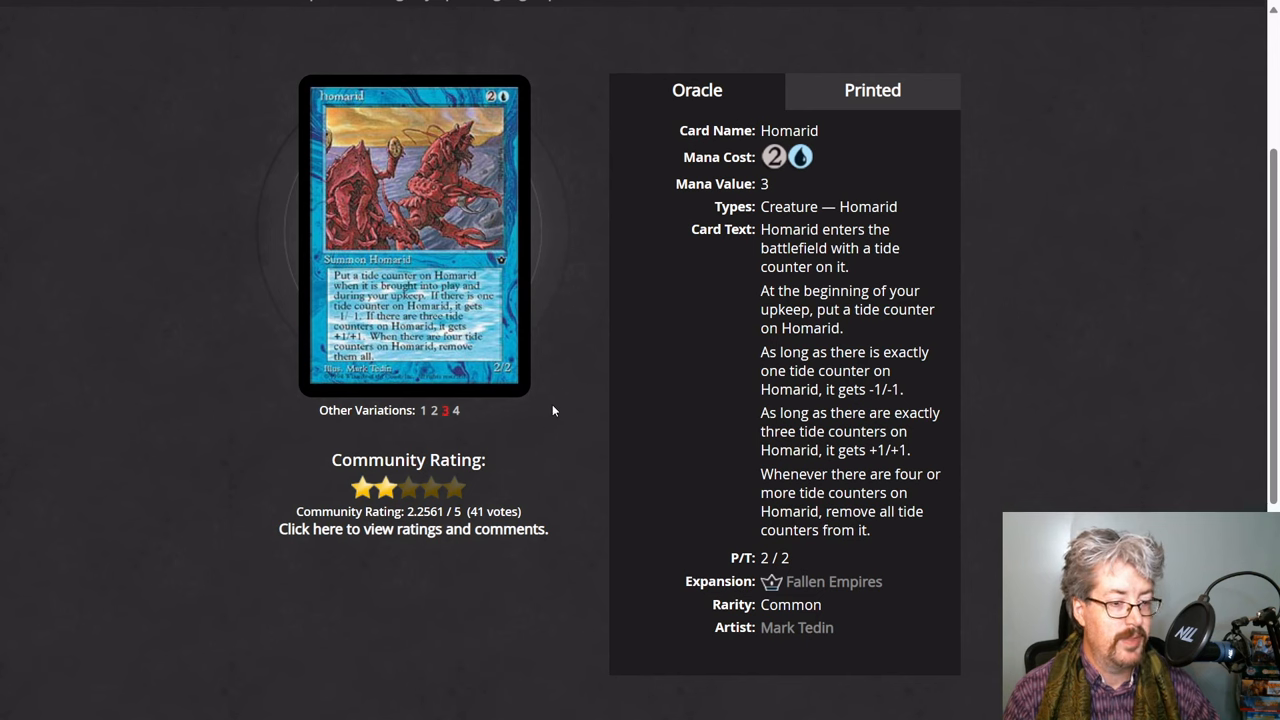
mouse_move(568, 388)
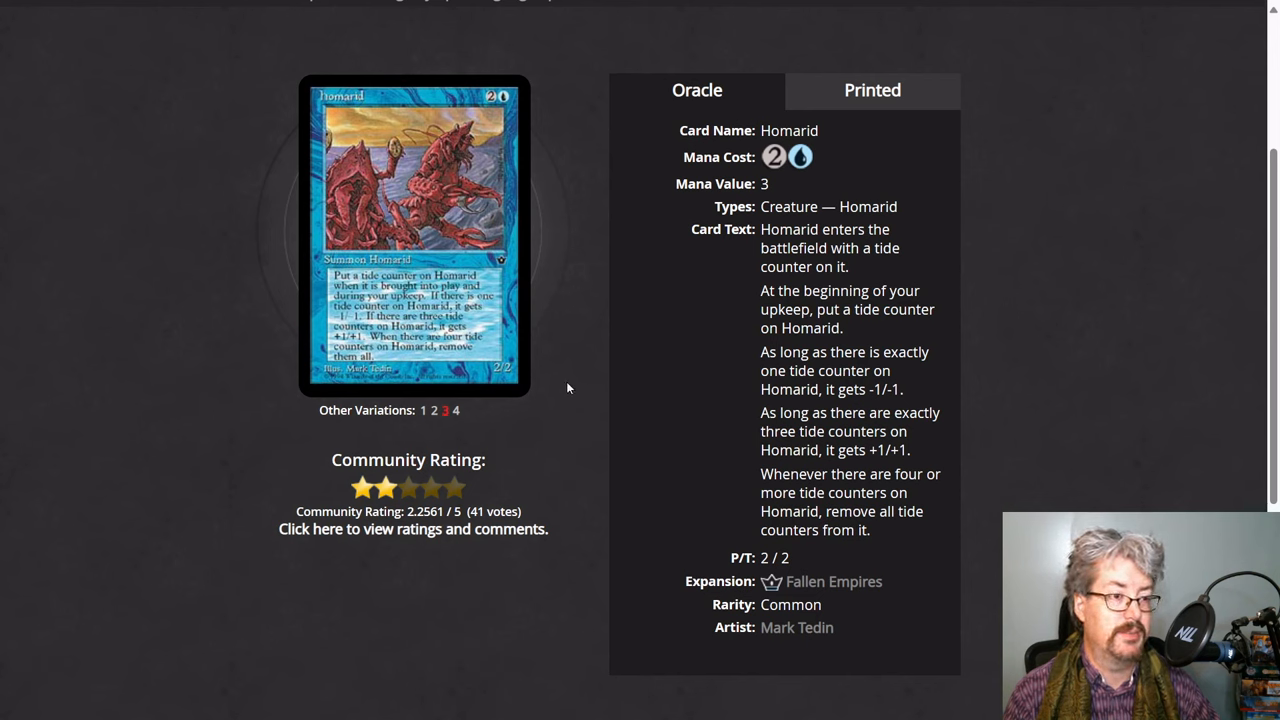
mouse_move(576, 400)
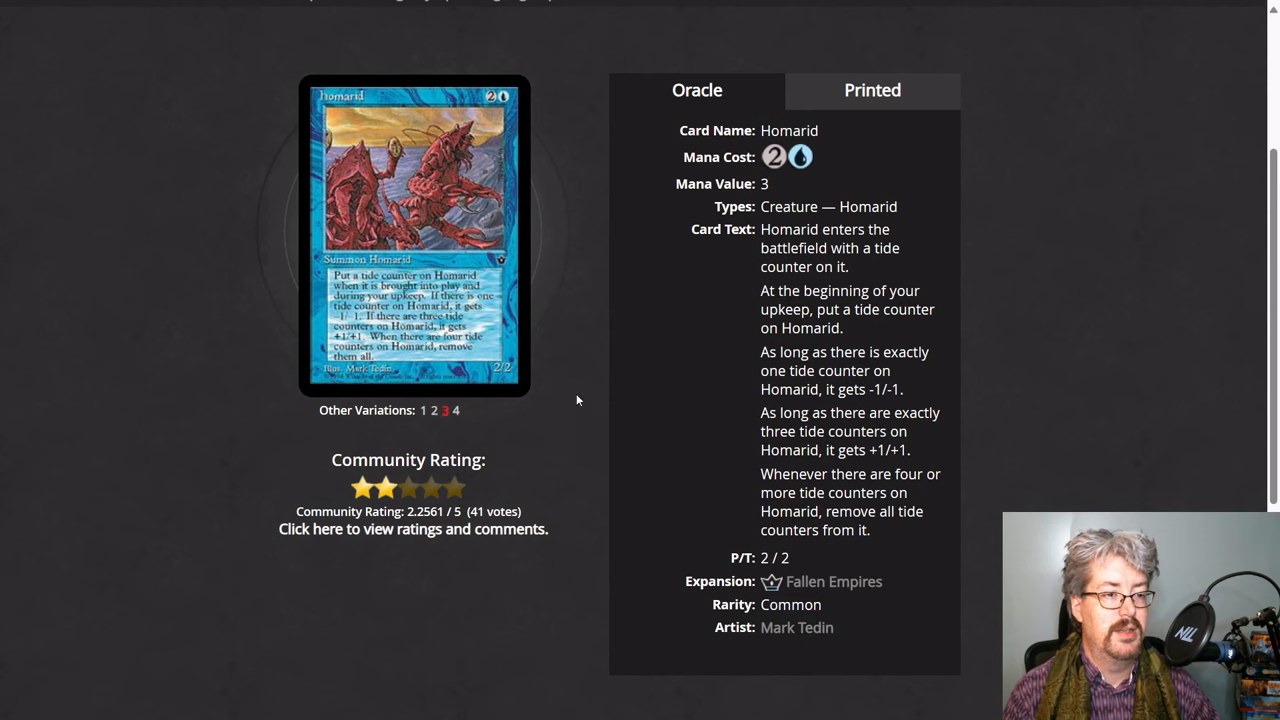
mouse_move(567, 398)
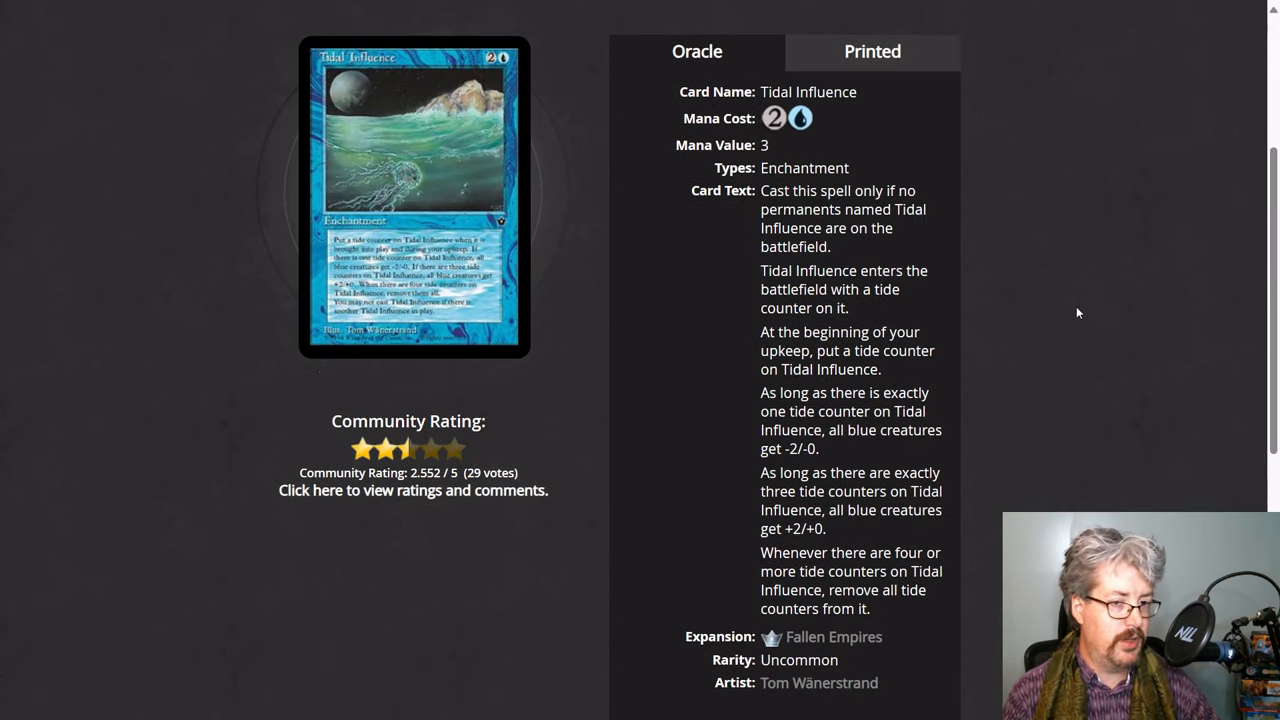
mouse_move(1043, 314)
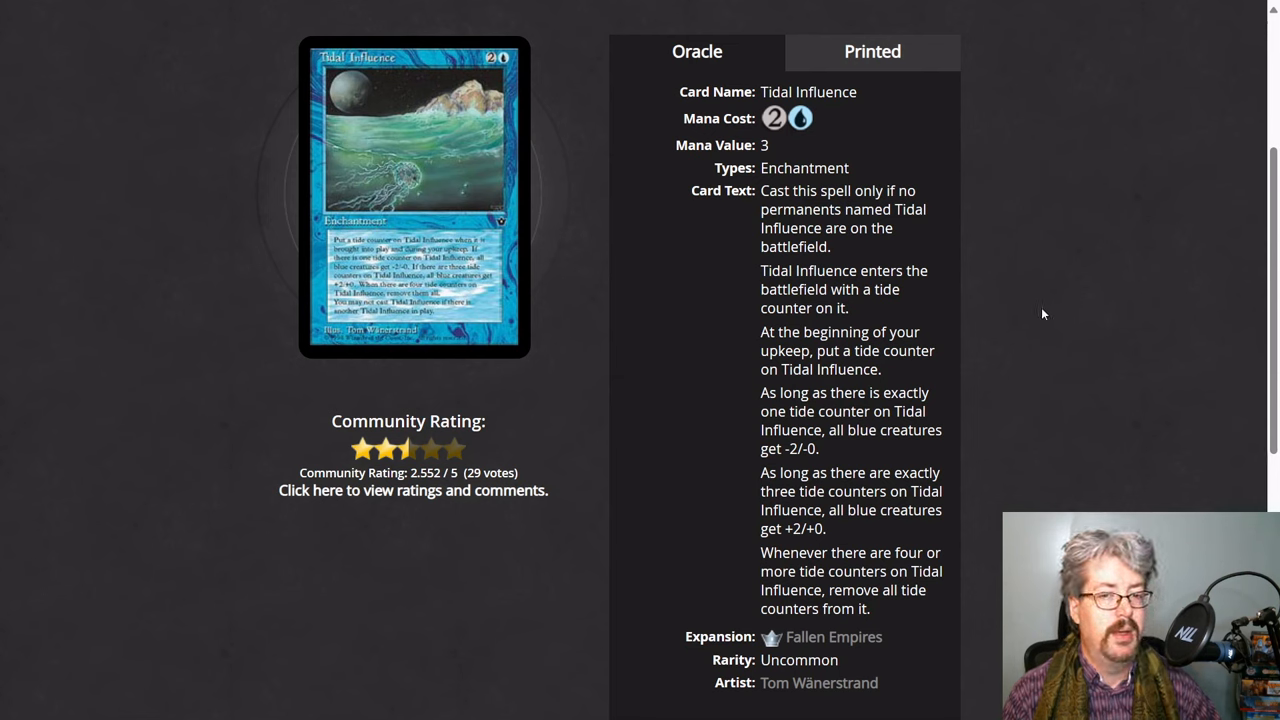
mouse_move(862, 237)
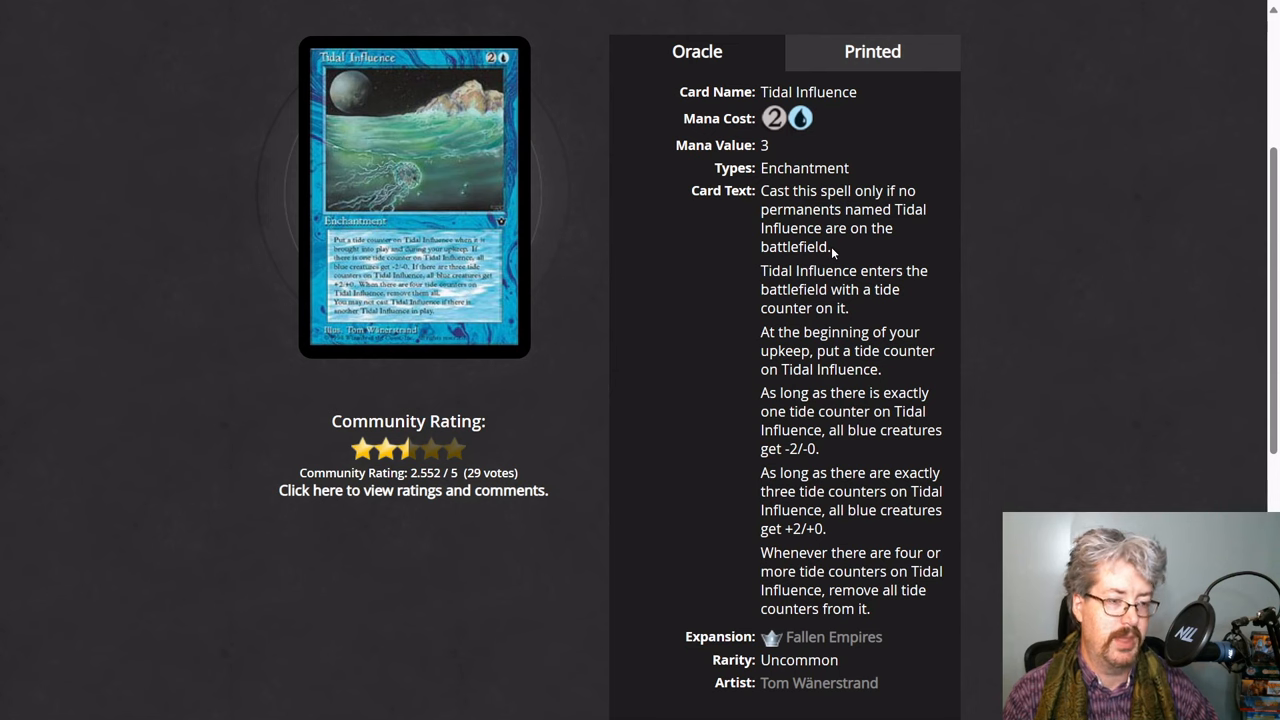
mouse_move(714, 293)
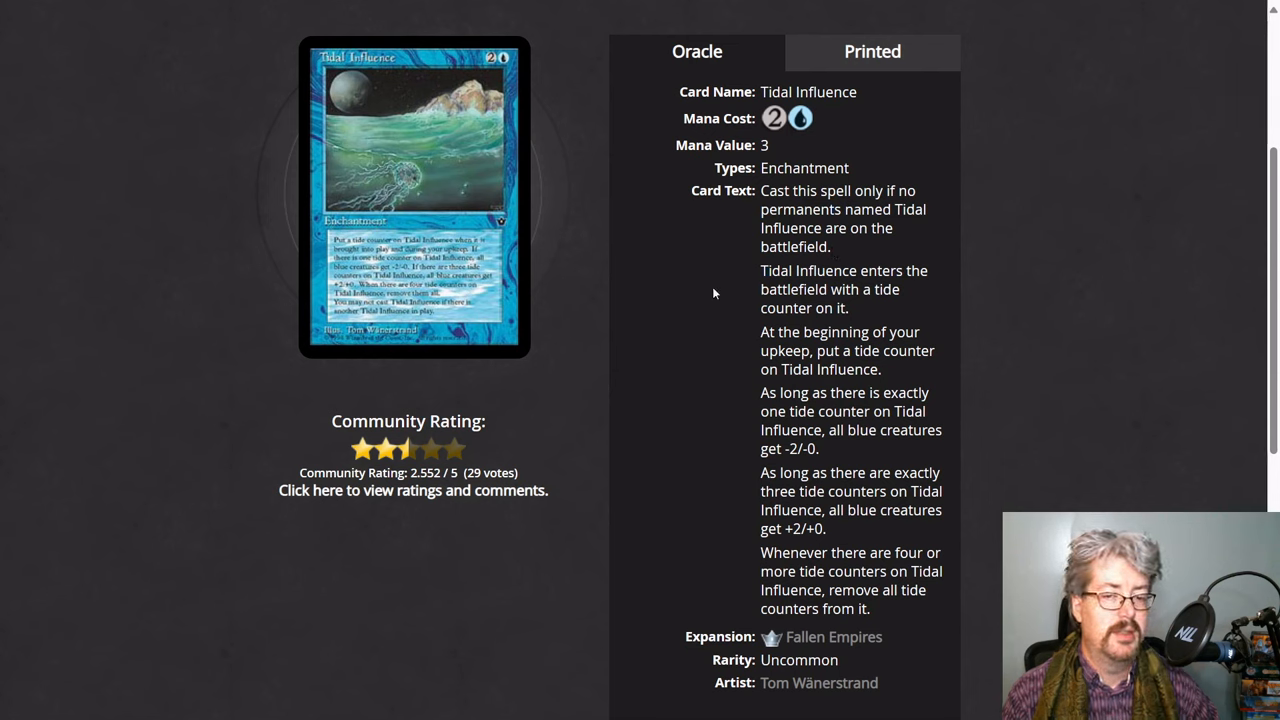
mouse_move(666, 333)
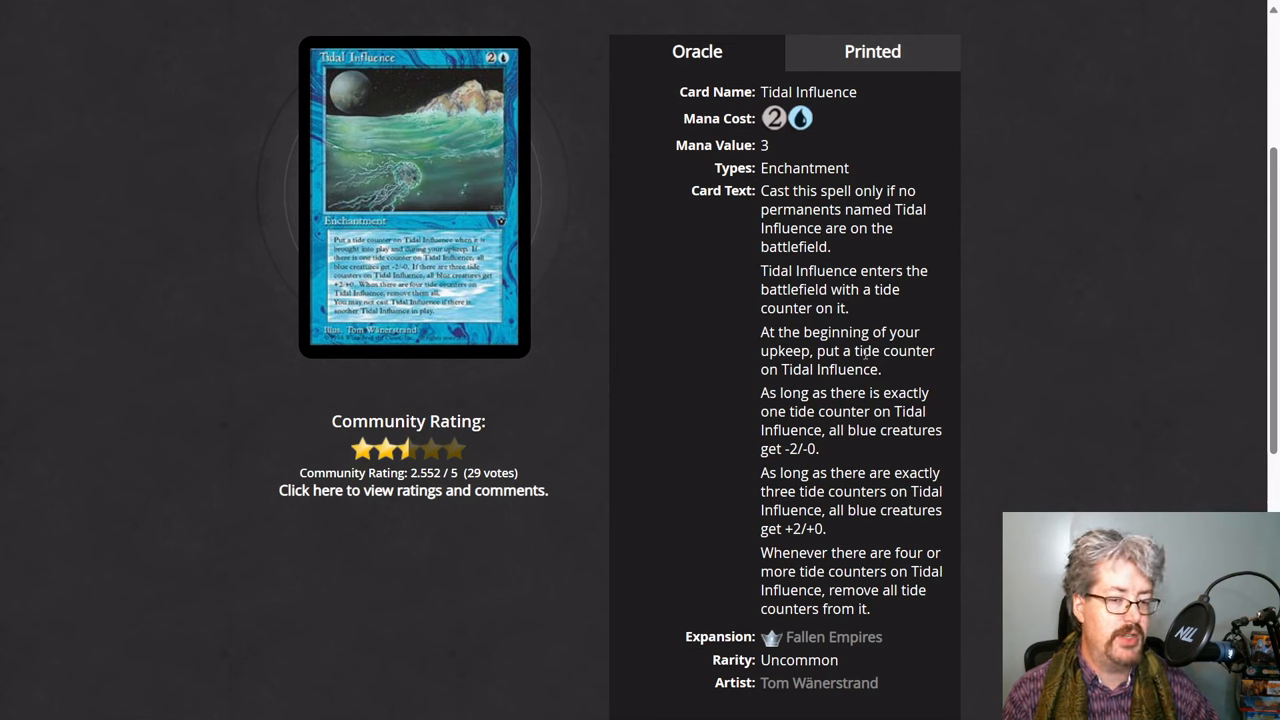
mouse_move(686, 490)
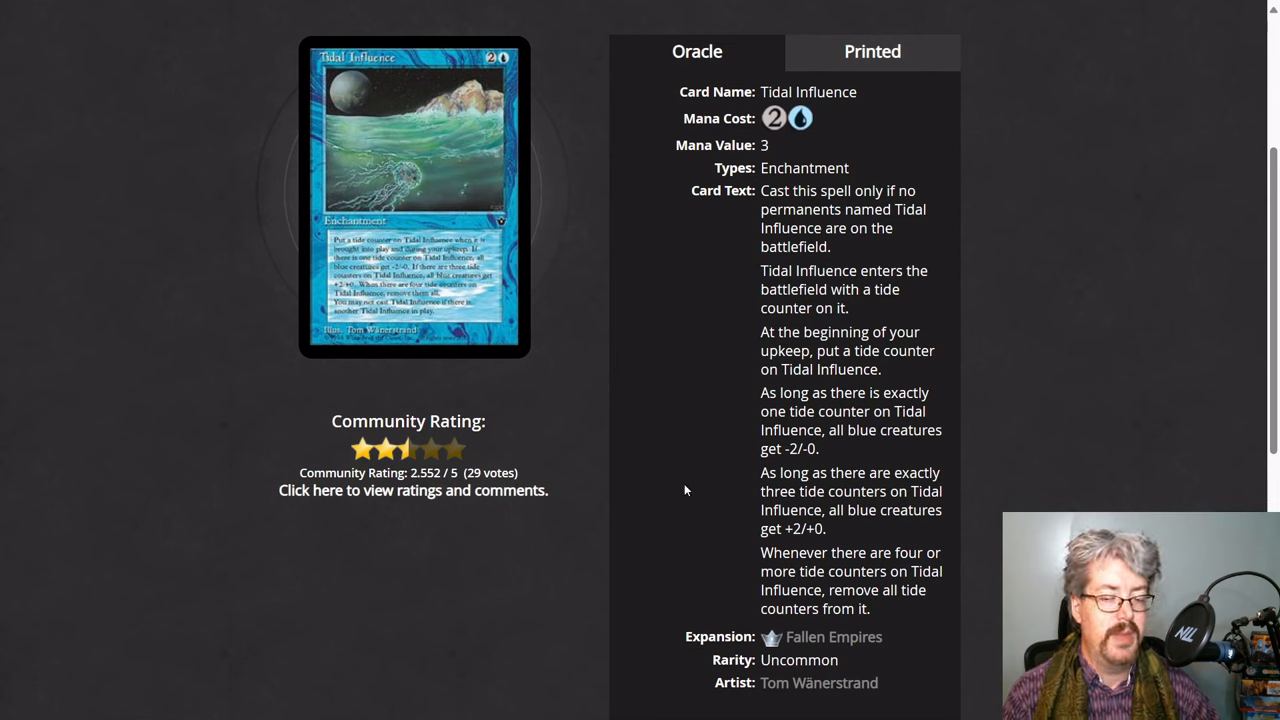
mouse_move(935, 578)
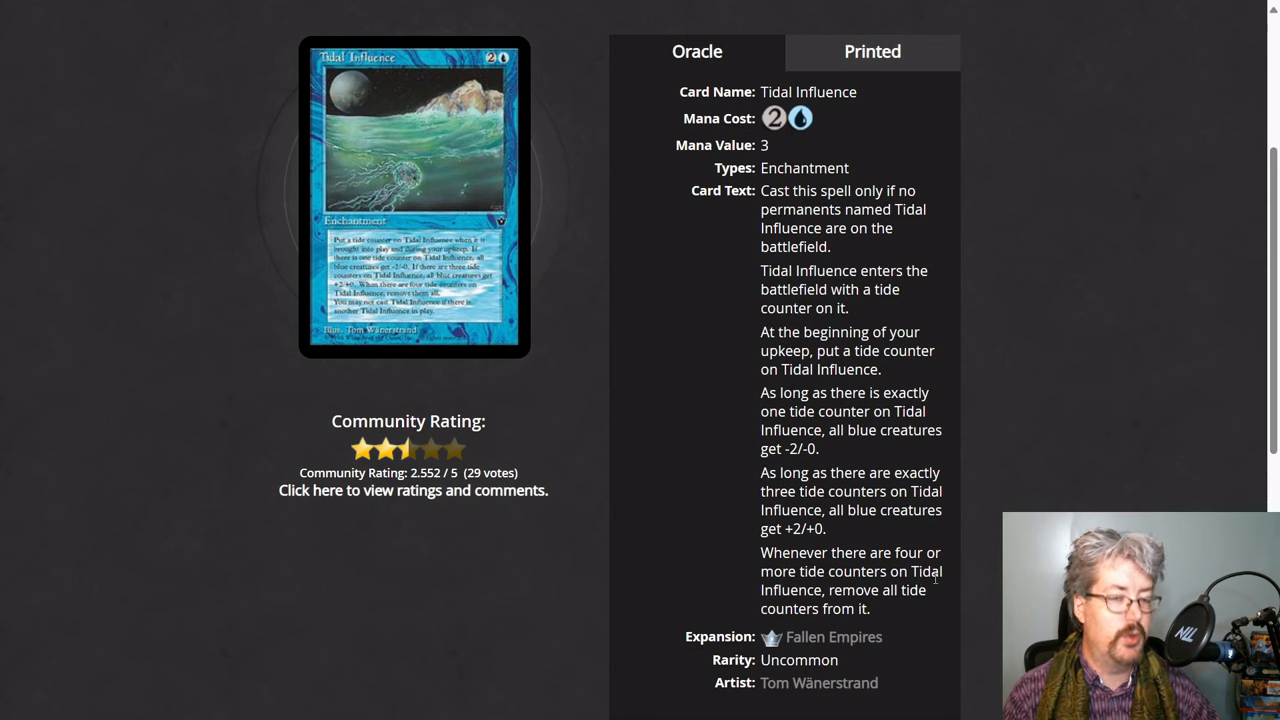
mouse_move(714, 580)
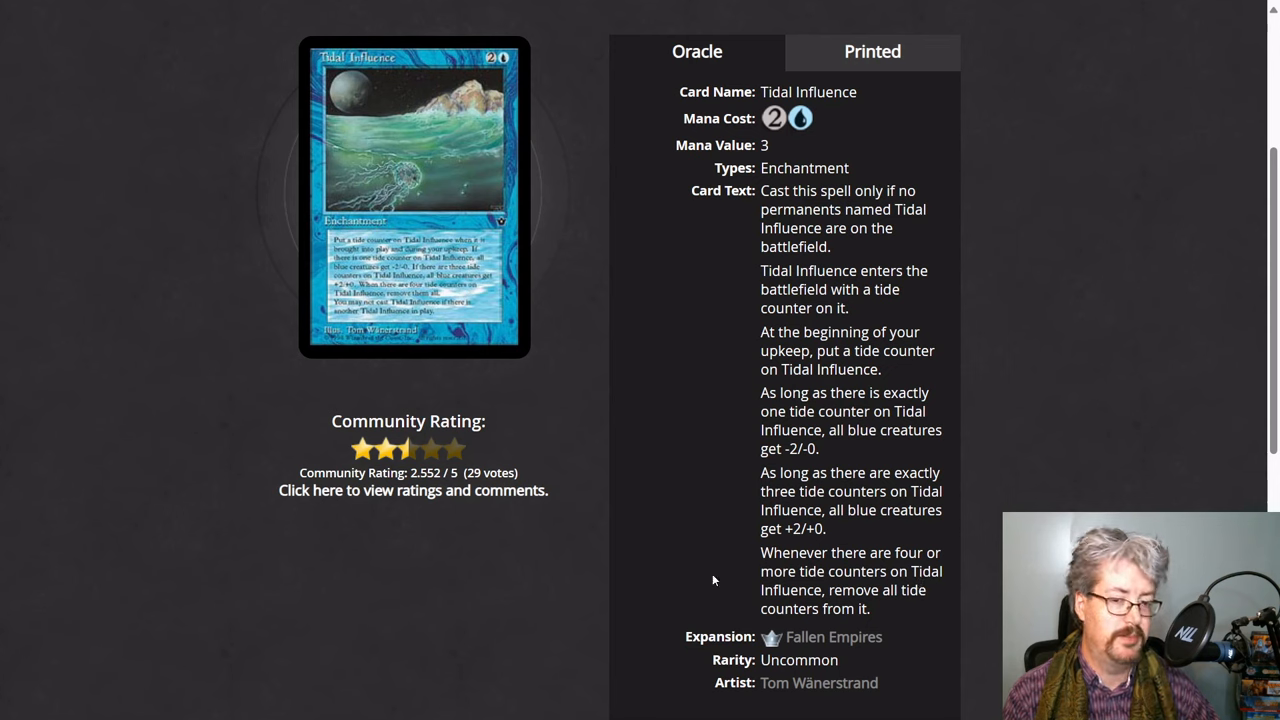
mouse_move(735, 415)
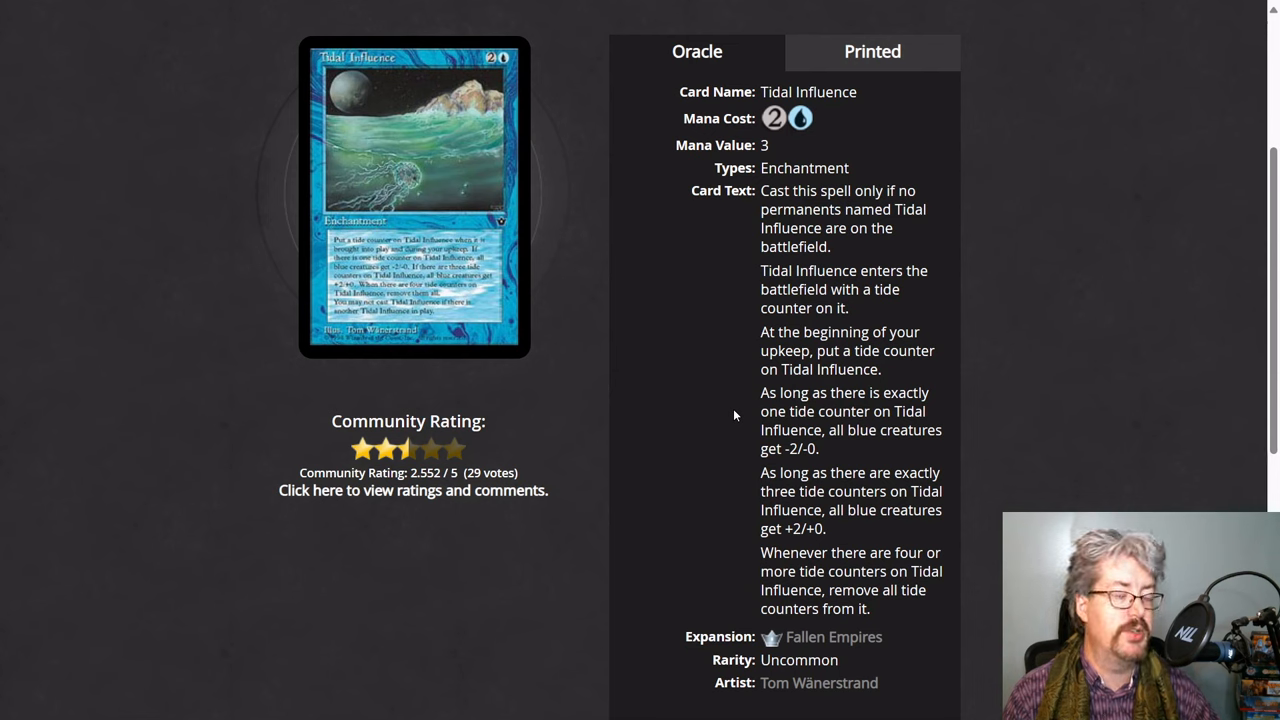
mouse_move(720, 455)
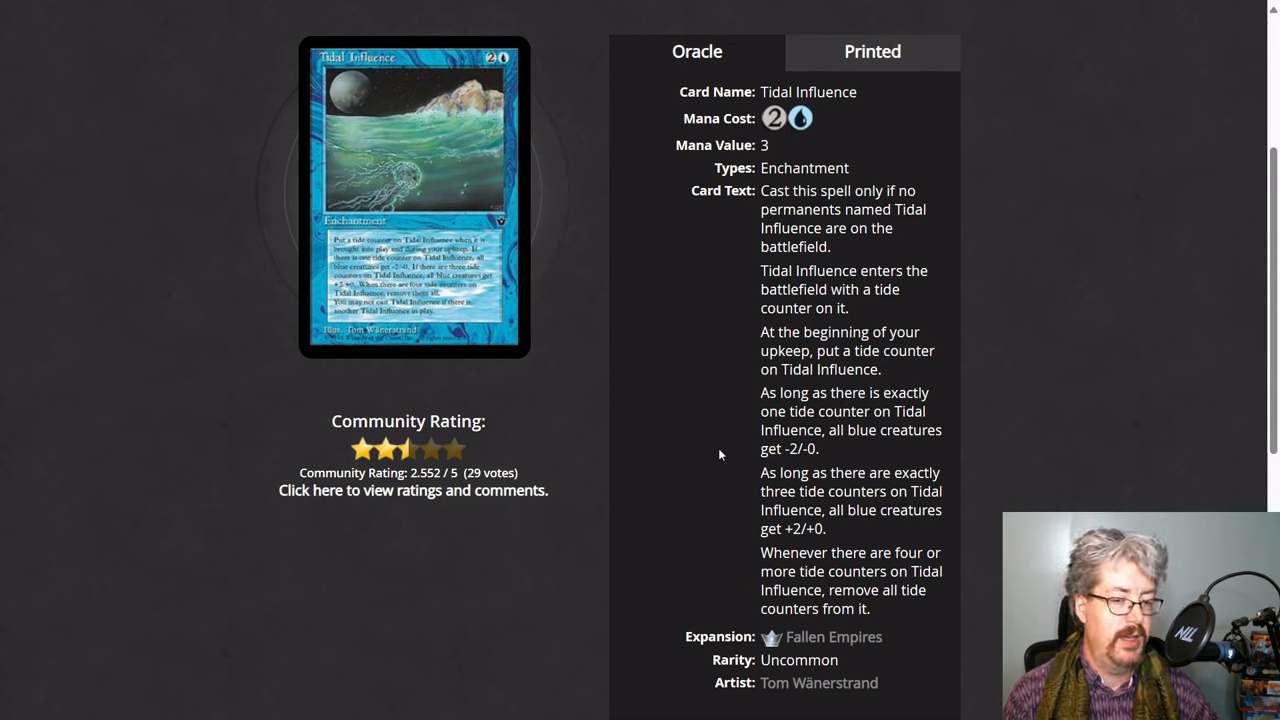
mouse_move(733, 502)
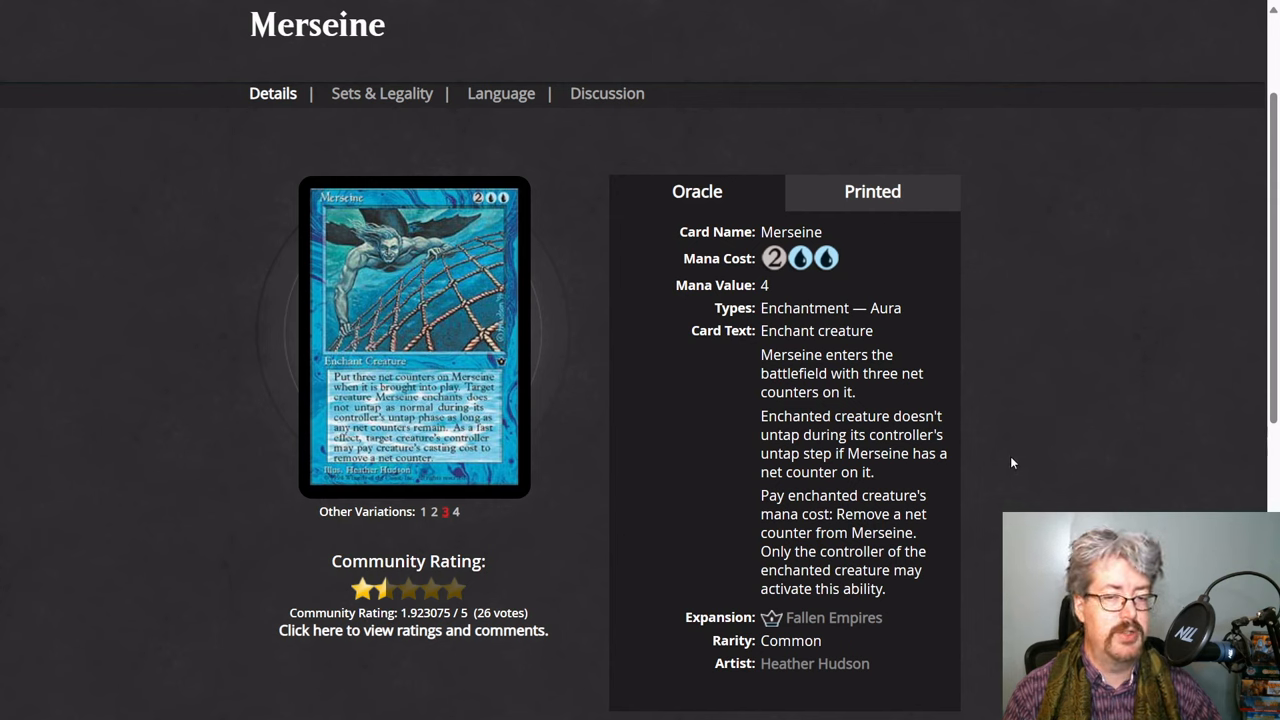
mouse_move(966, 475)
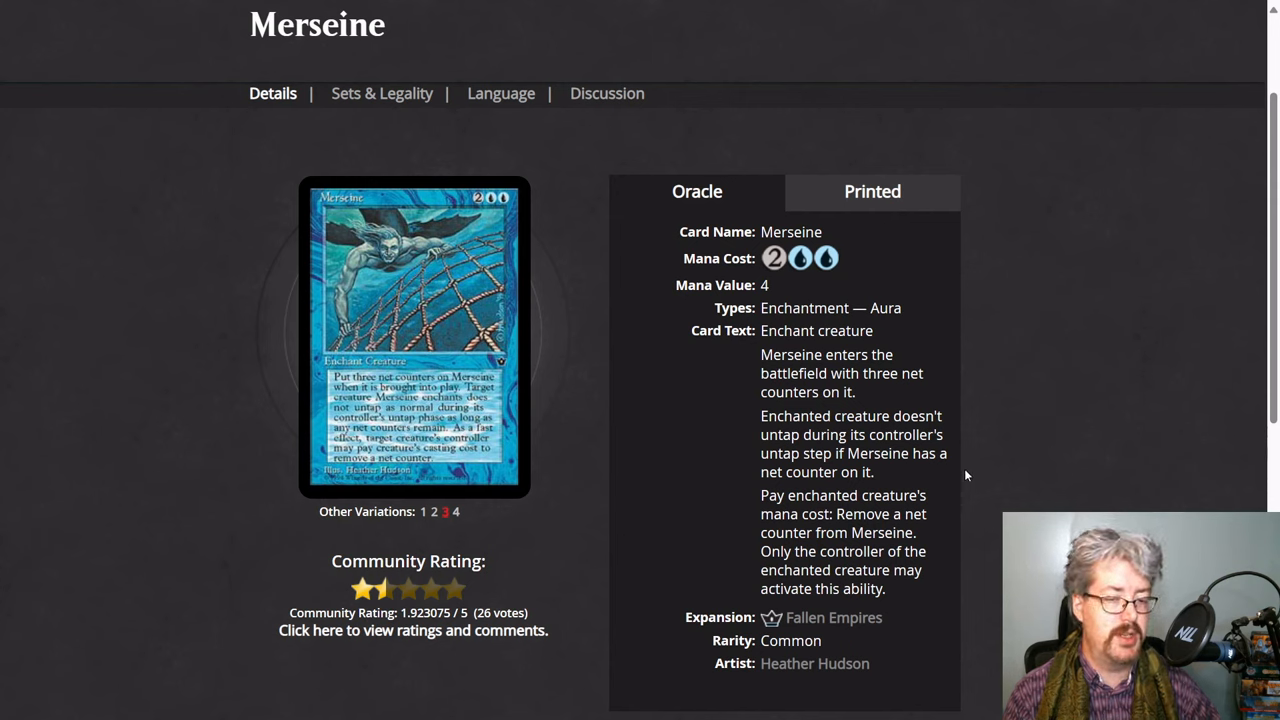
mouse_move(874, 477)
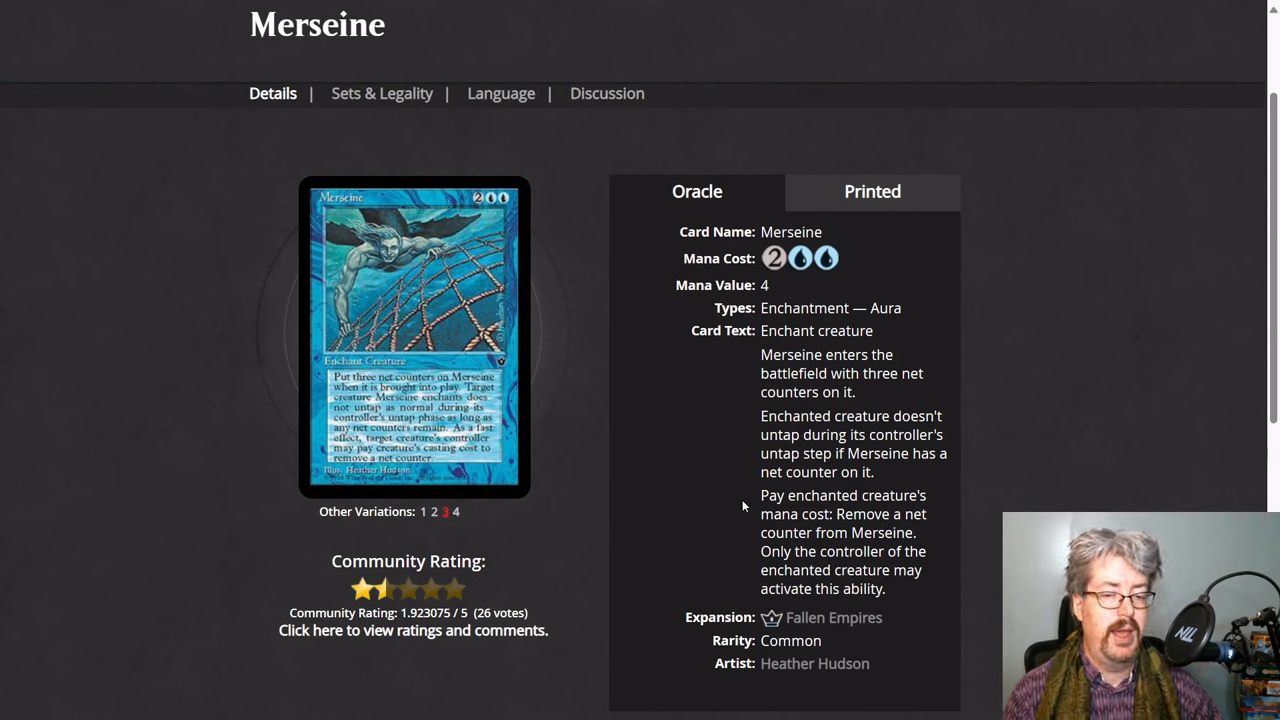
mouse_move(717, 518)
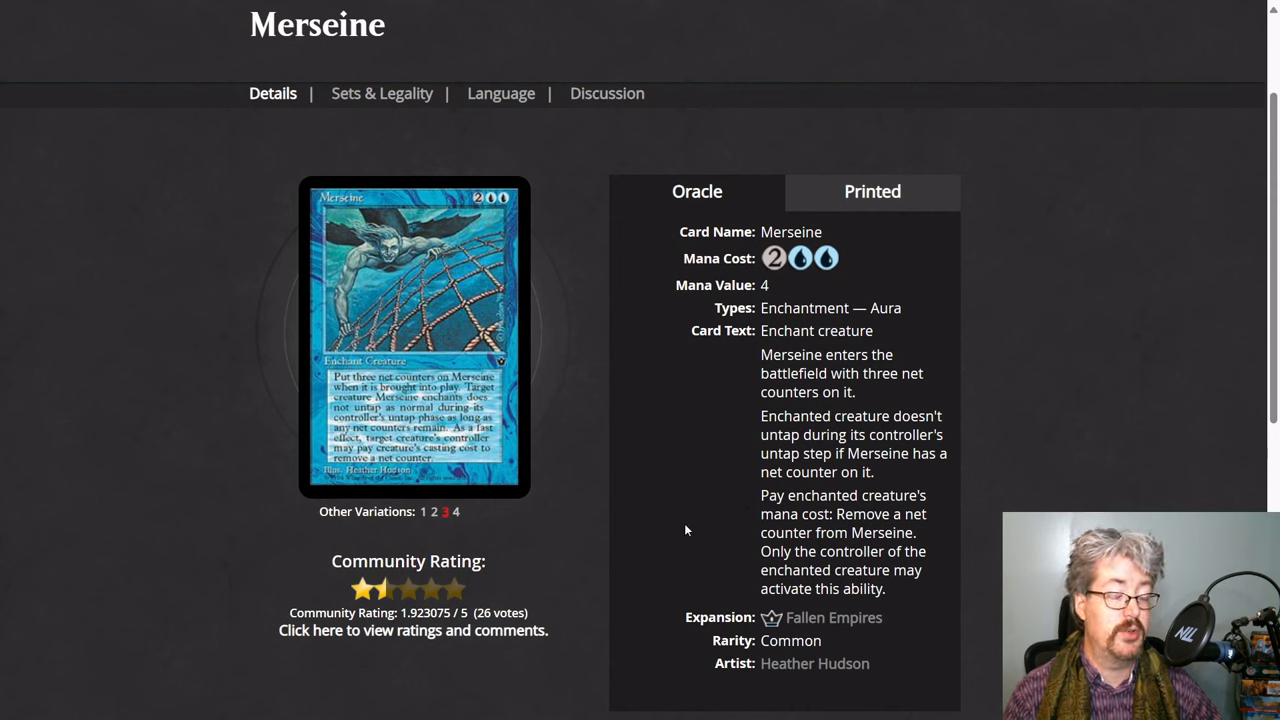
mouse_move(628, 487)
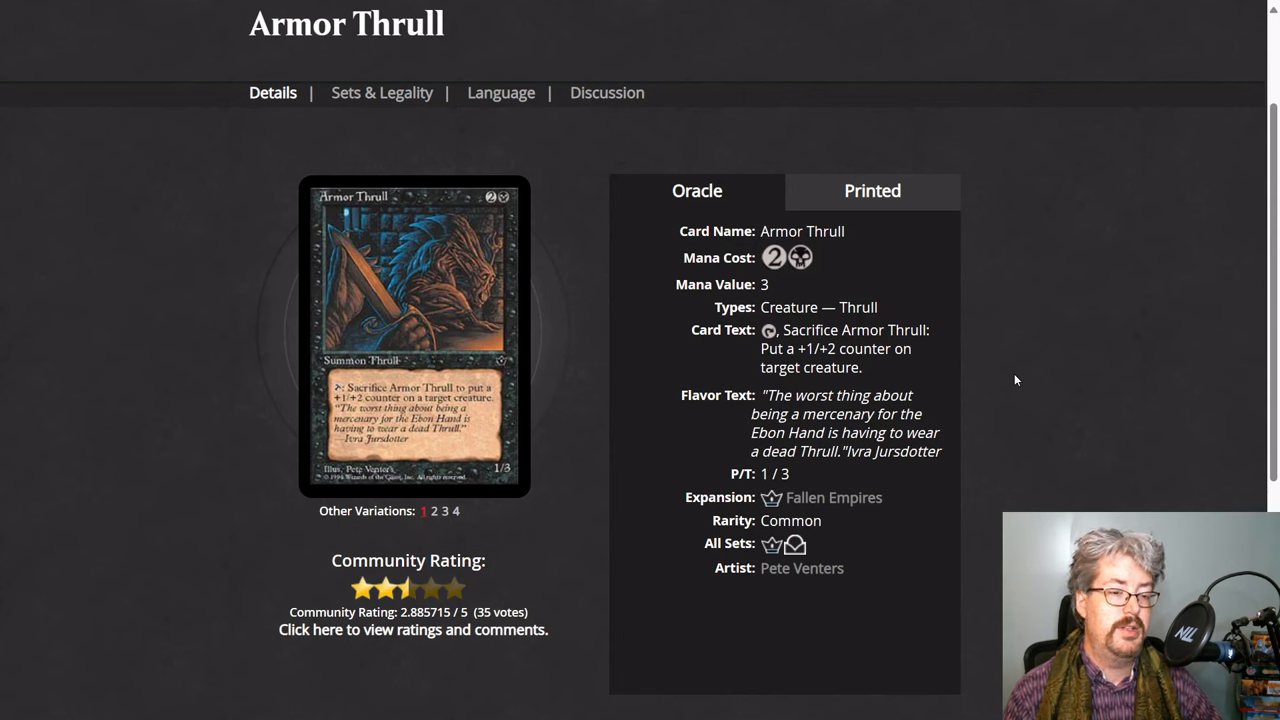
mouse_move(1020, 378)
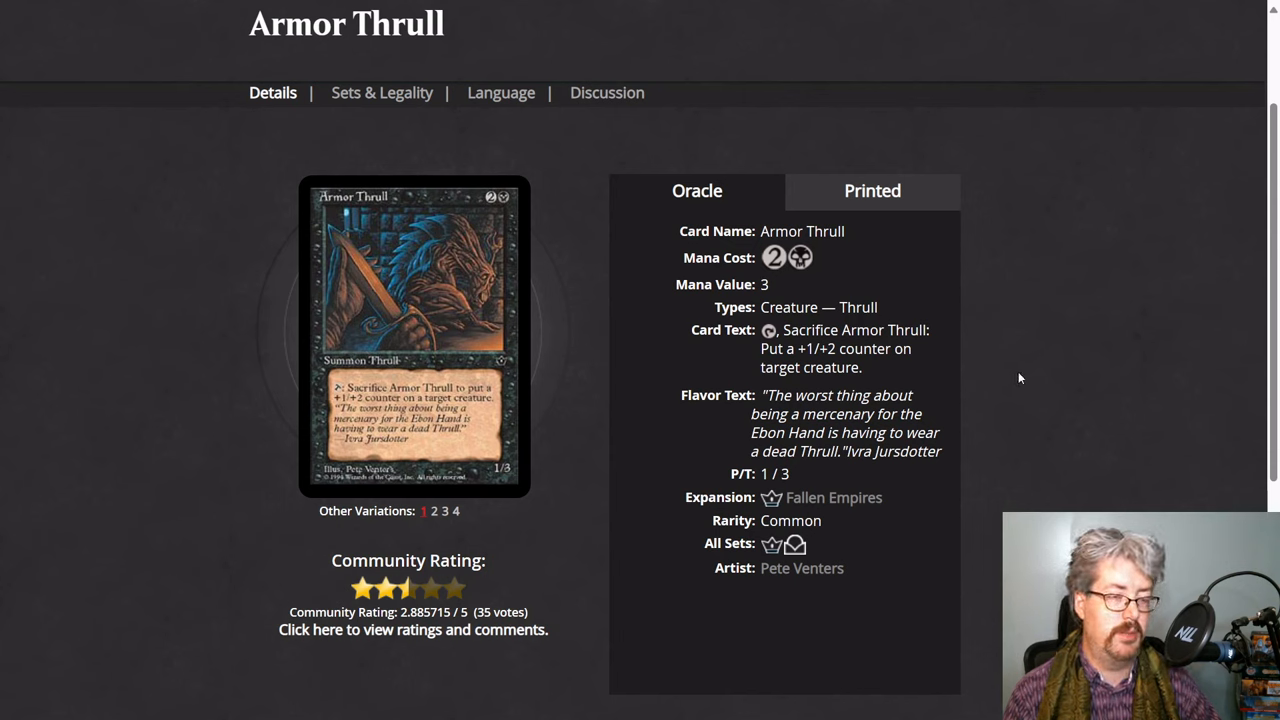
mouse_move(973, 398)
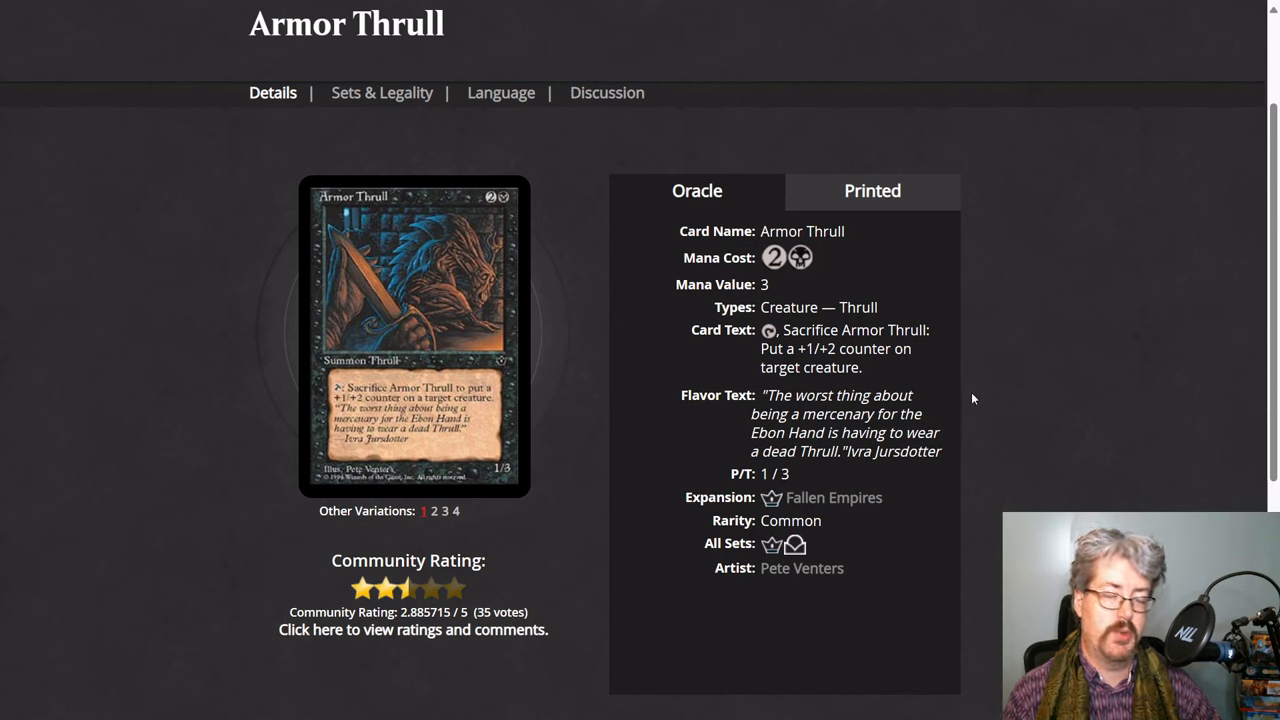
mouse_move(1010, 418)
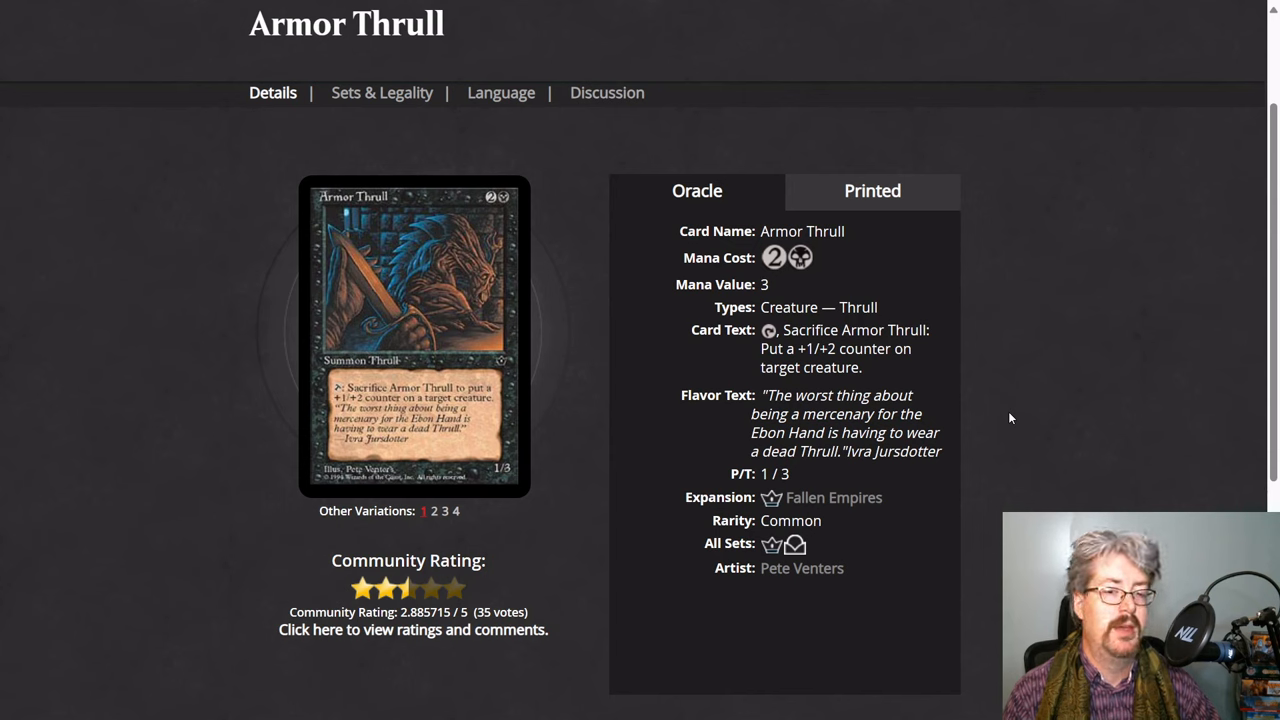
mouse_move(1003, 381)
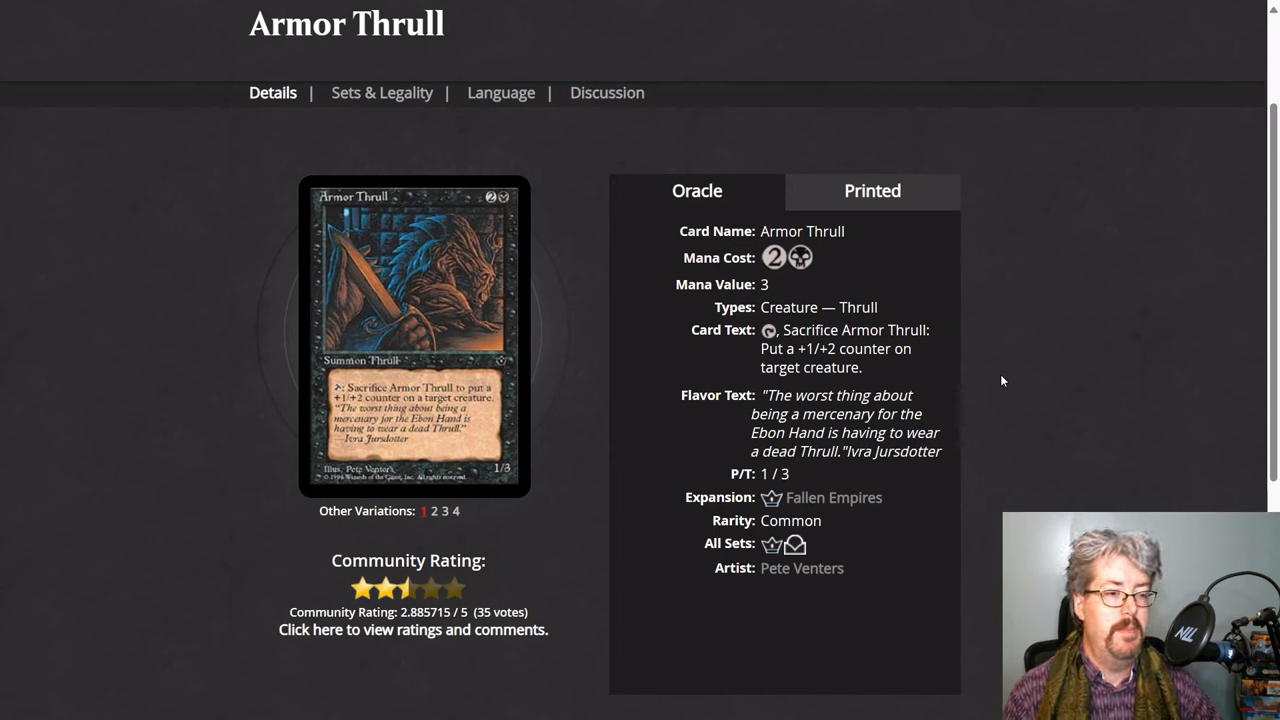
mouse_move(1058, 363)
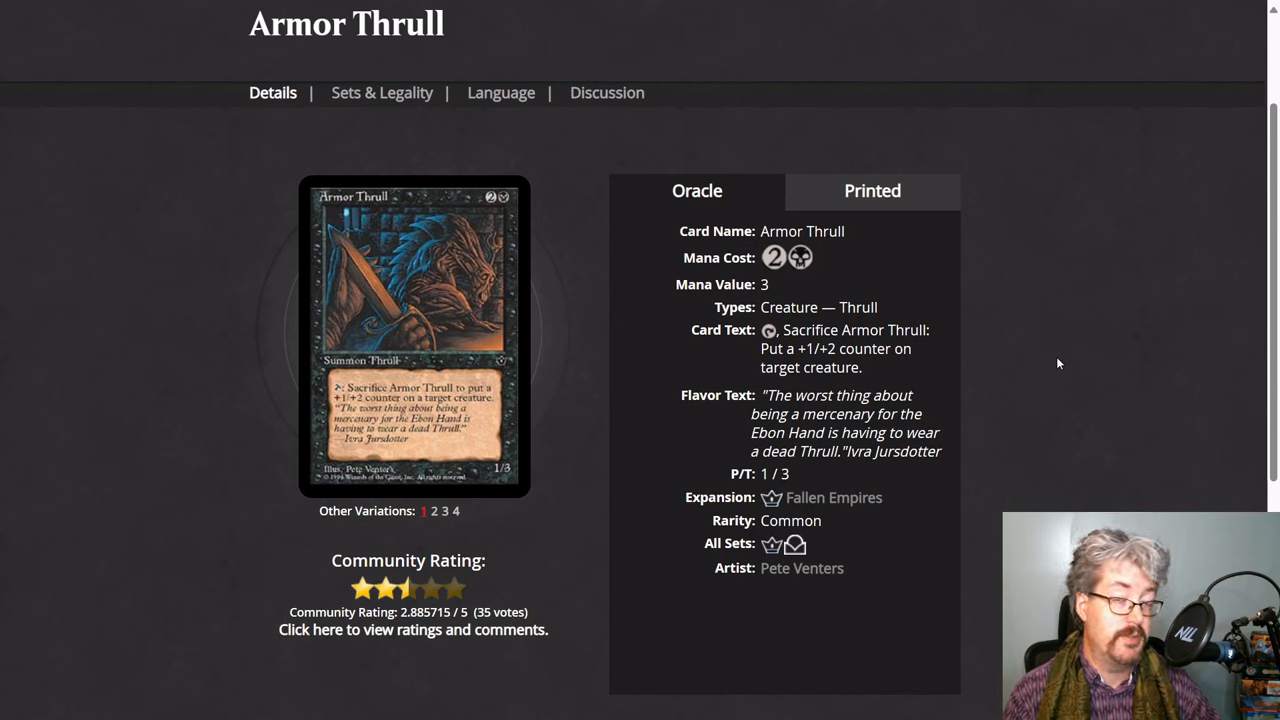
mouse_move(973, 405)
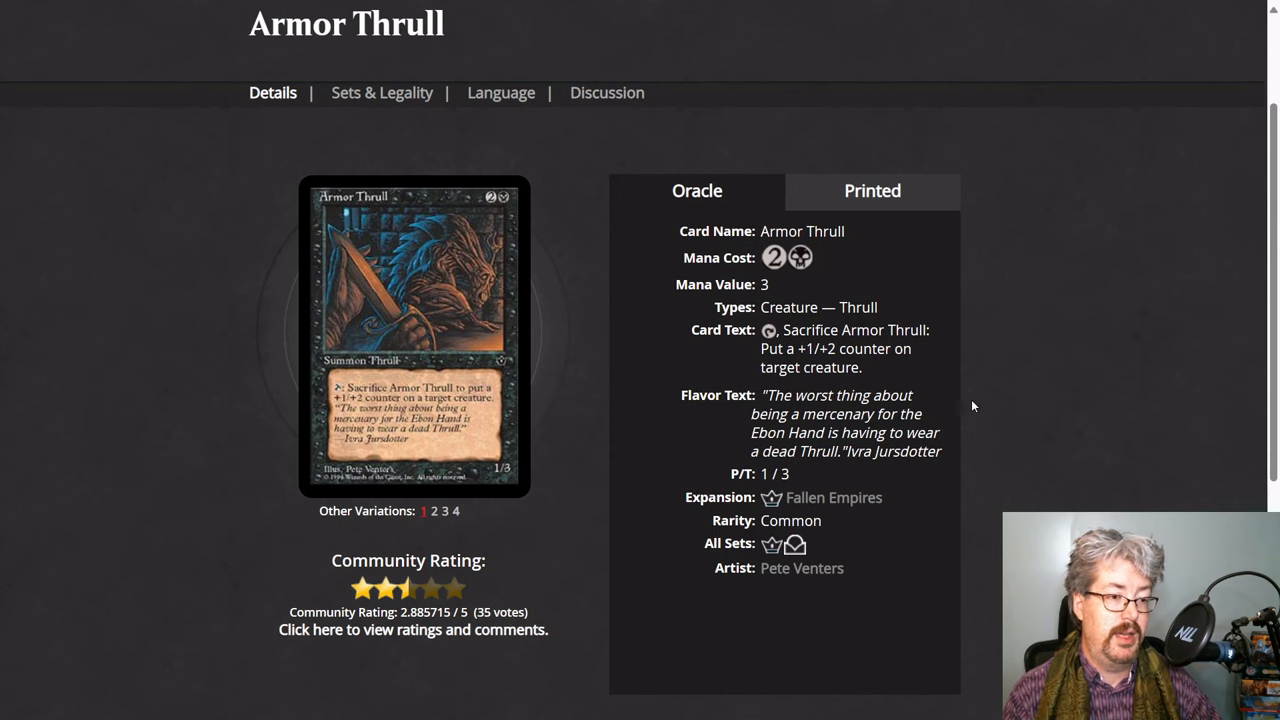
mouse_move(819, 372)
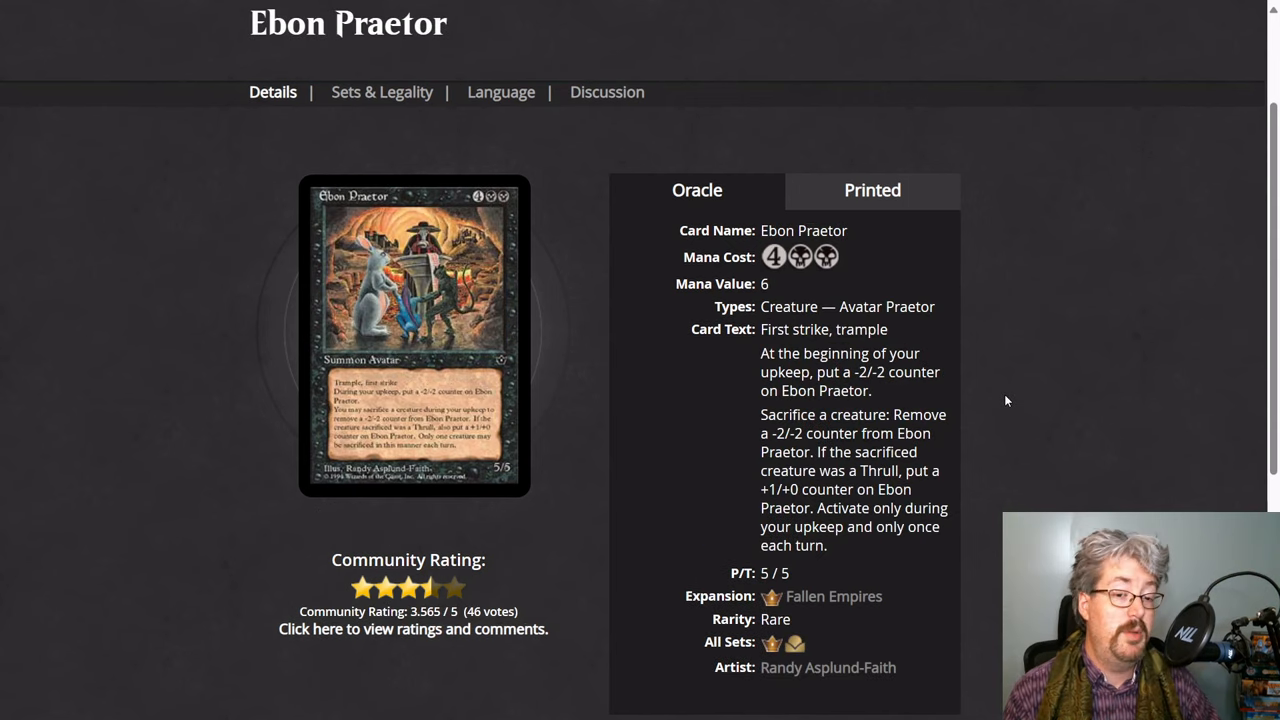
mouse_move(1008, 393)
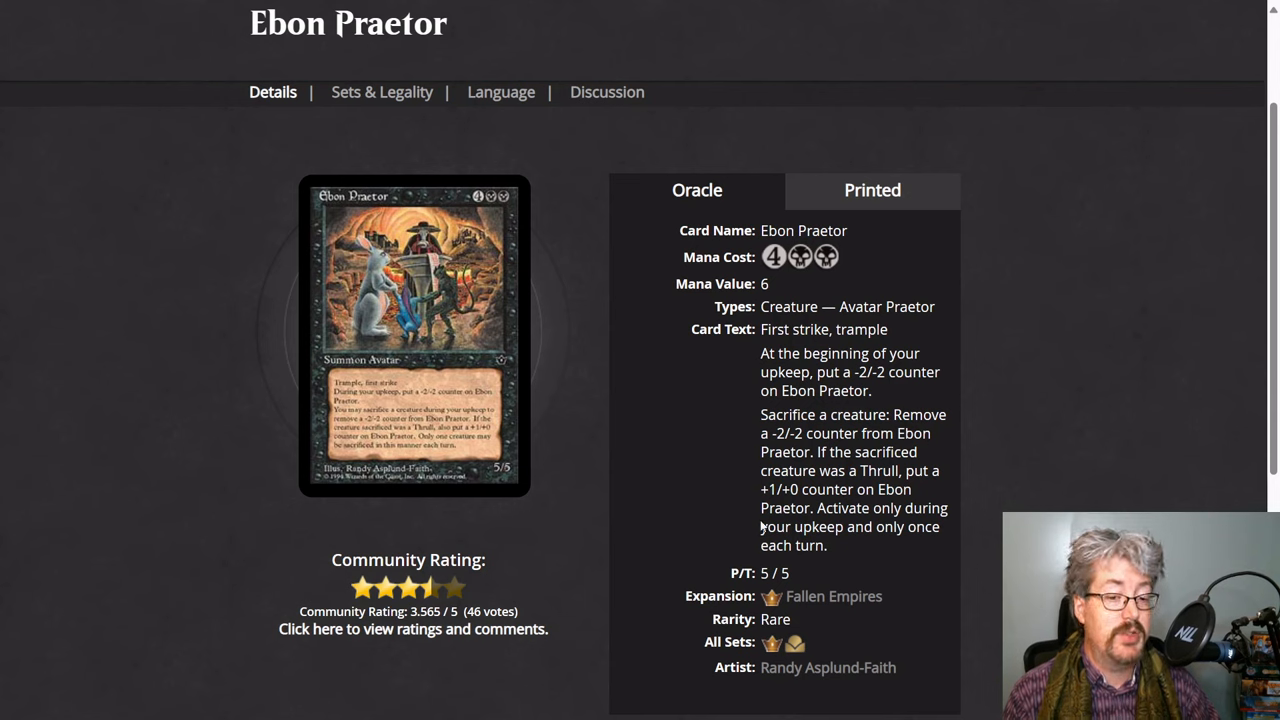
mouse_move(735, 521)
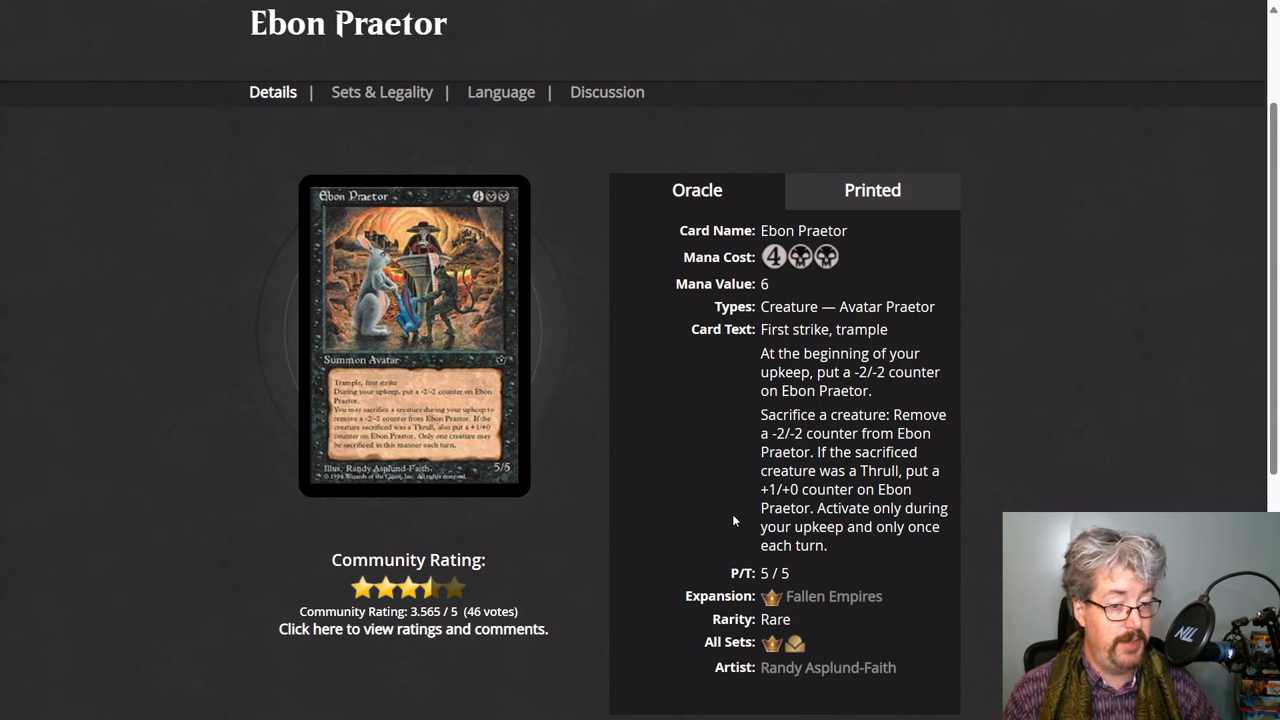
mouse_move(684, 453)
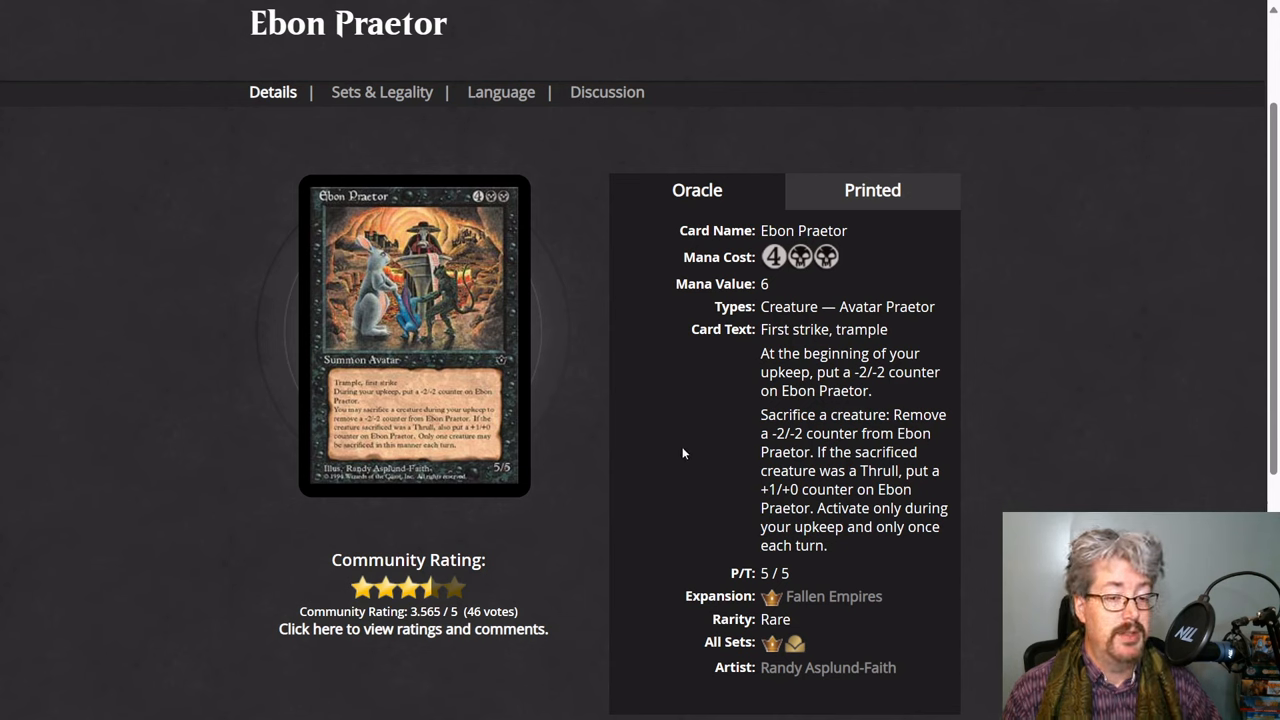
mouse_move(913, 398)
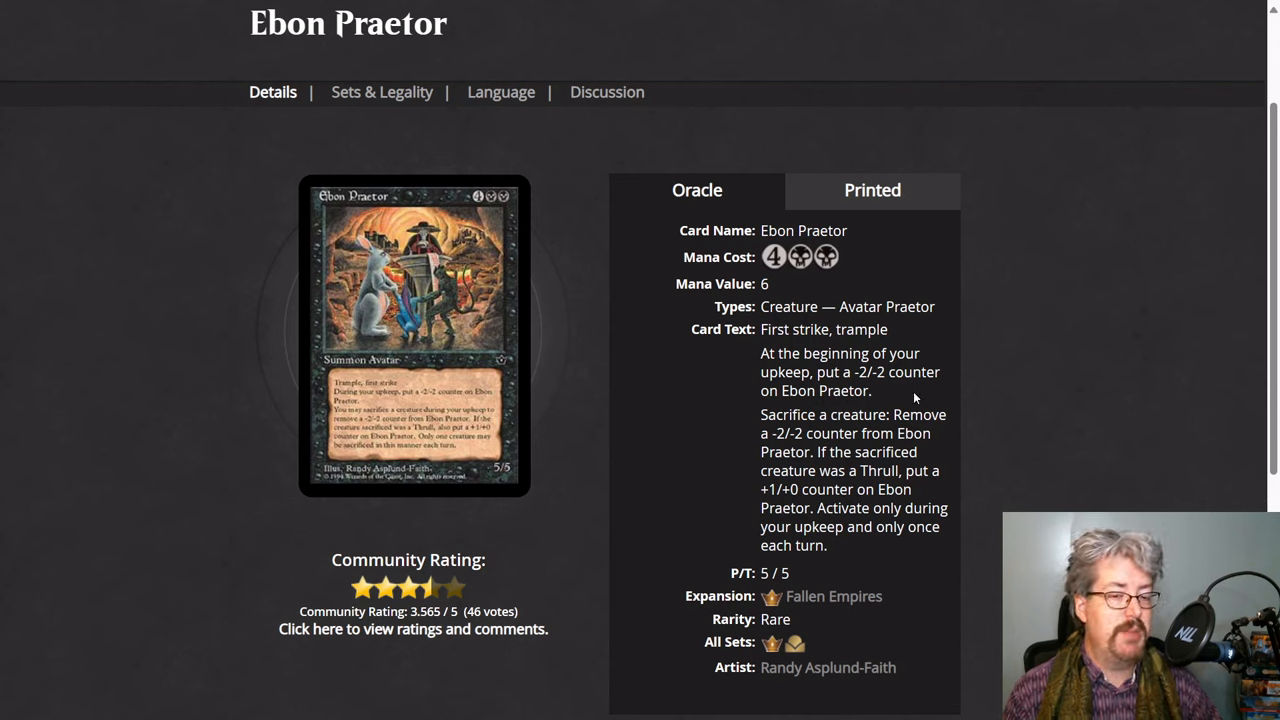
mouse_move(970, 410)
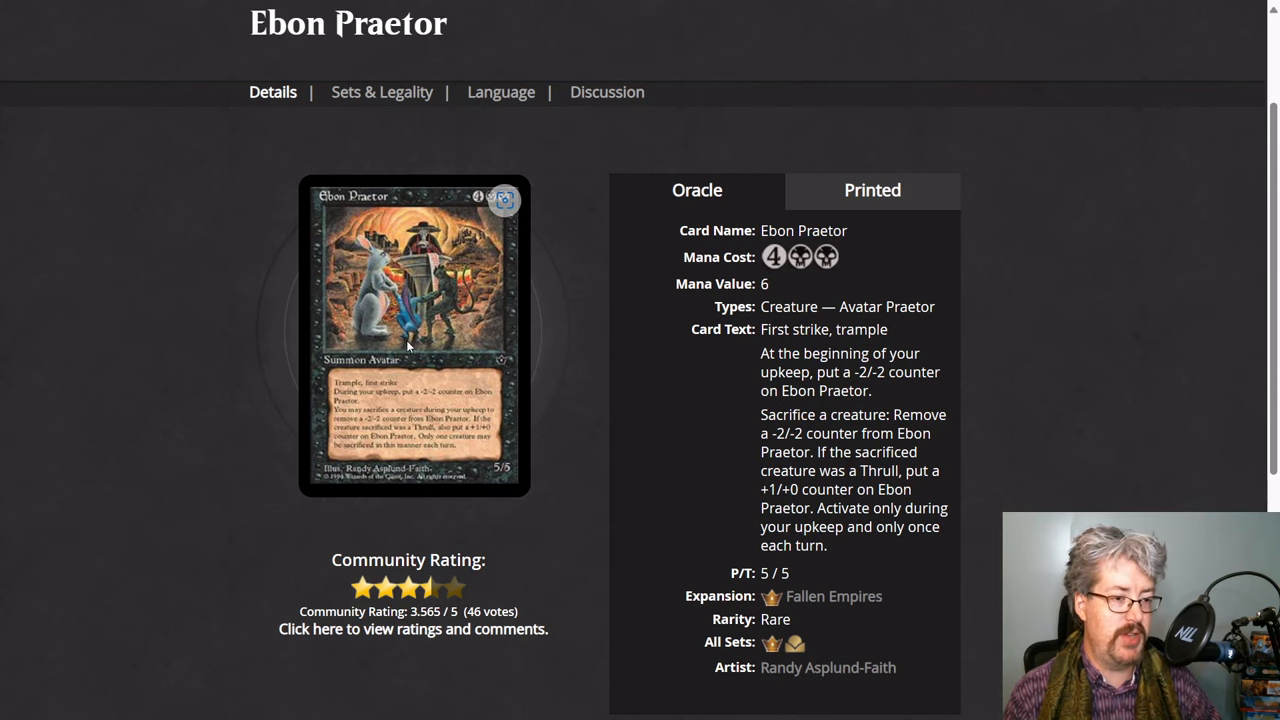
mouse_move(565, 390)
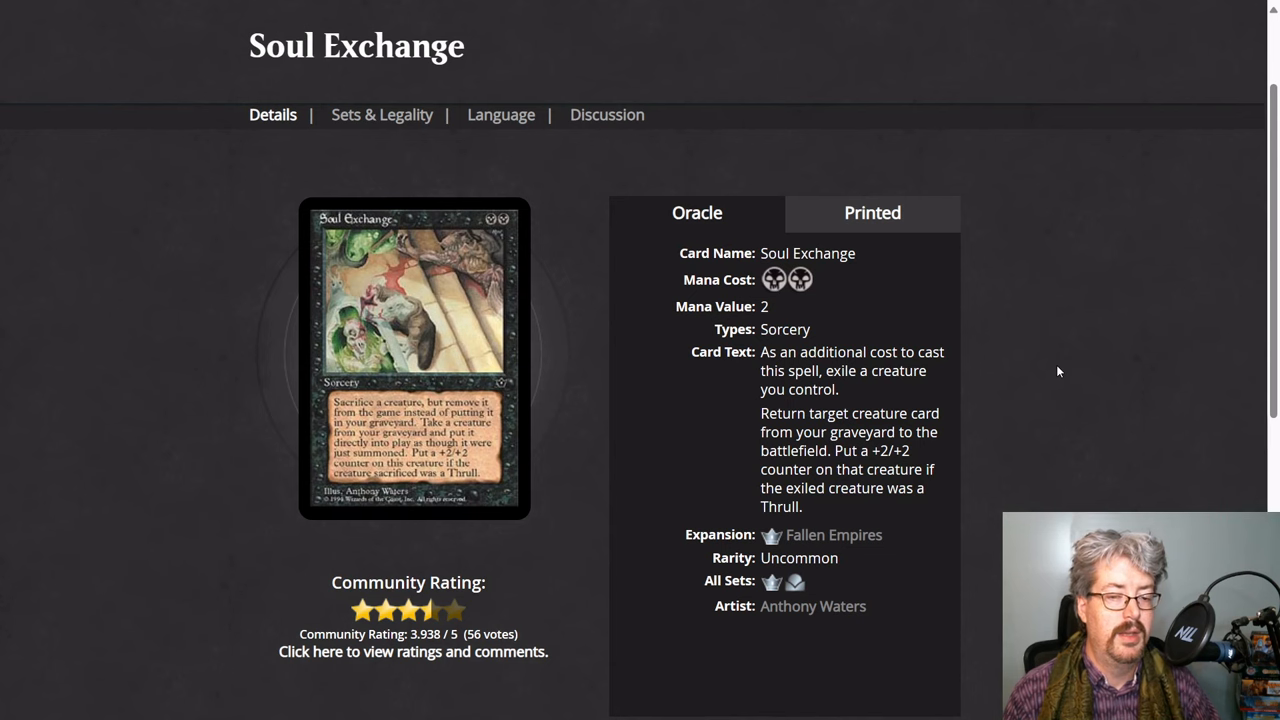
mouse_move(1035, 468)
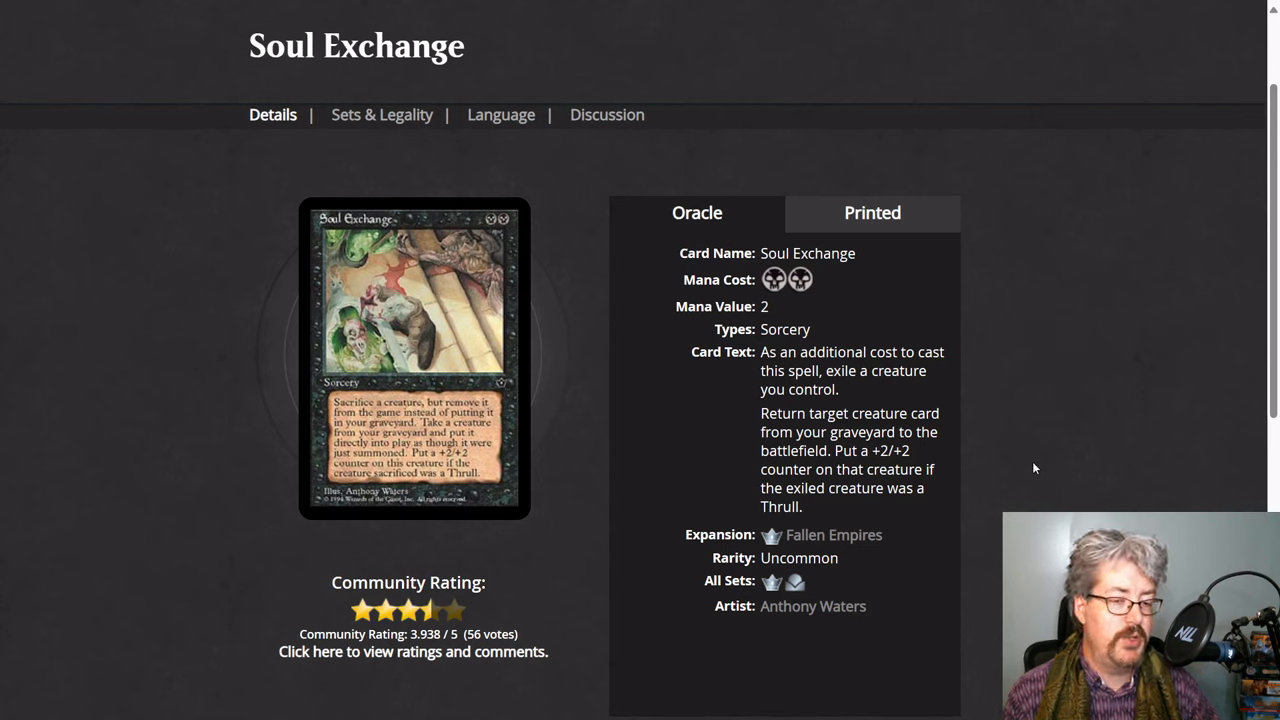
mouse_move(938, 498)
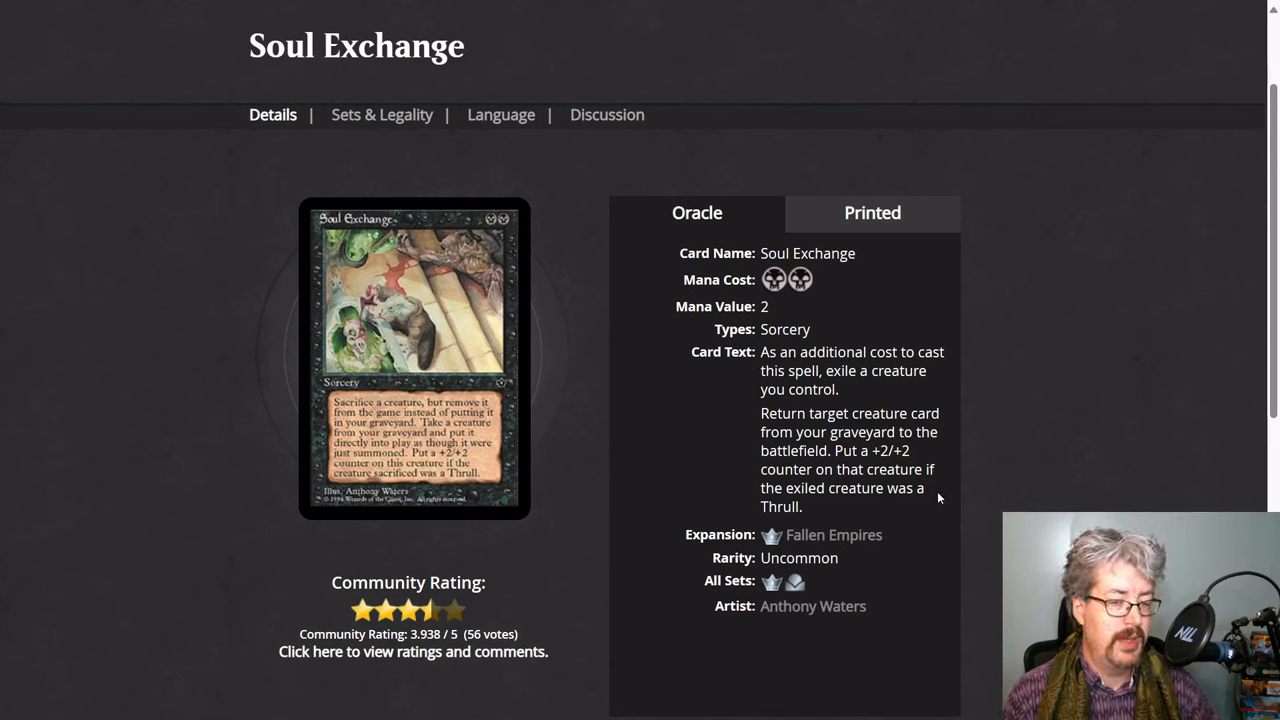
mouse_move(895, 370)
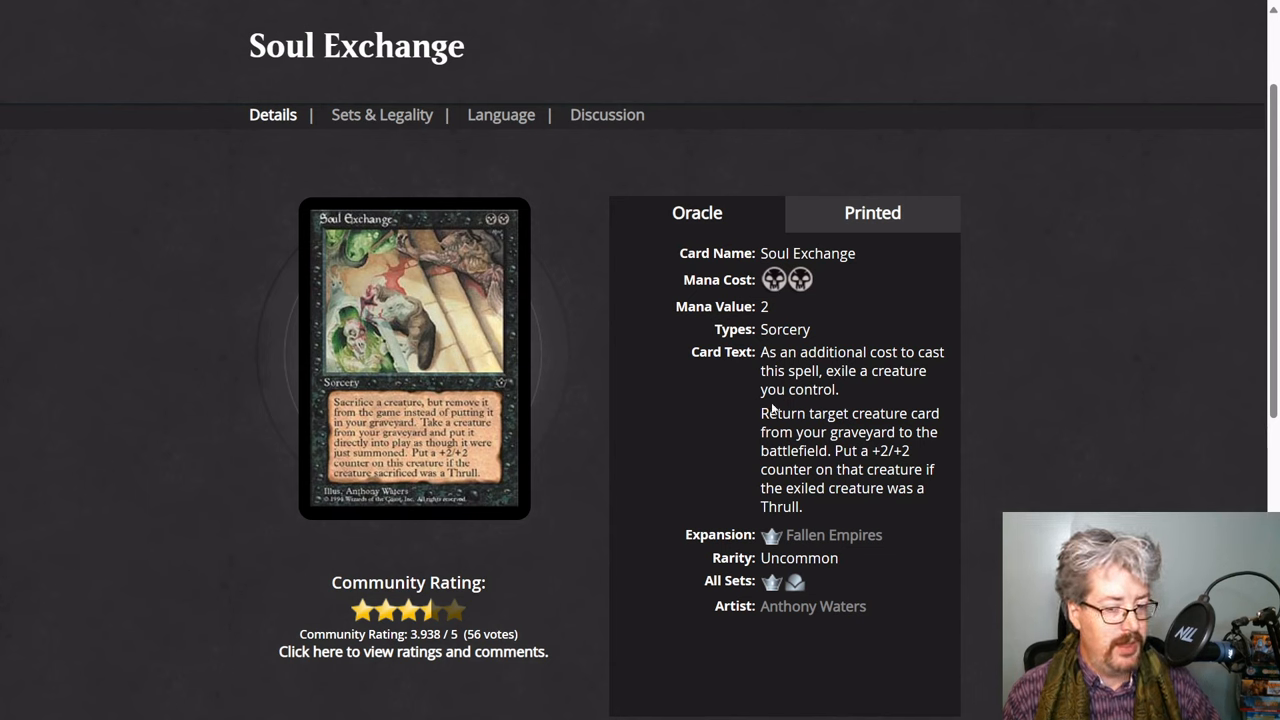
mouse_move(726, 464)
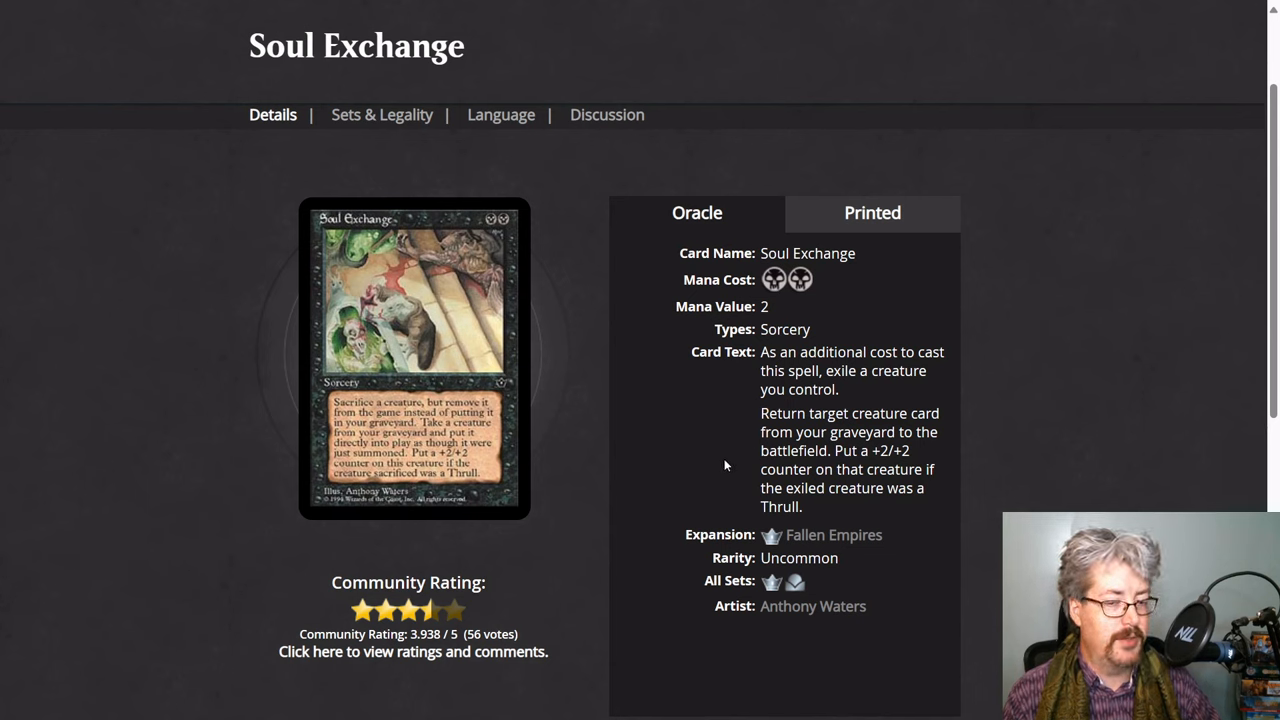
mouse_move(793, 525)
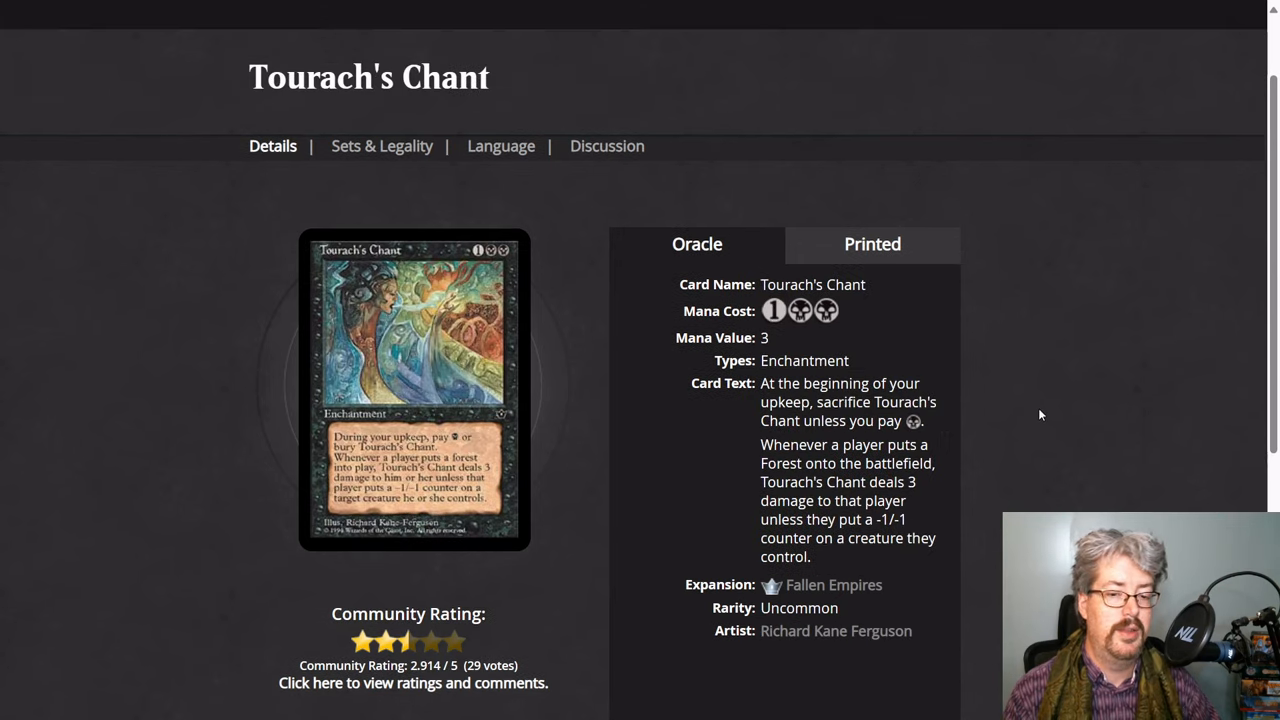
mouse_move(1010, 497)
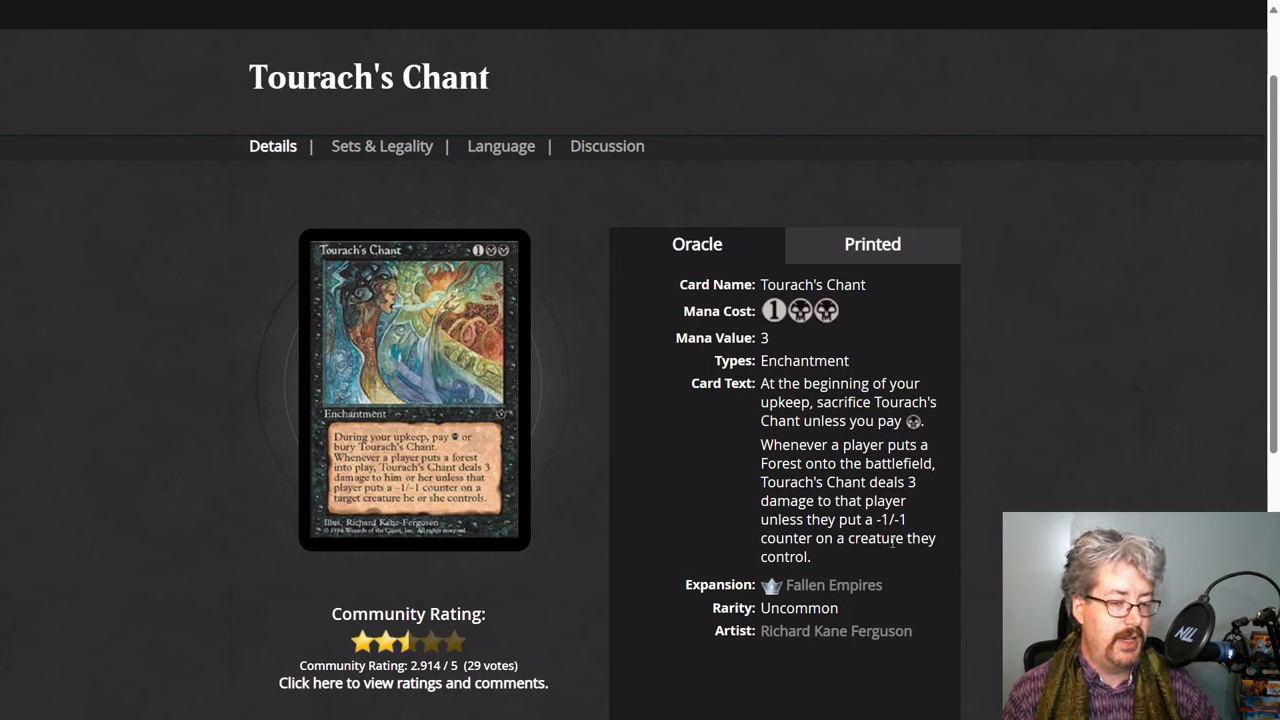
mouse_move(997, 503)
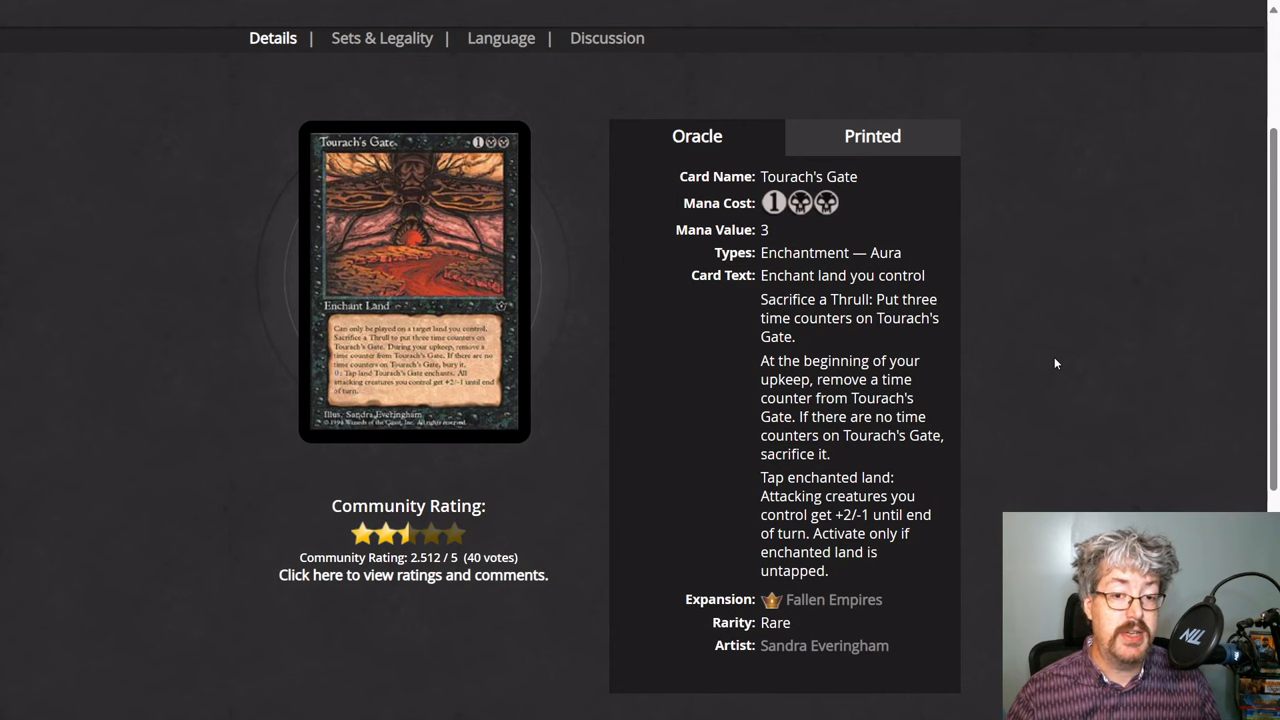
mouse_move(1017, 431)
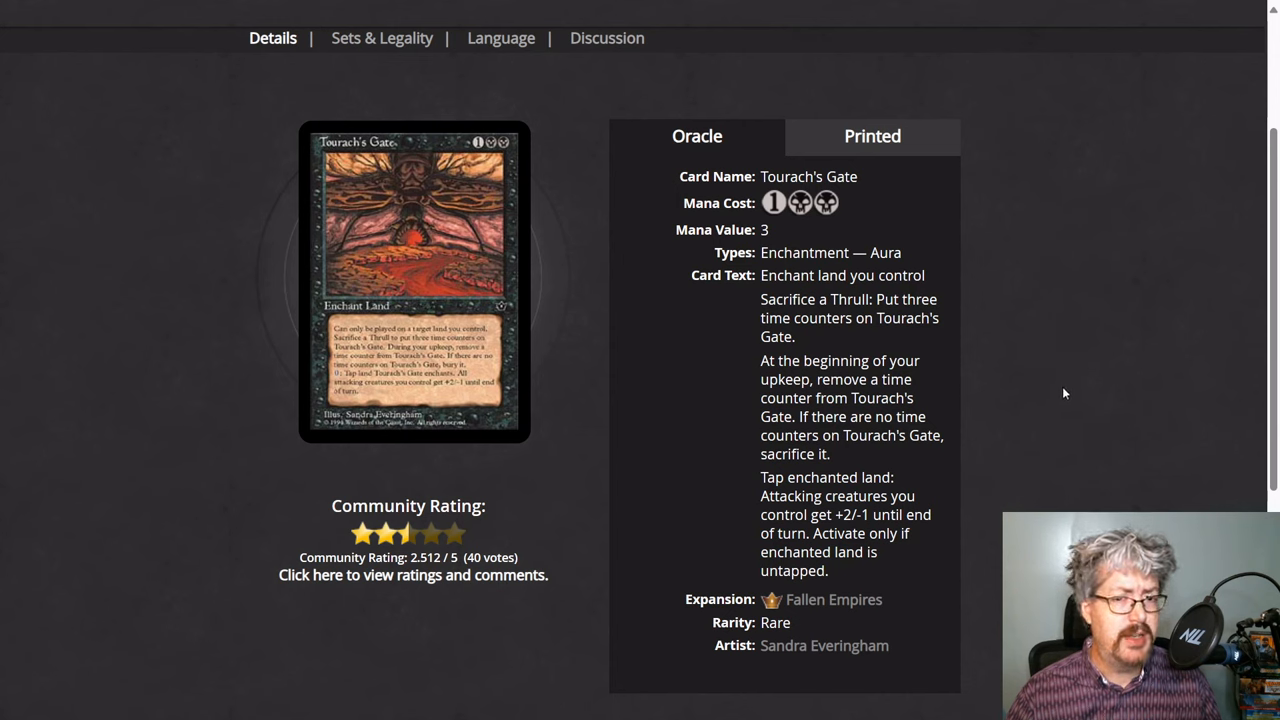
mouse_move(1044, 399)
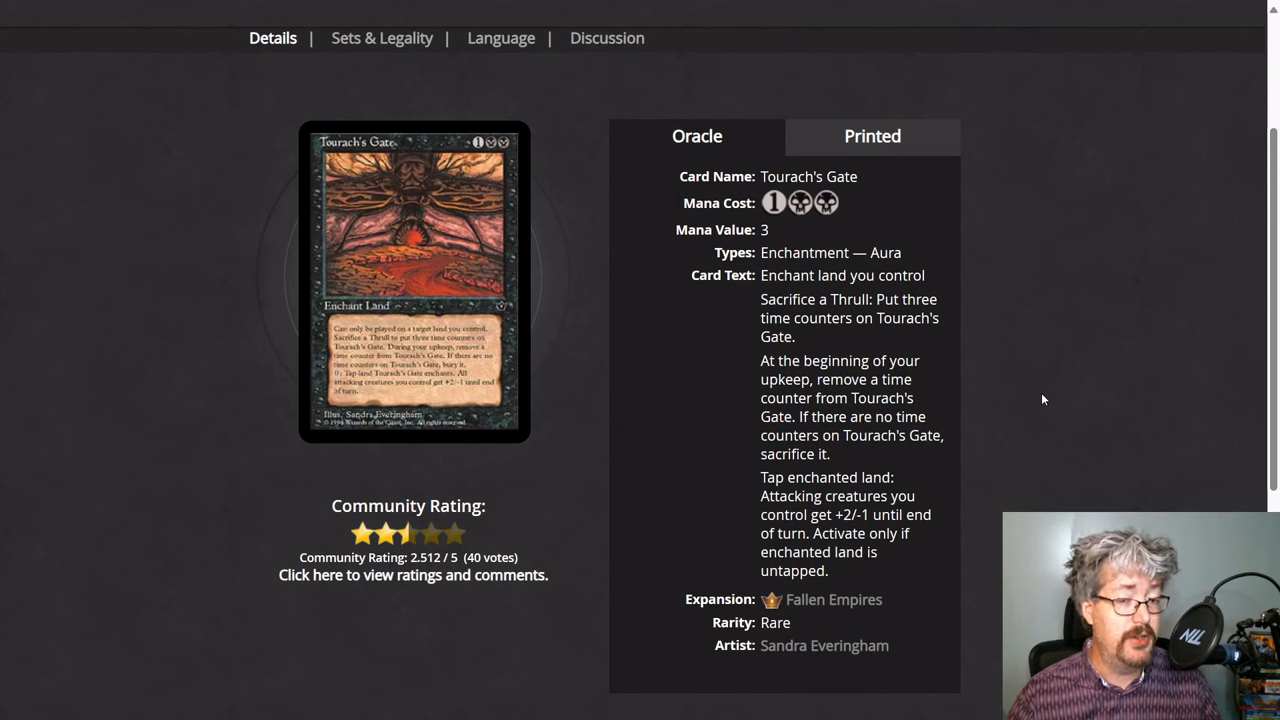
mouse_move(1036, 435)
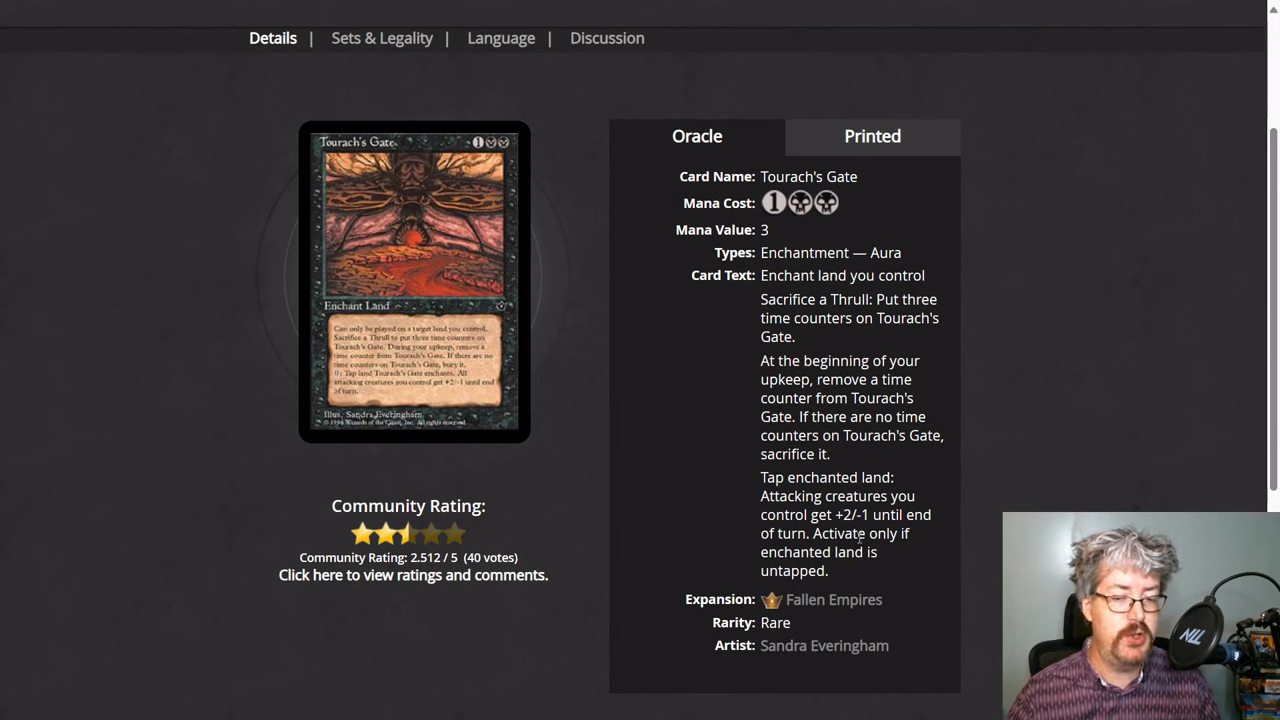
mouse_move(862, 535)
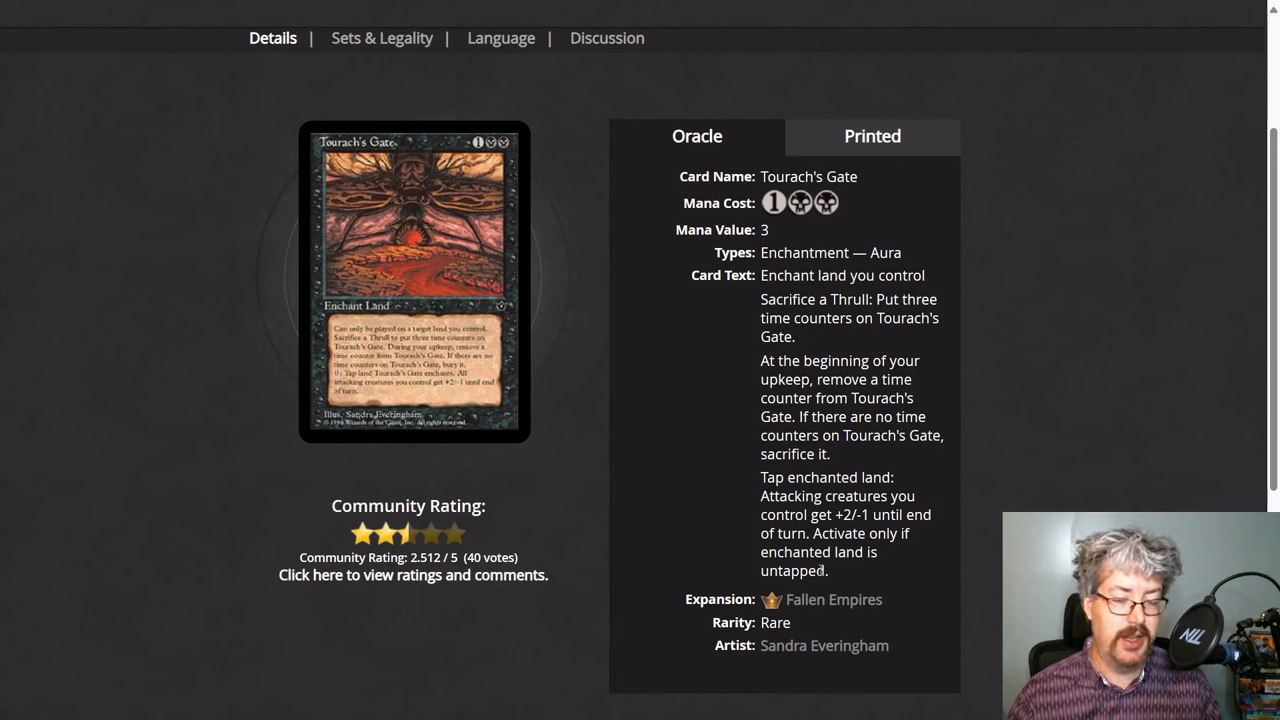
mouse_move(750, 425)
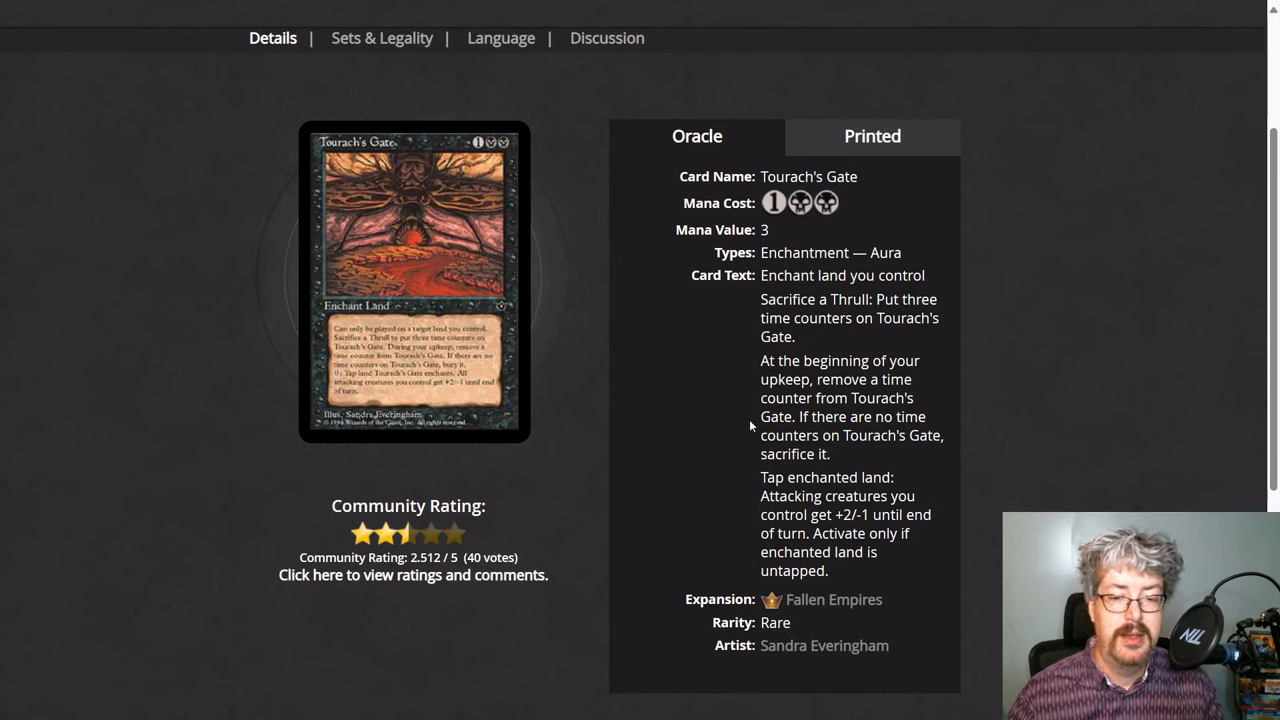
mouse_move(776, 372)
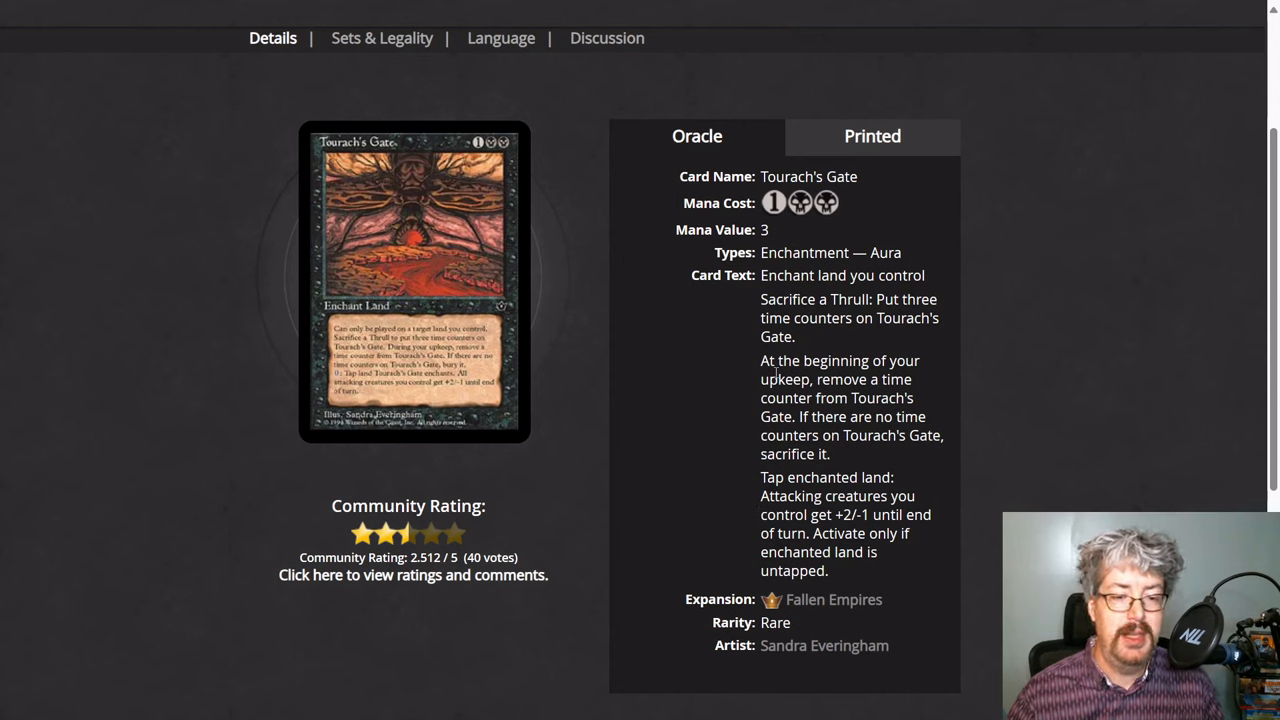
mouse_move(752, 398)
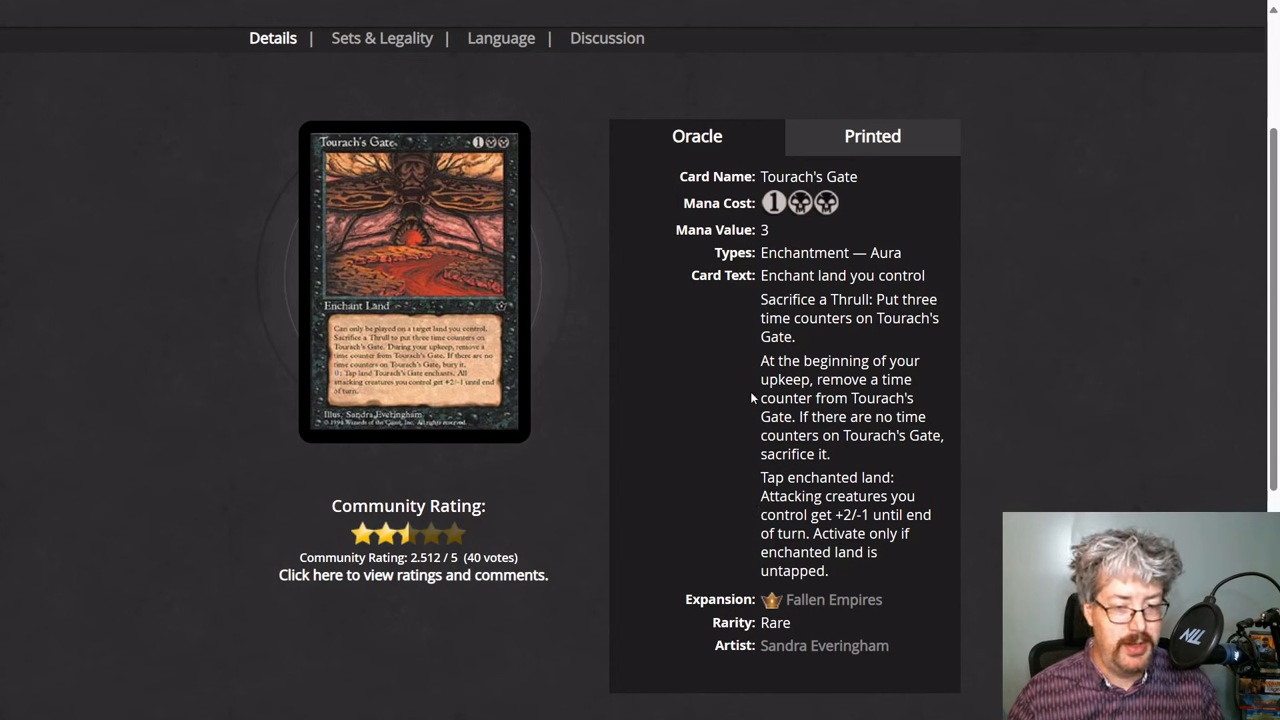
mouse_move(740, 394)
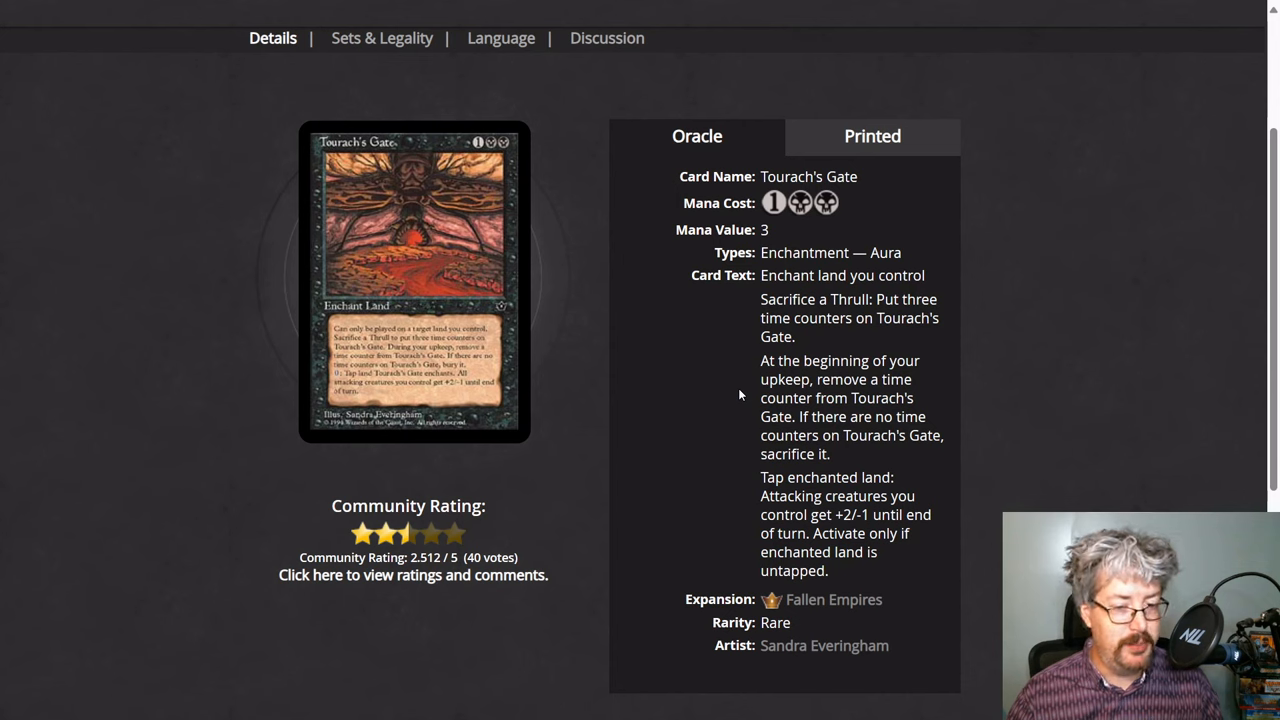
mouse_move(735, 334)
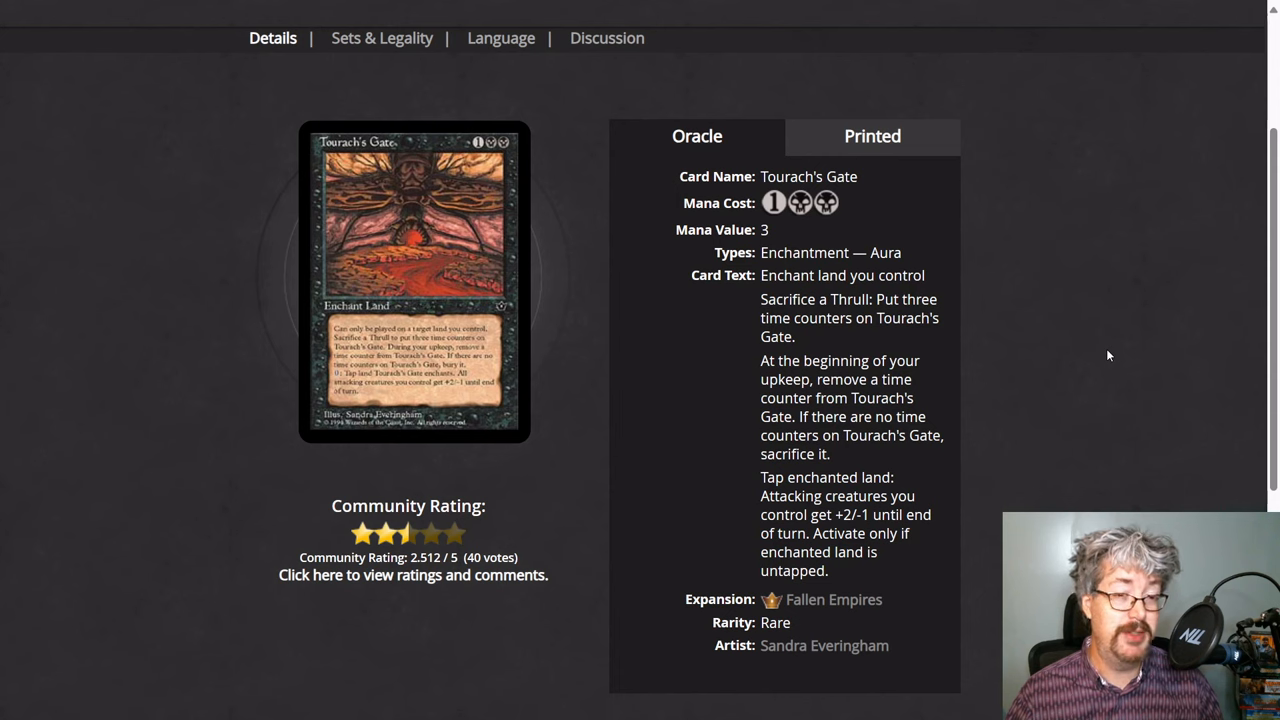
mouse_move(592, 456)
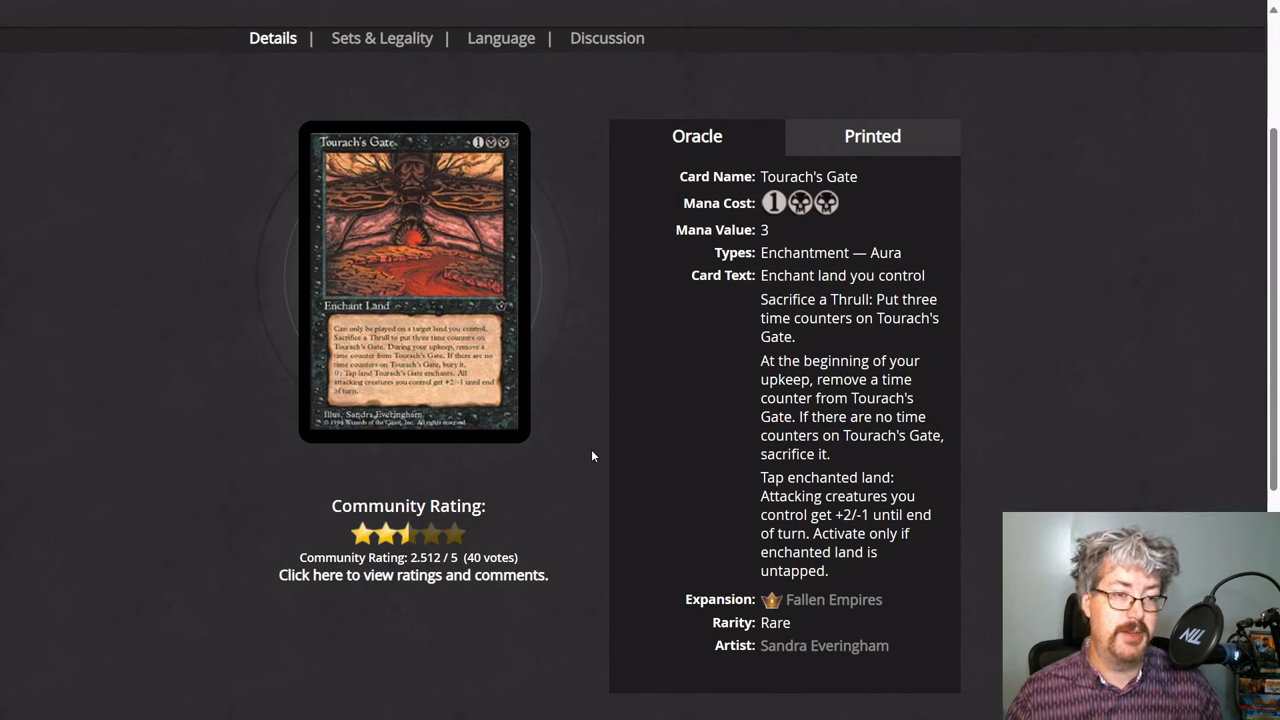
mouse_move(1050, 402)
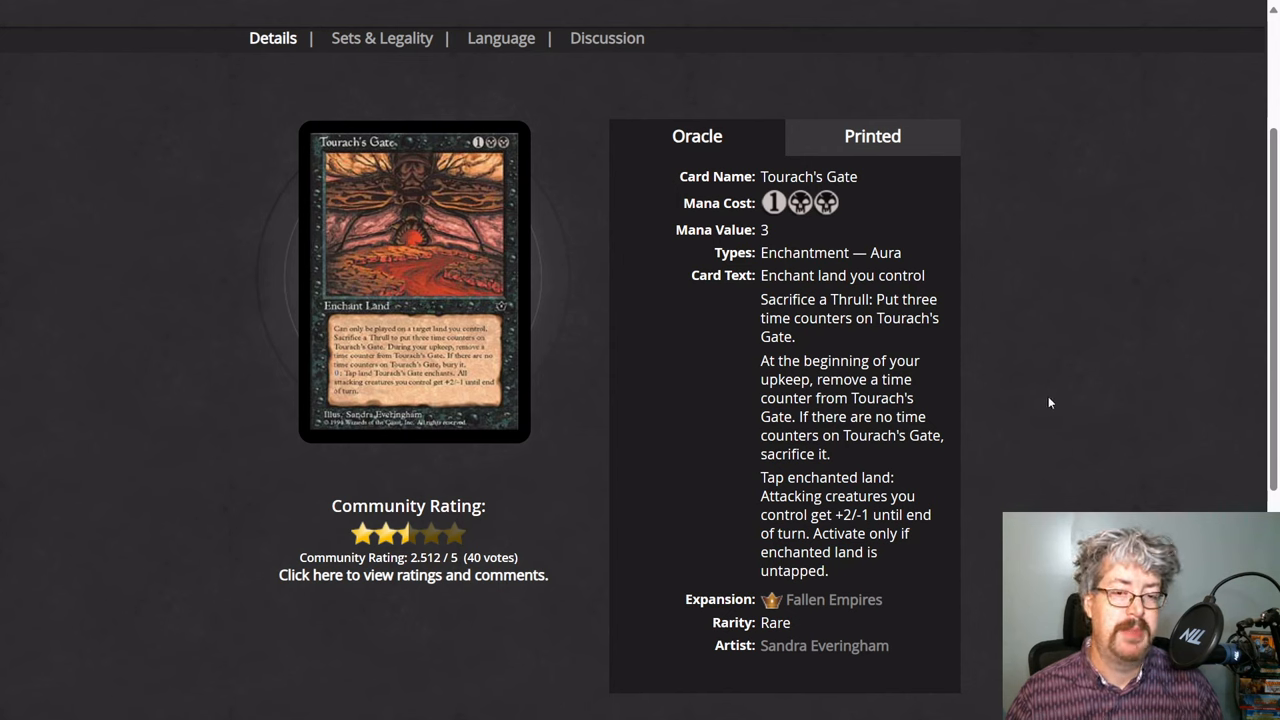
mouse_move(1043, 408)
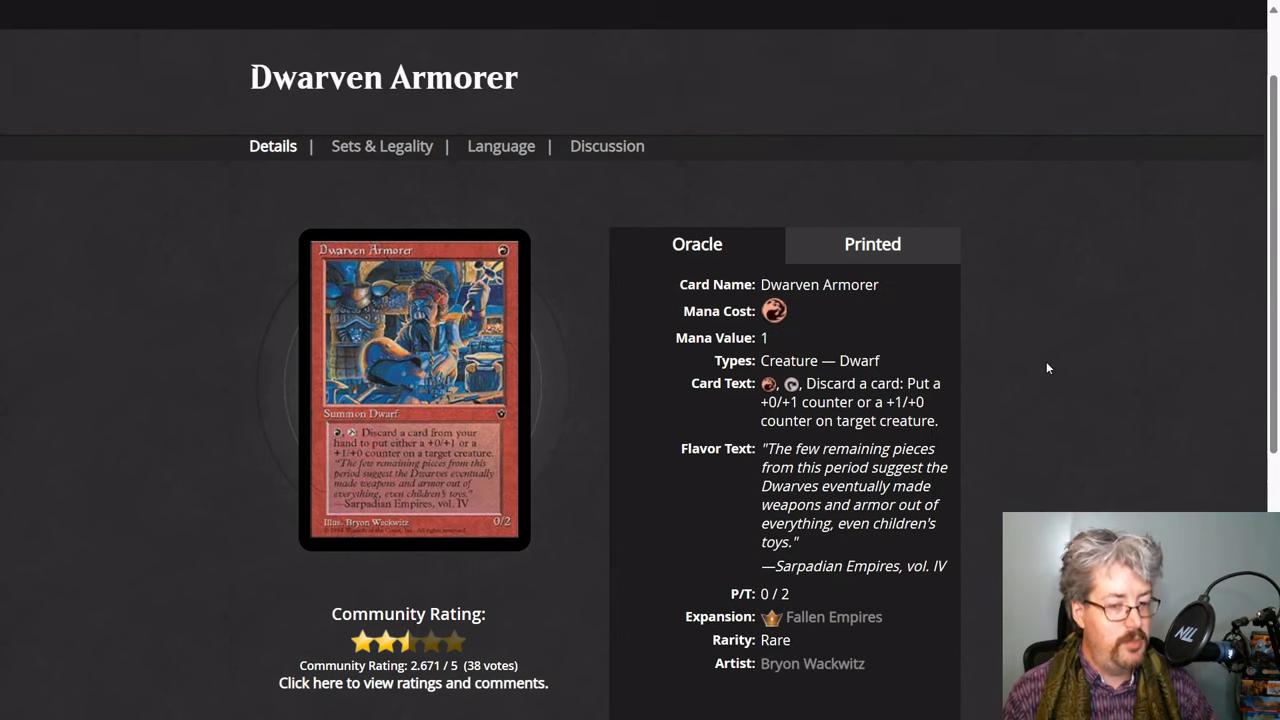
mouse_move(789, 418)
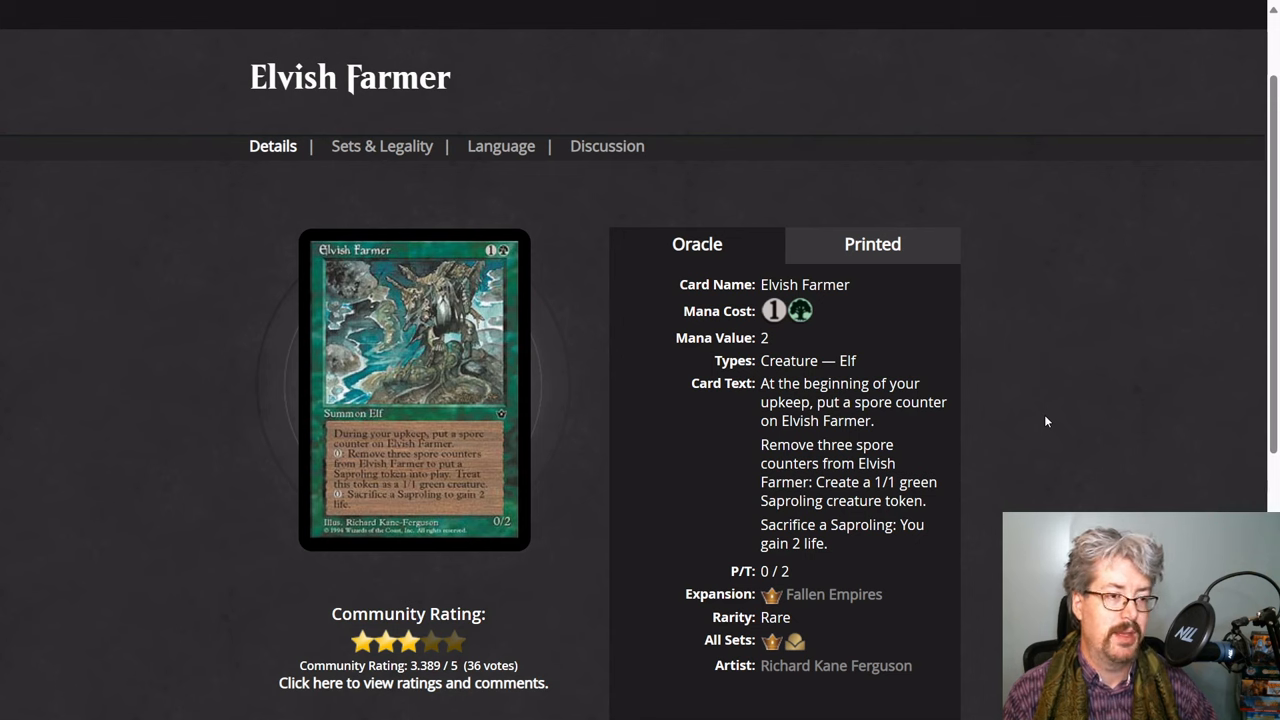
mouse_move(1040, 456)
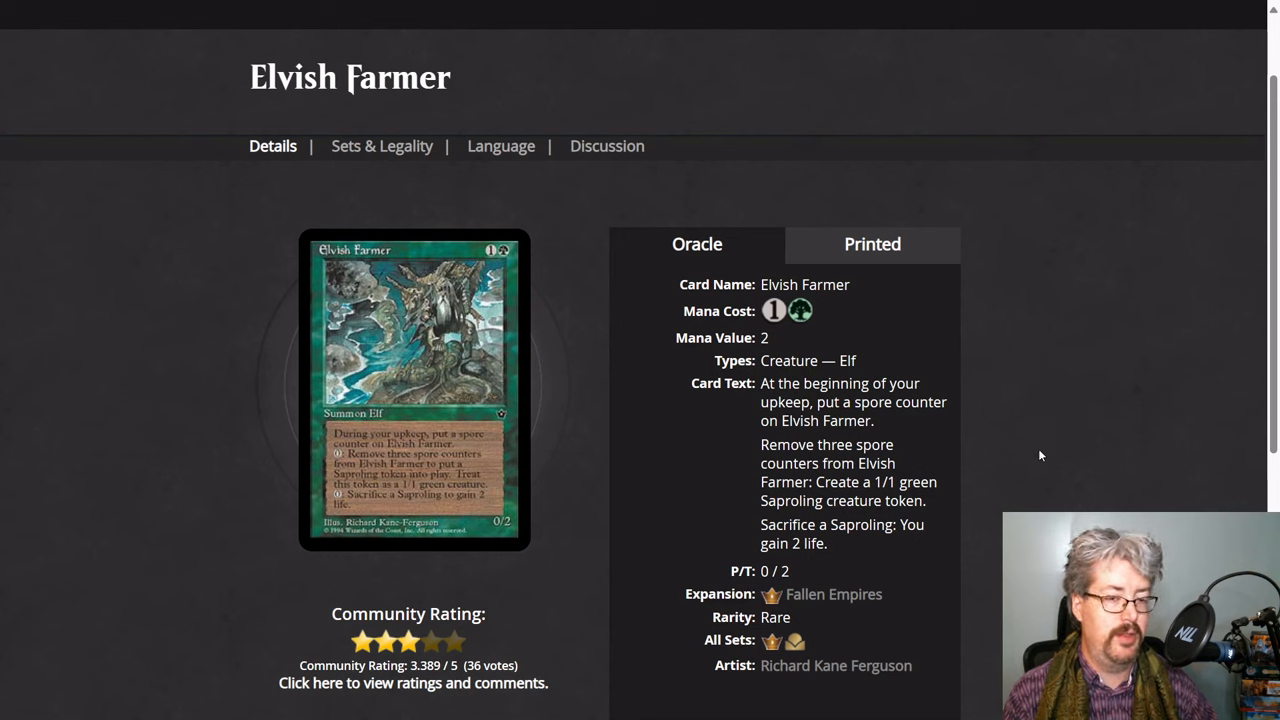
mouse_move(715, 545)
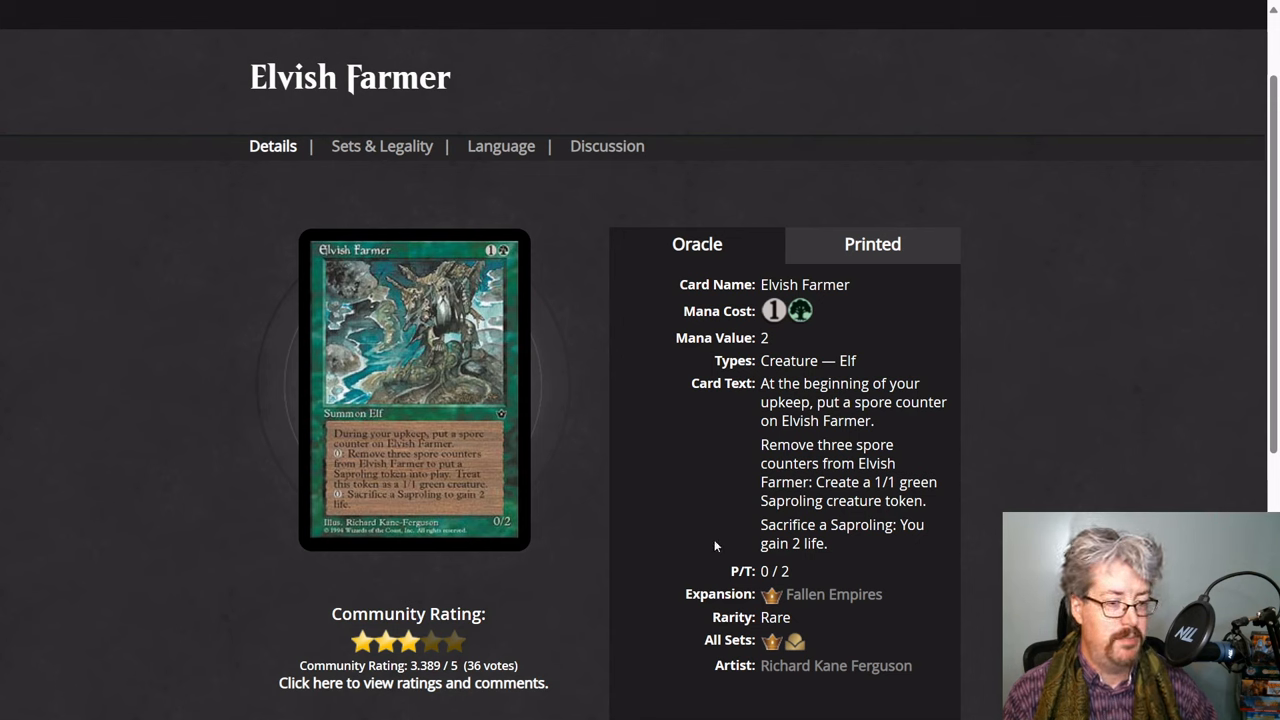
mouse_move(580, 498)
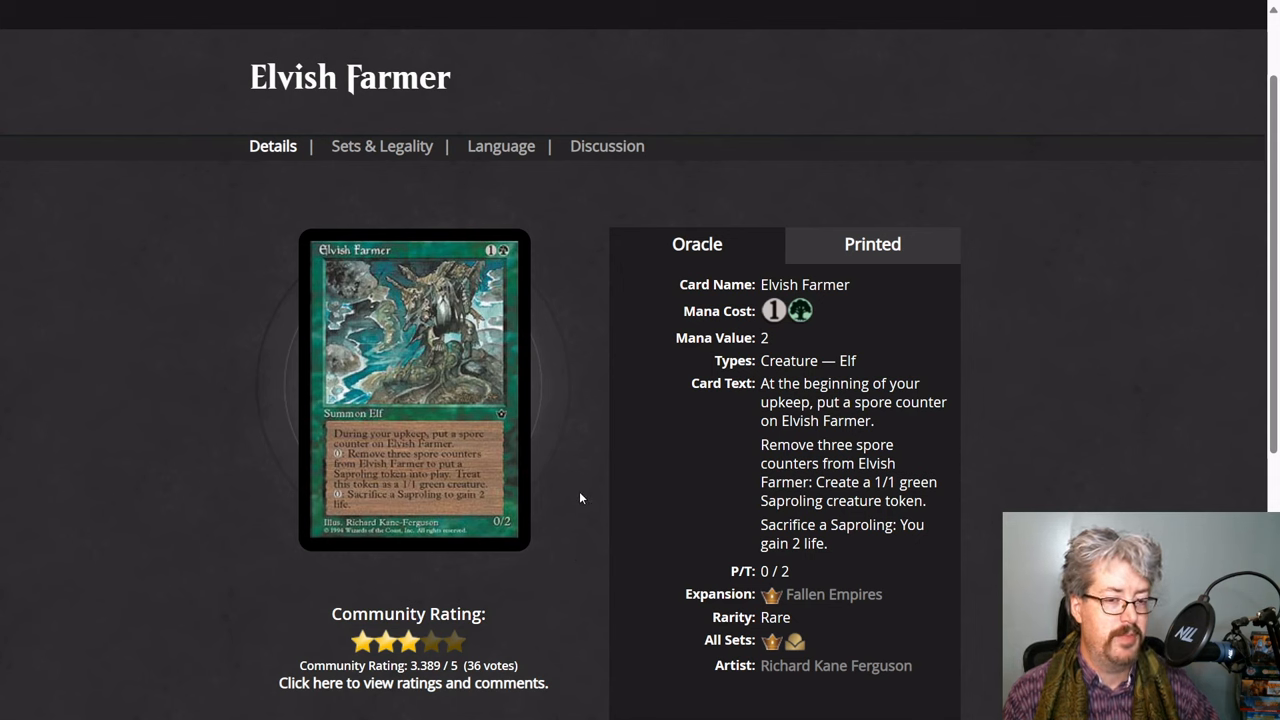
mouse_move(614, 488)
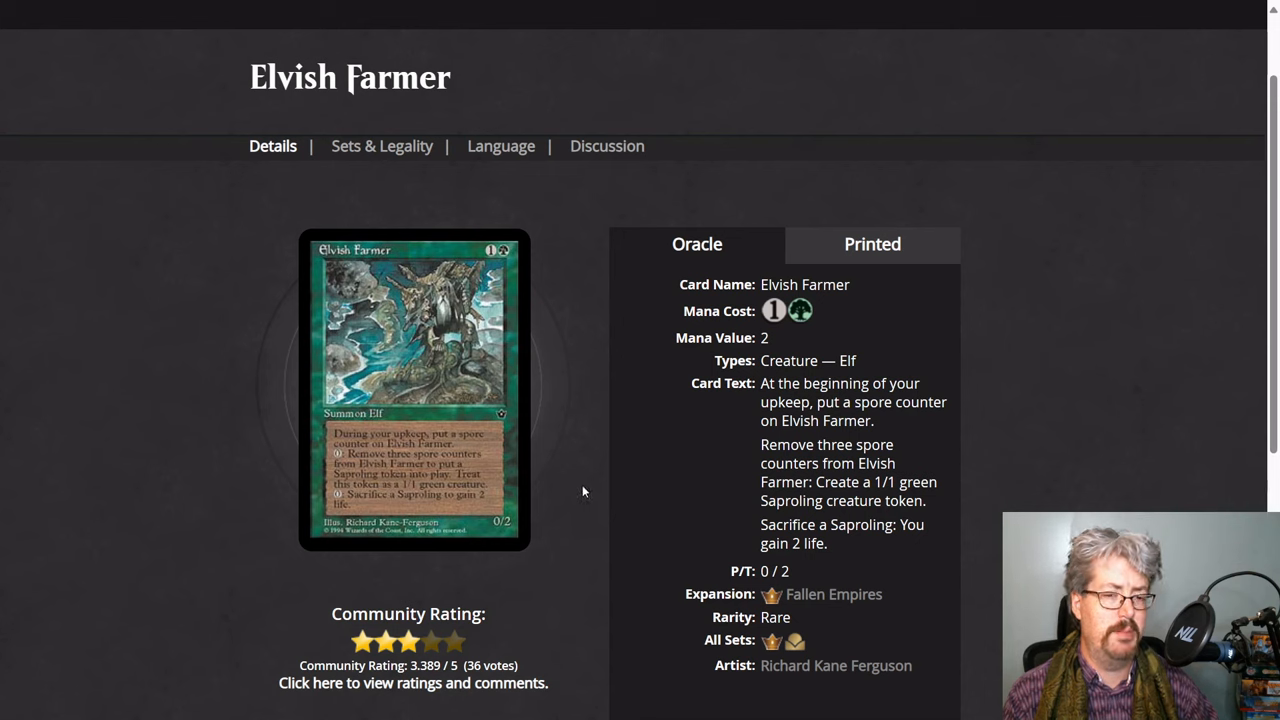
mouse_move(1006, 430)
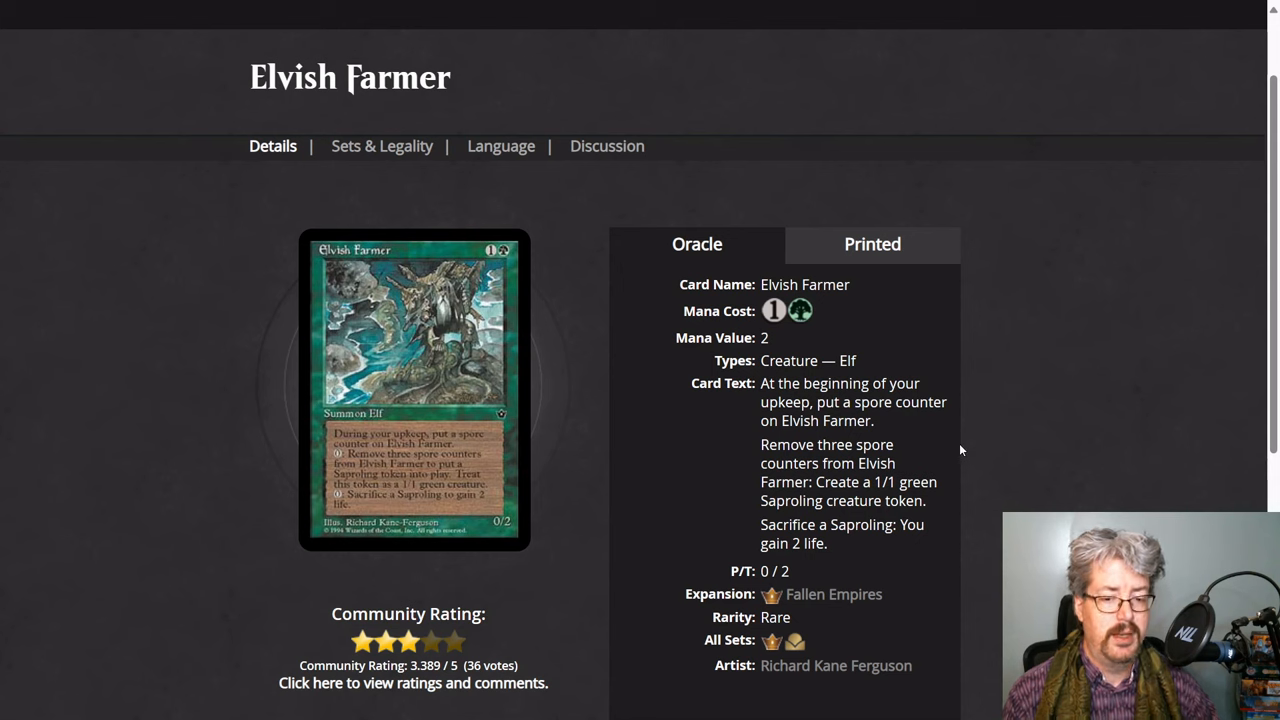
mouse_move(880, 453)
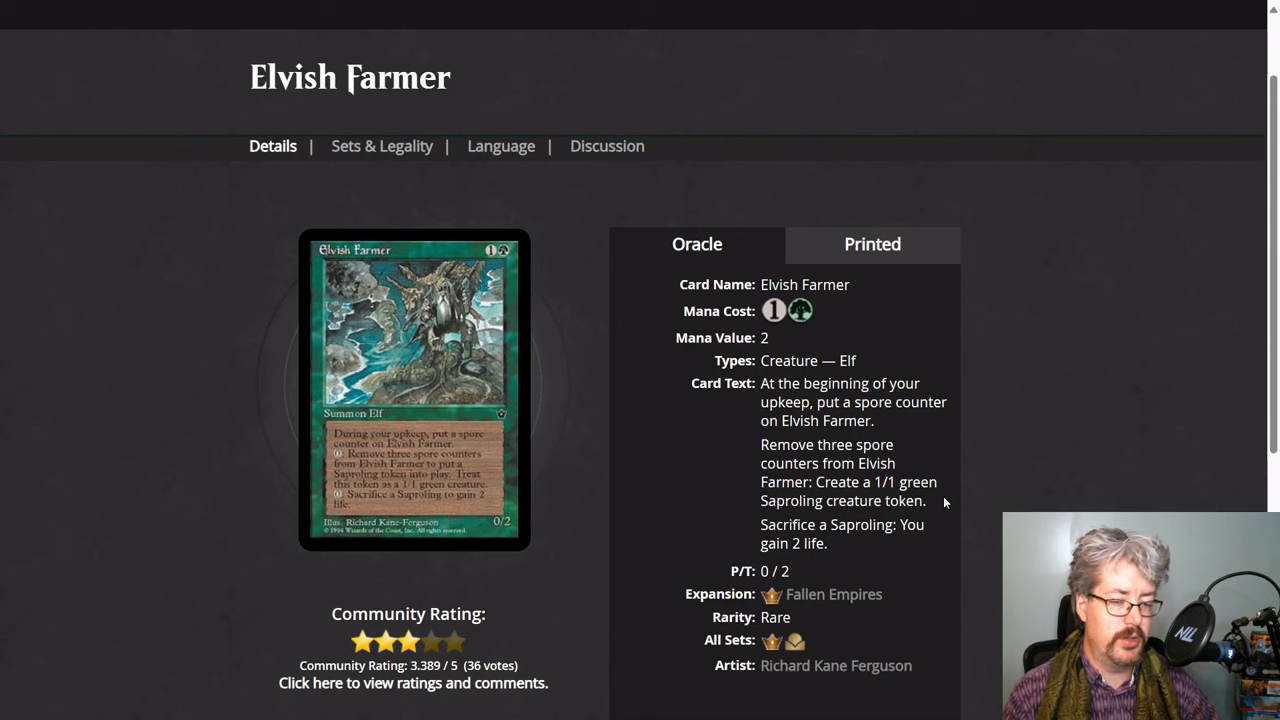
mouse_move(948, 503)
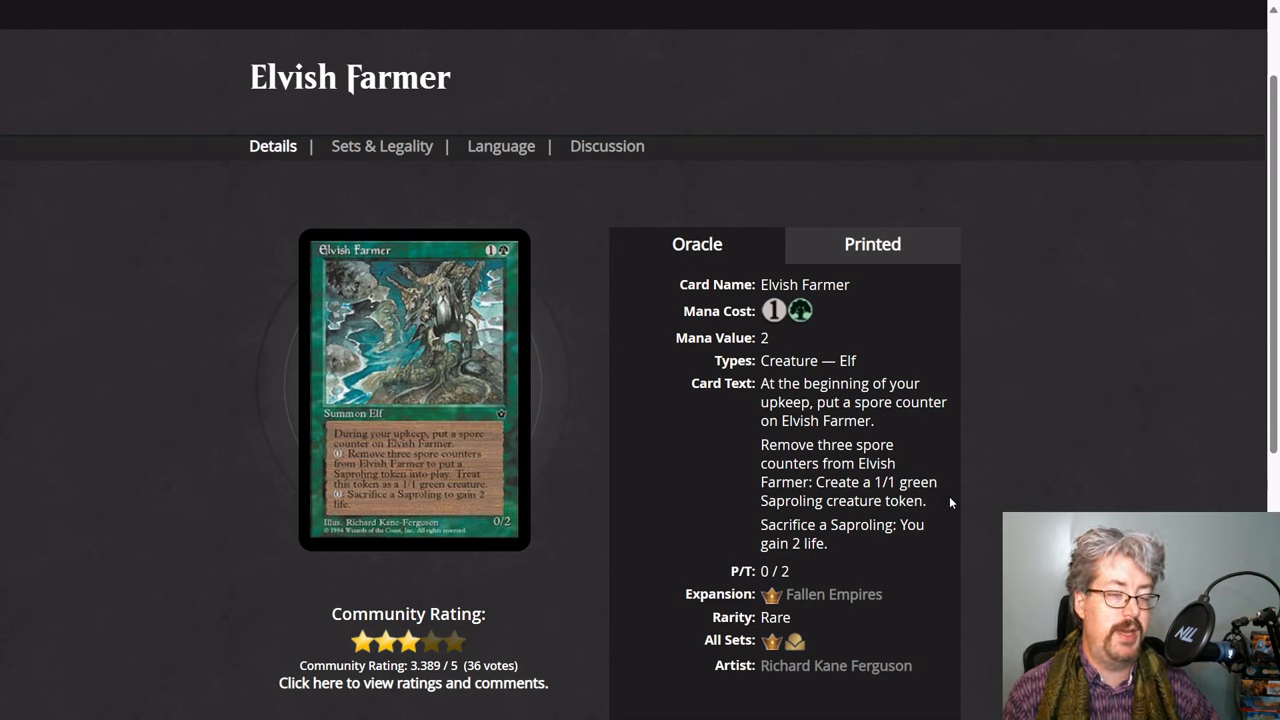
mouse_move(1063, 453)
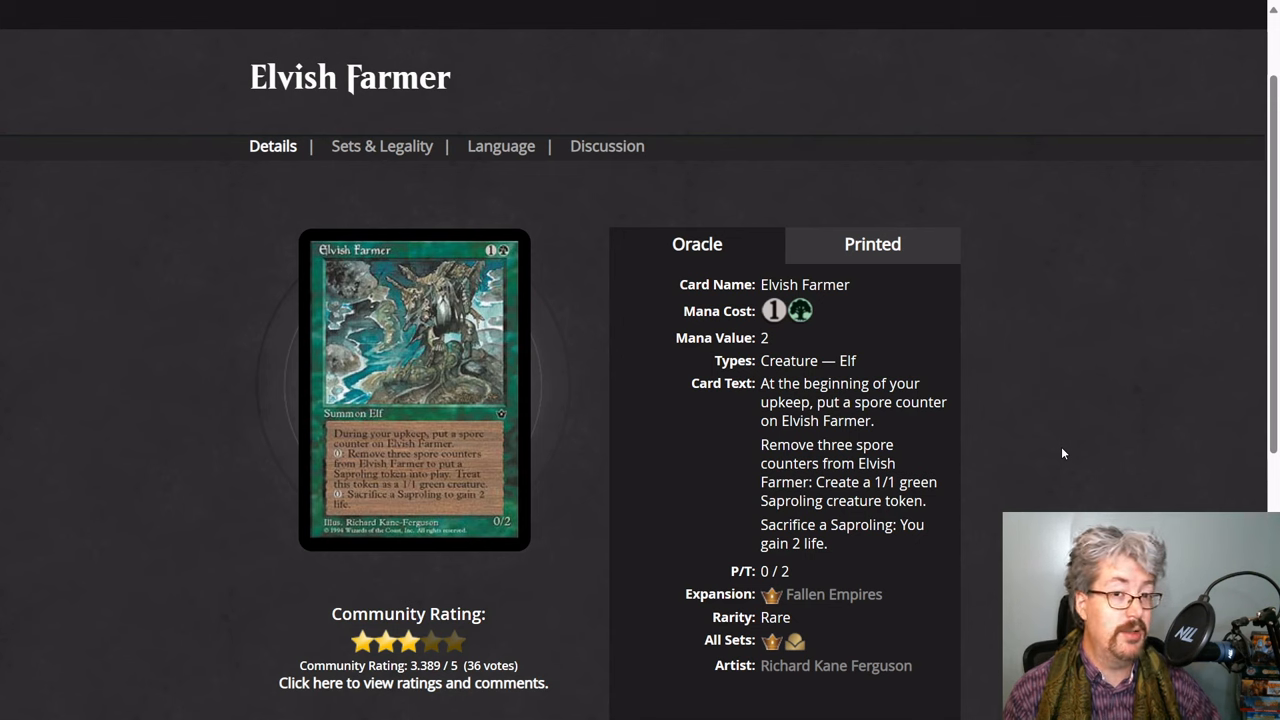
mouse_move(1048, 485)
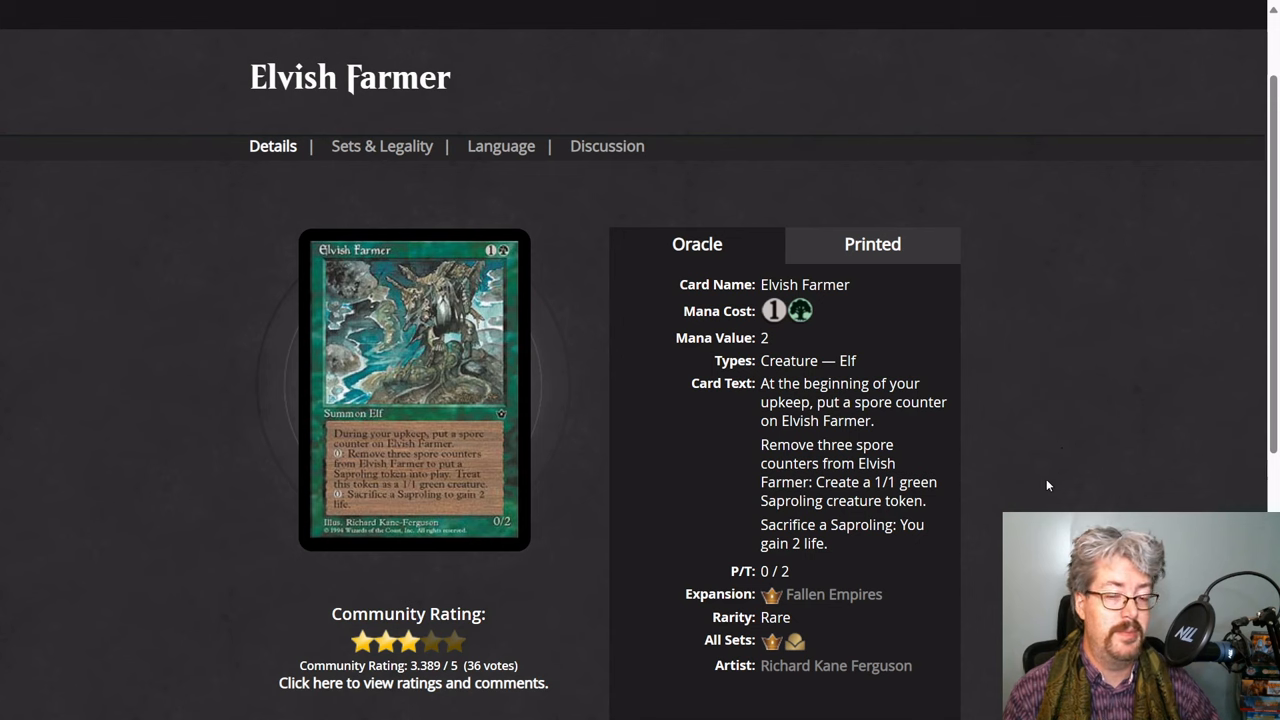
mouse_move(838, 547)
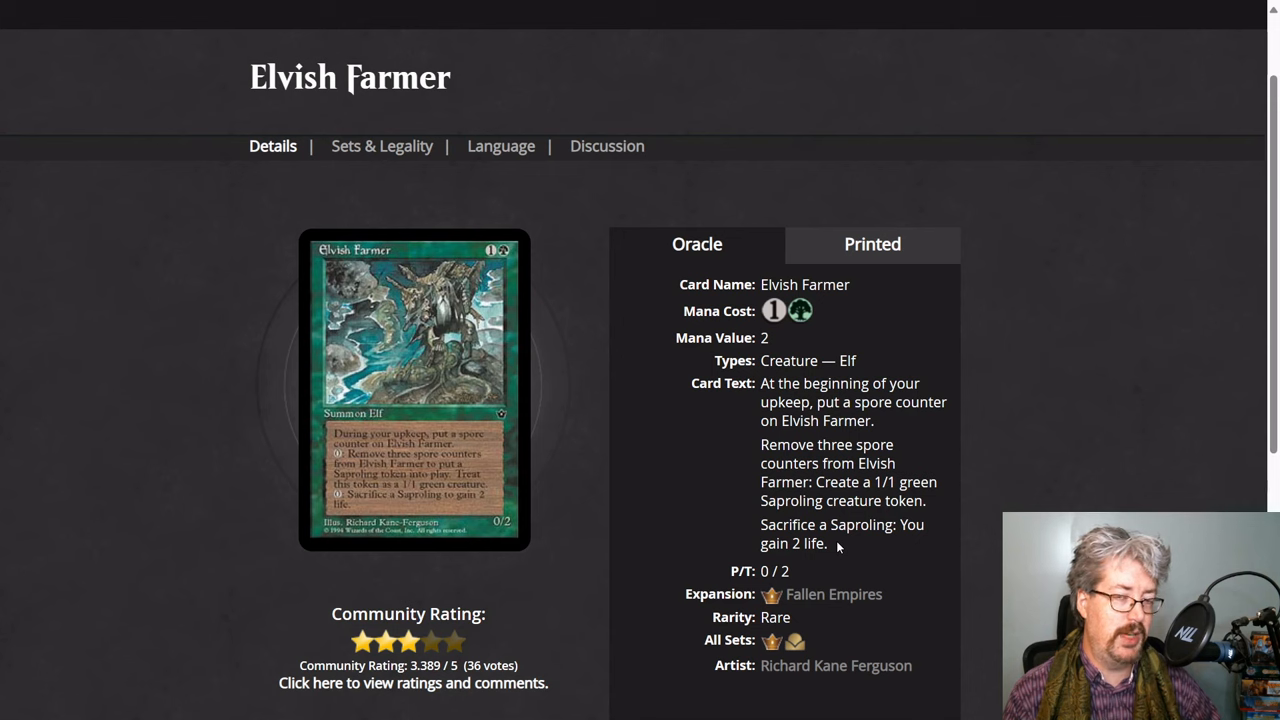
mouse_move(893, 435)
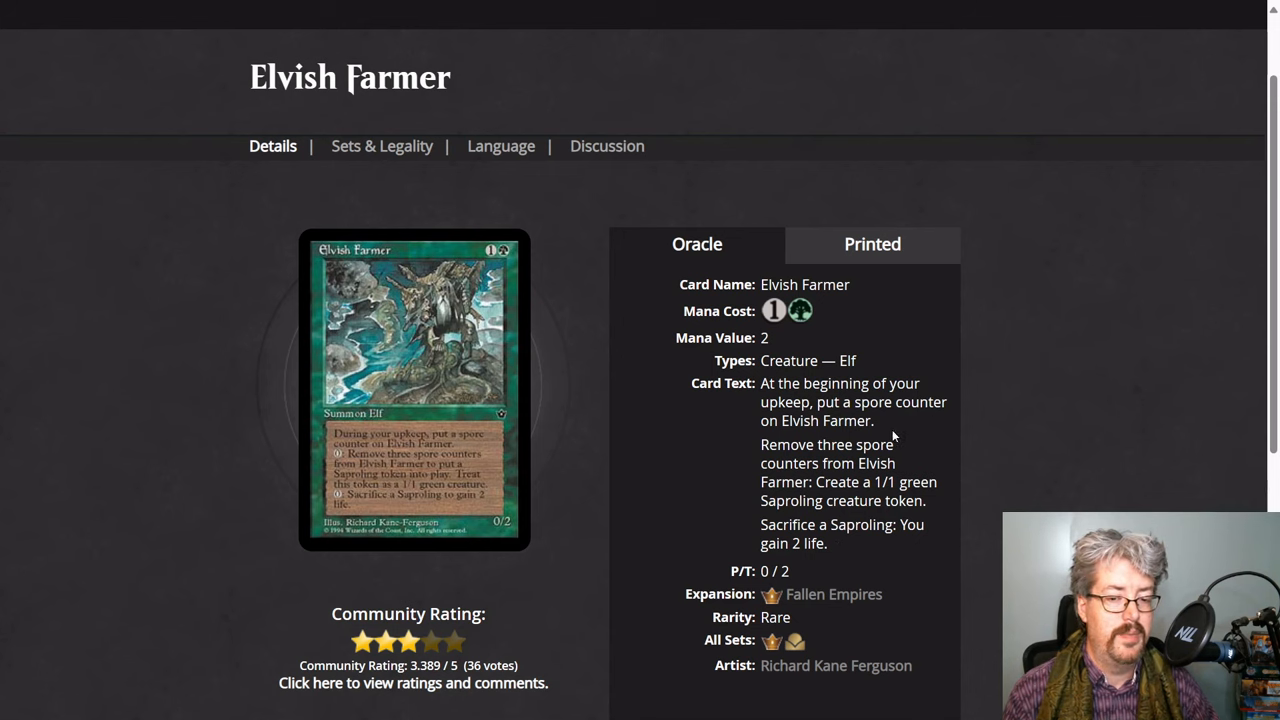
mouse_move(710, 467)
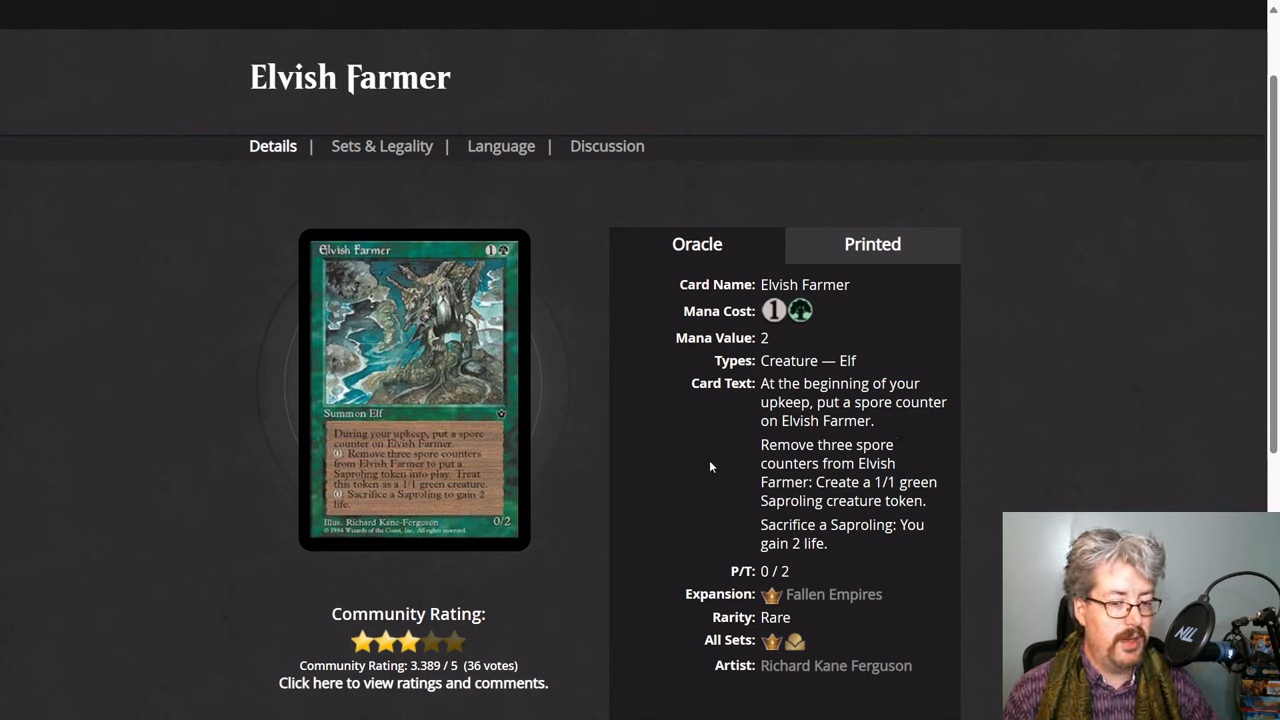
mouse_move(748, 453)
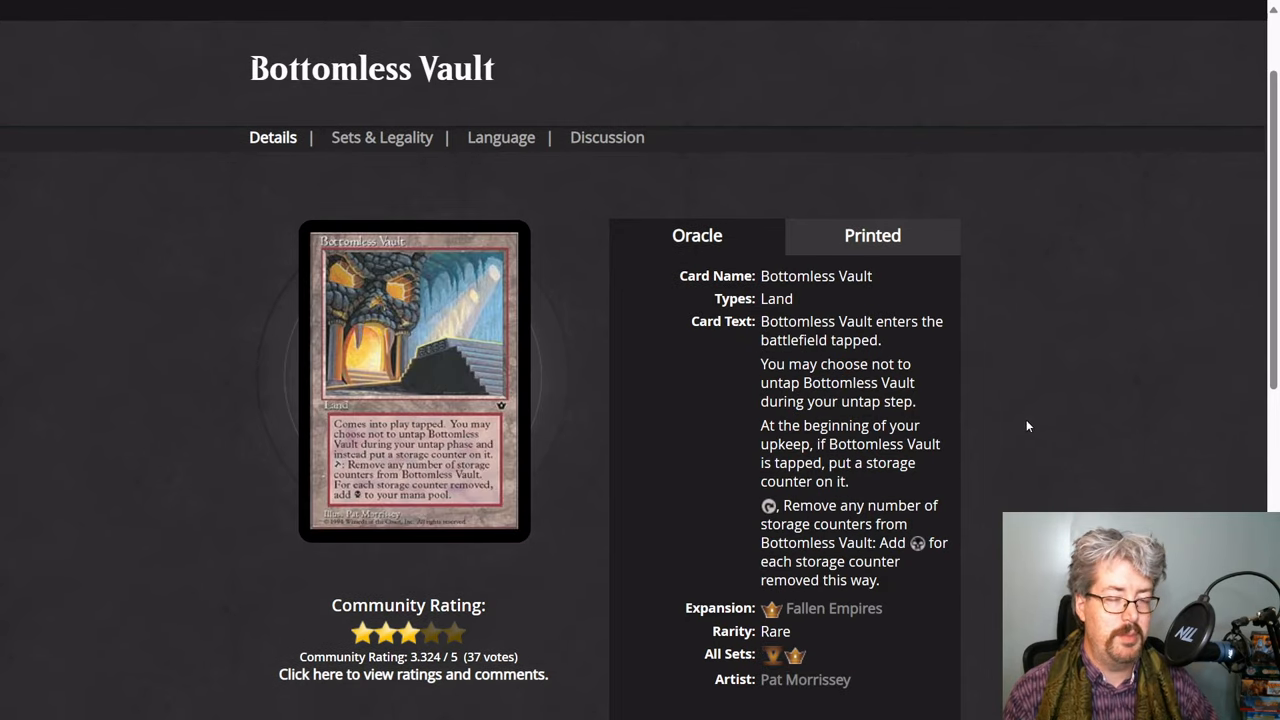
mouse_move(1049, 423)
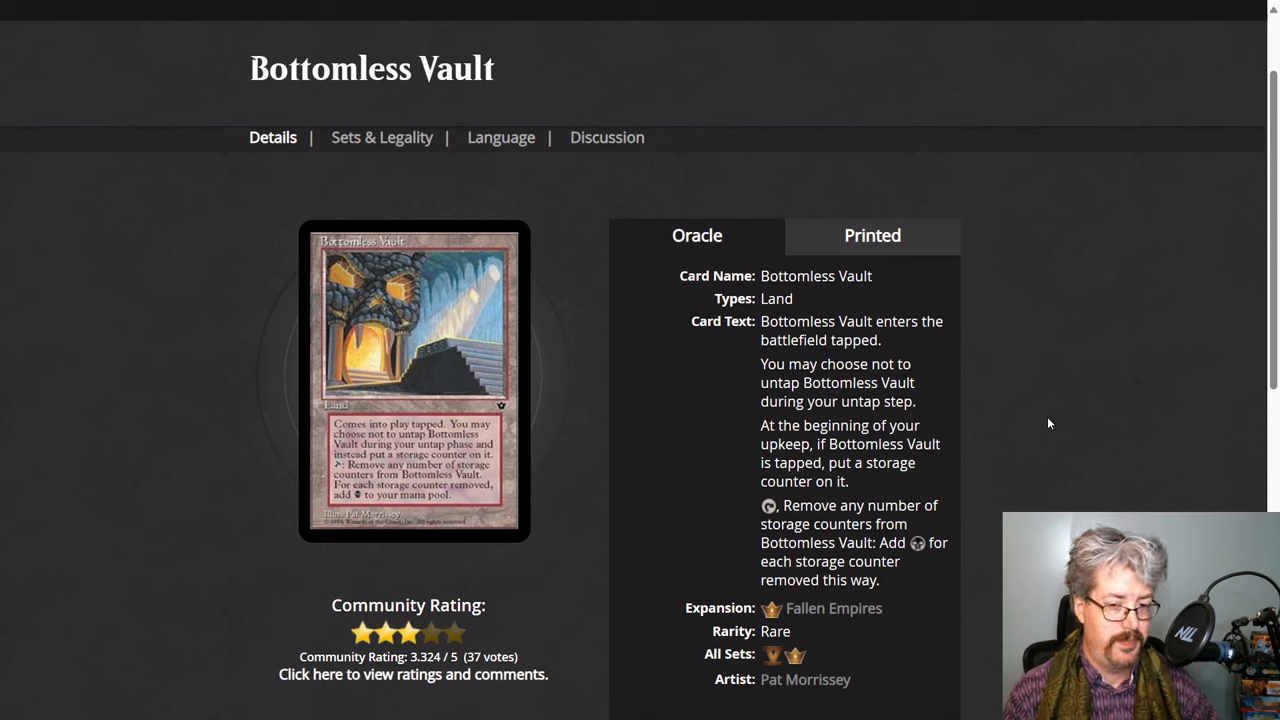
mouse_move(965, 433)
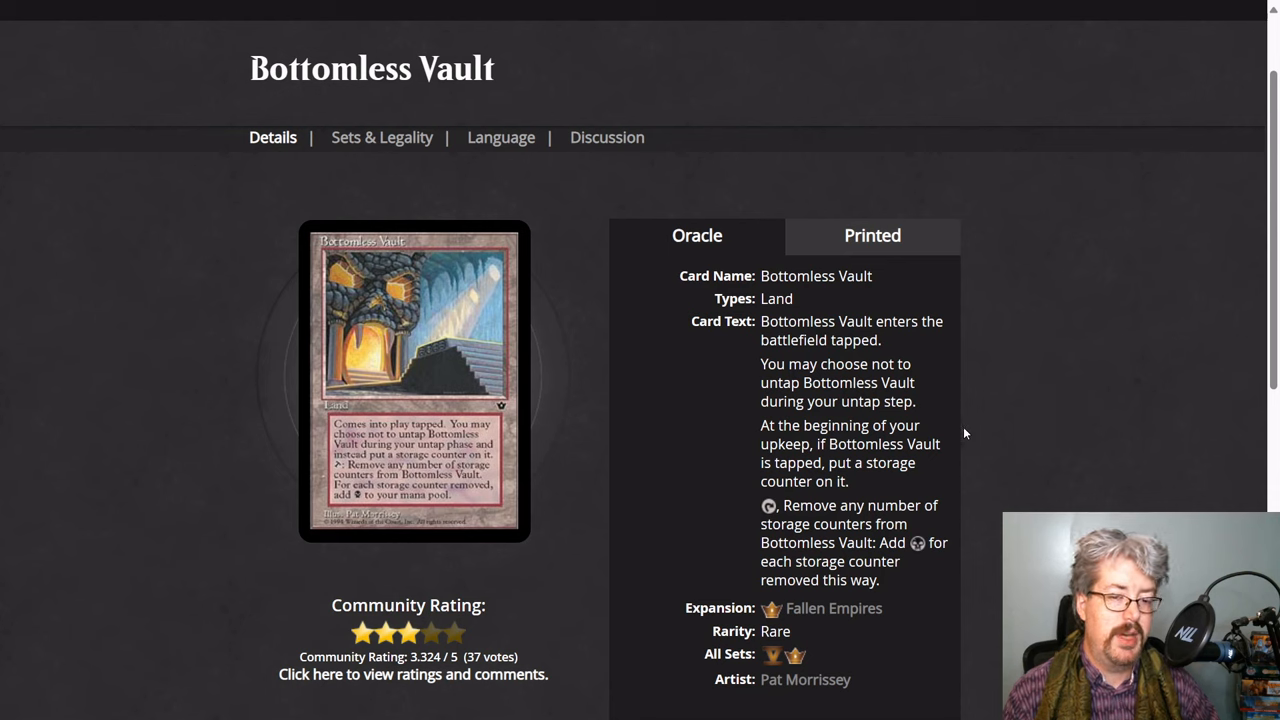
mouse_move(700, 427)
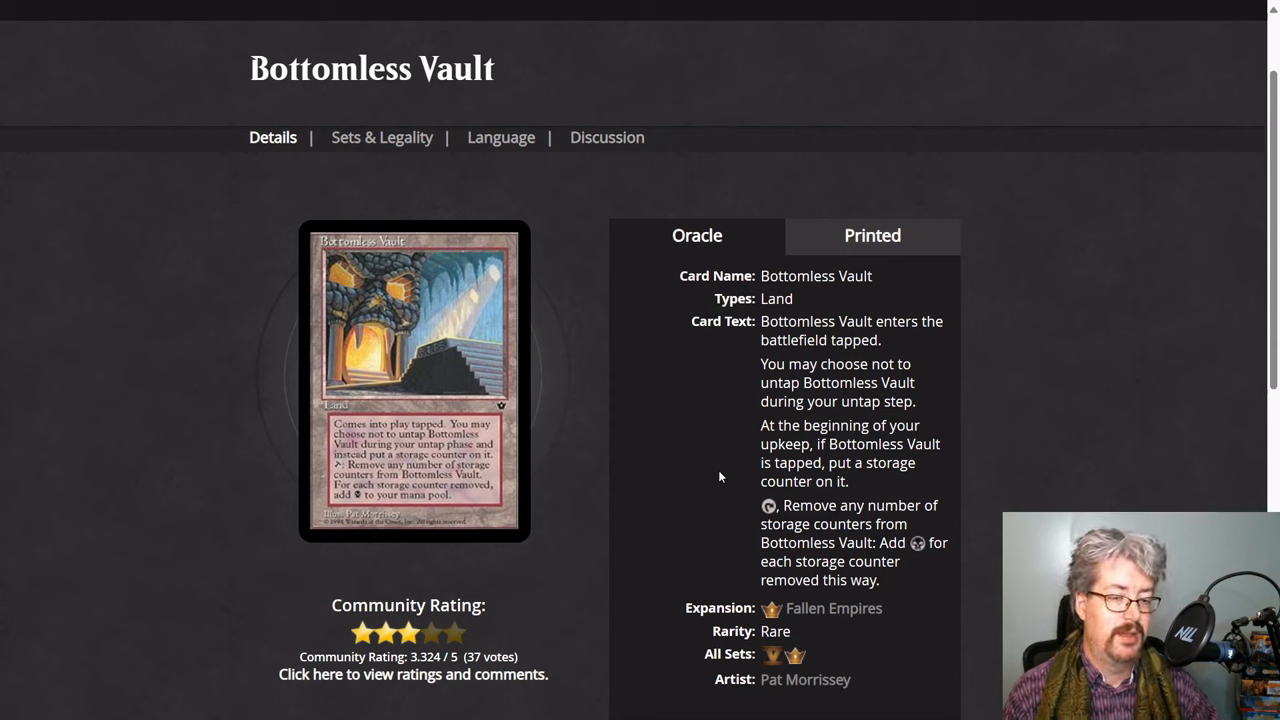
mouse_move(714, 479)
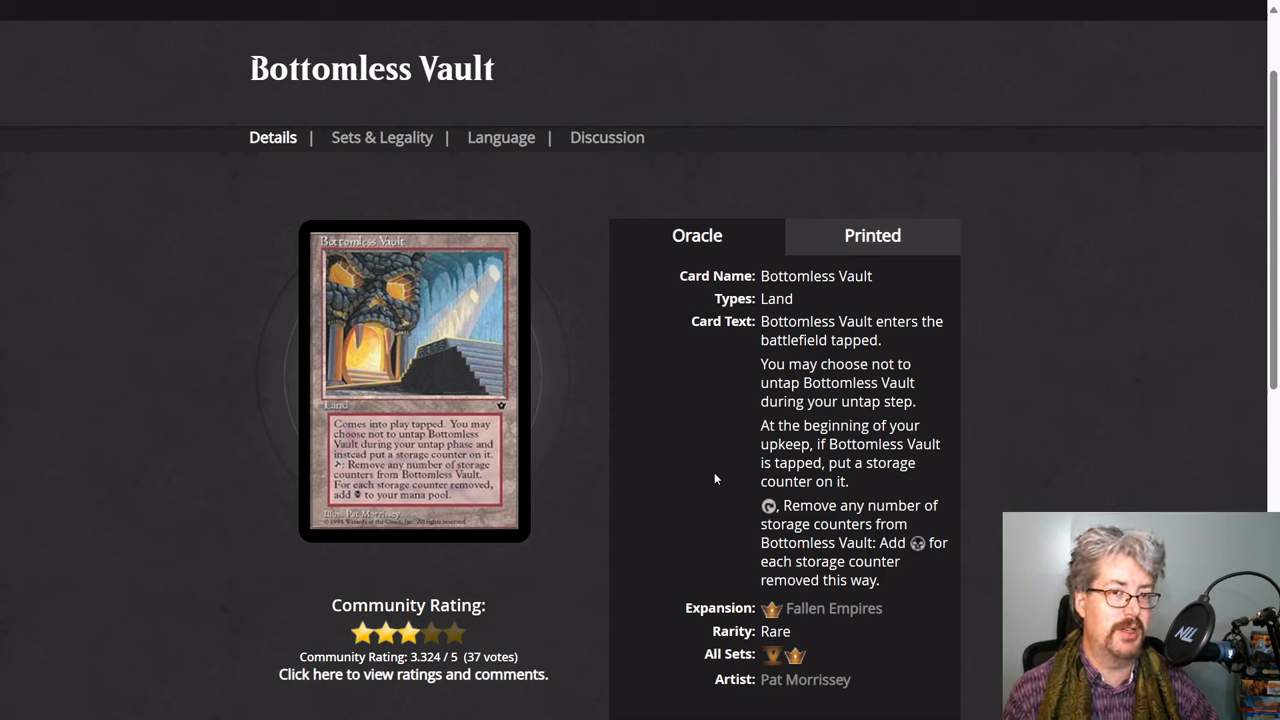
mouse_move(753, 527)
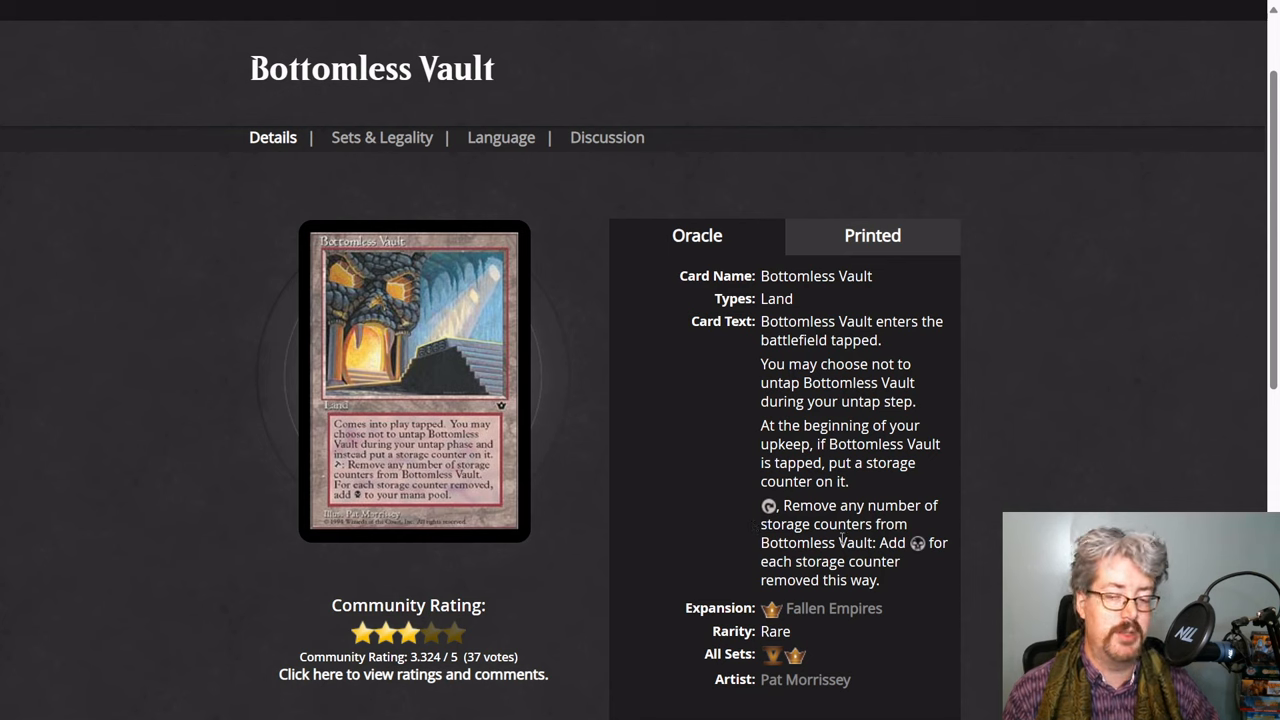
mouse_move(910, 580)
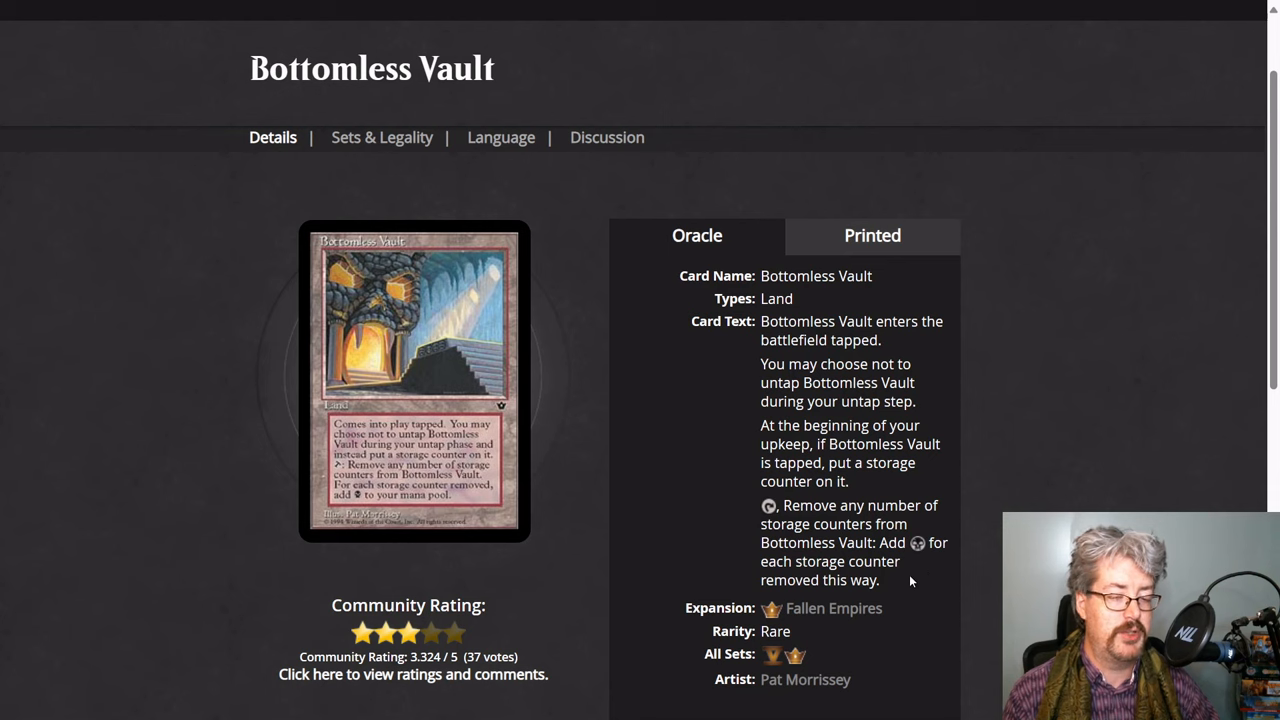
mouse_move(1034, 443)
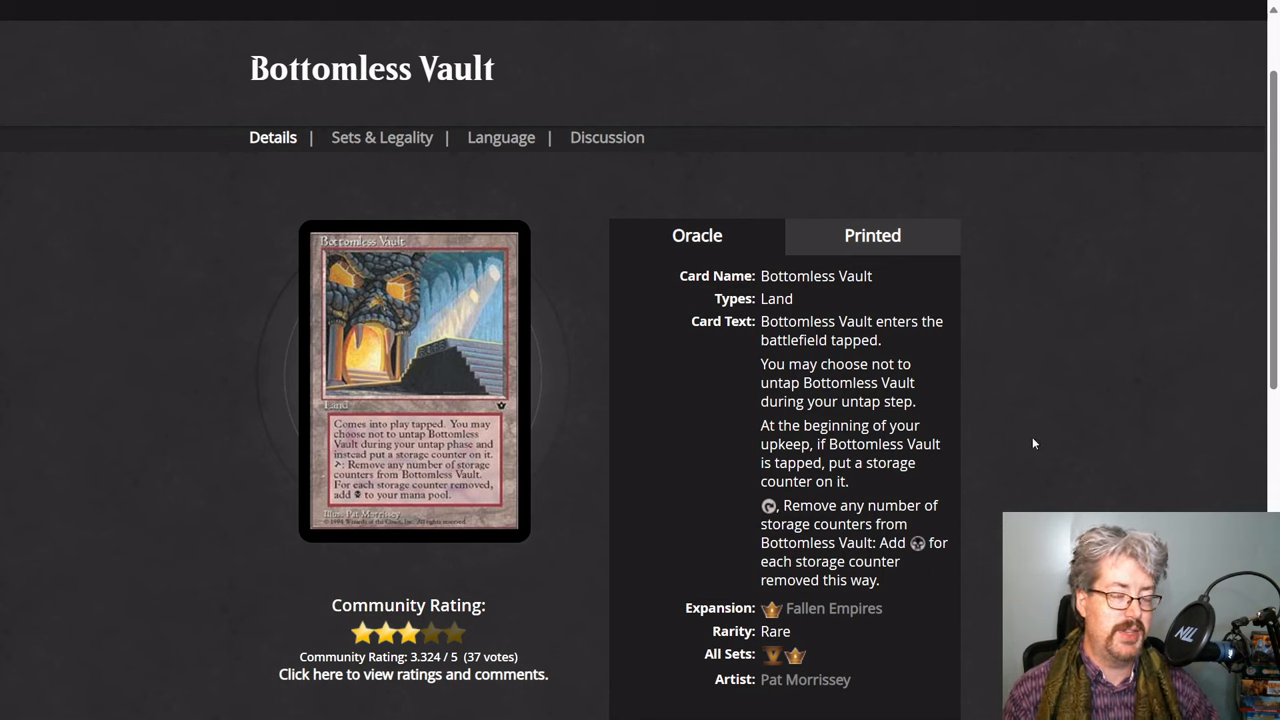
mouse_move(1046, 461)
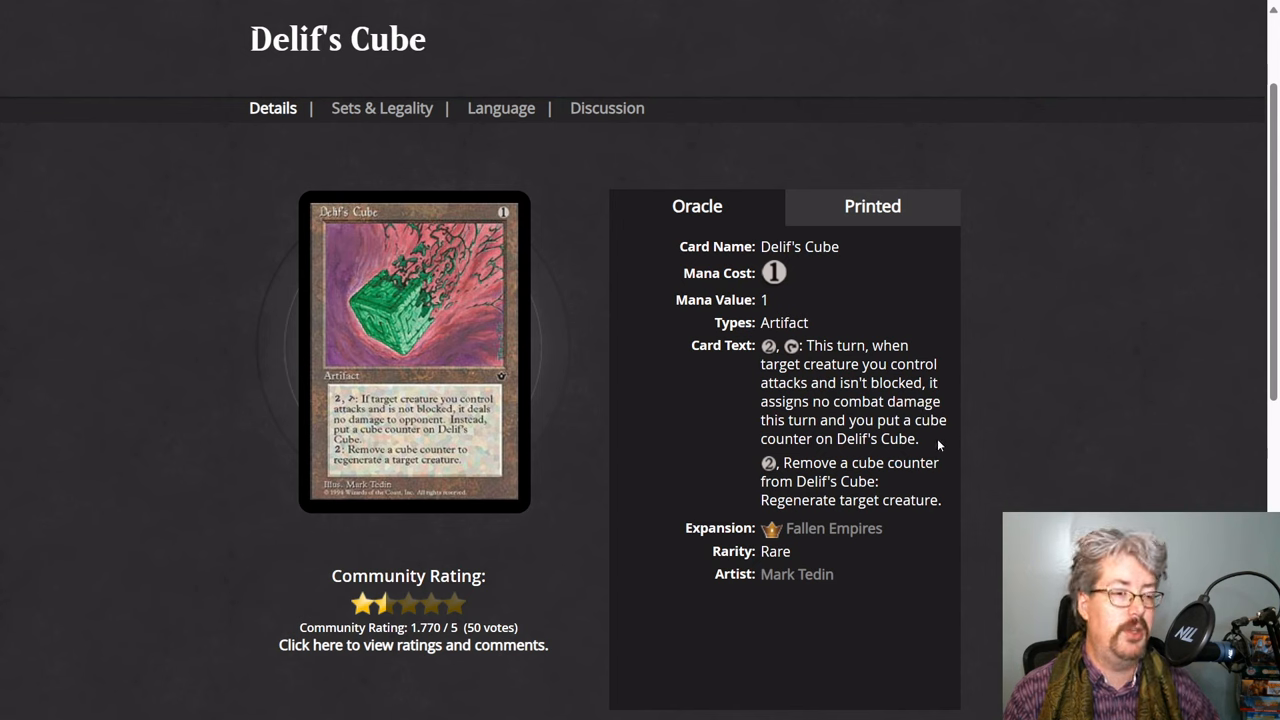
mouse_move(1022, 447)
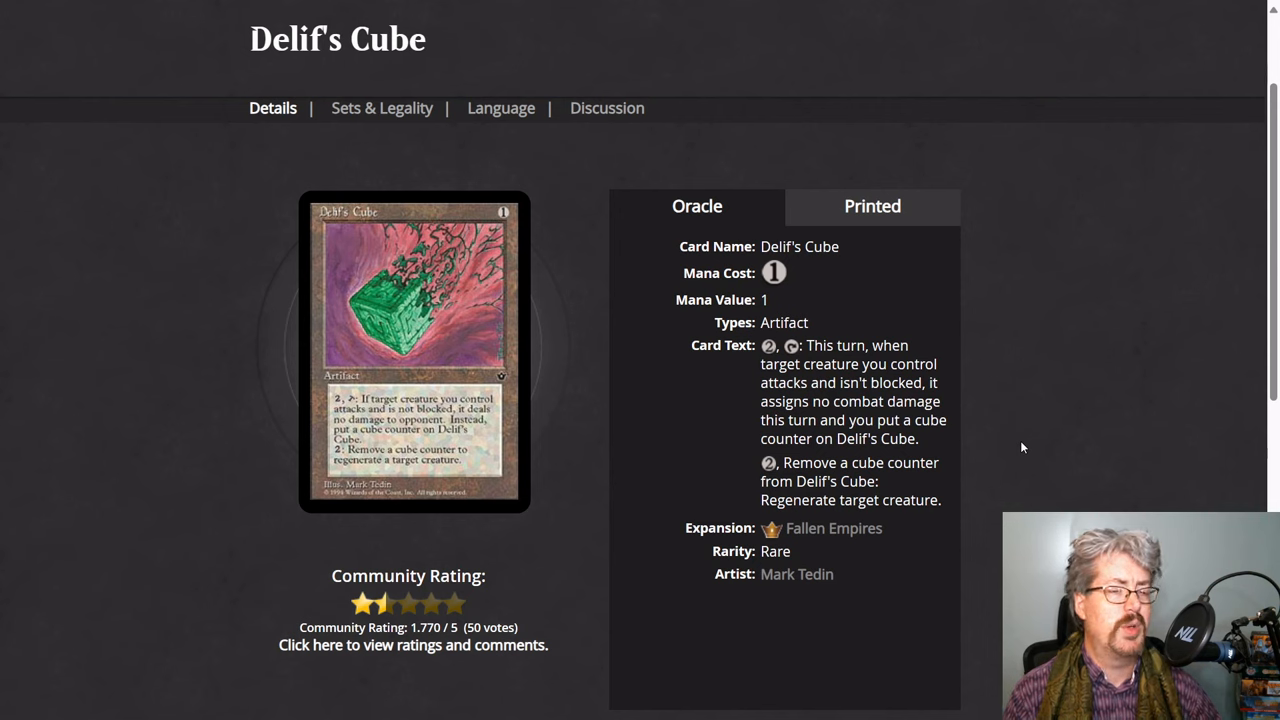
mouse_move(1059, 440)
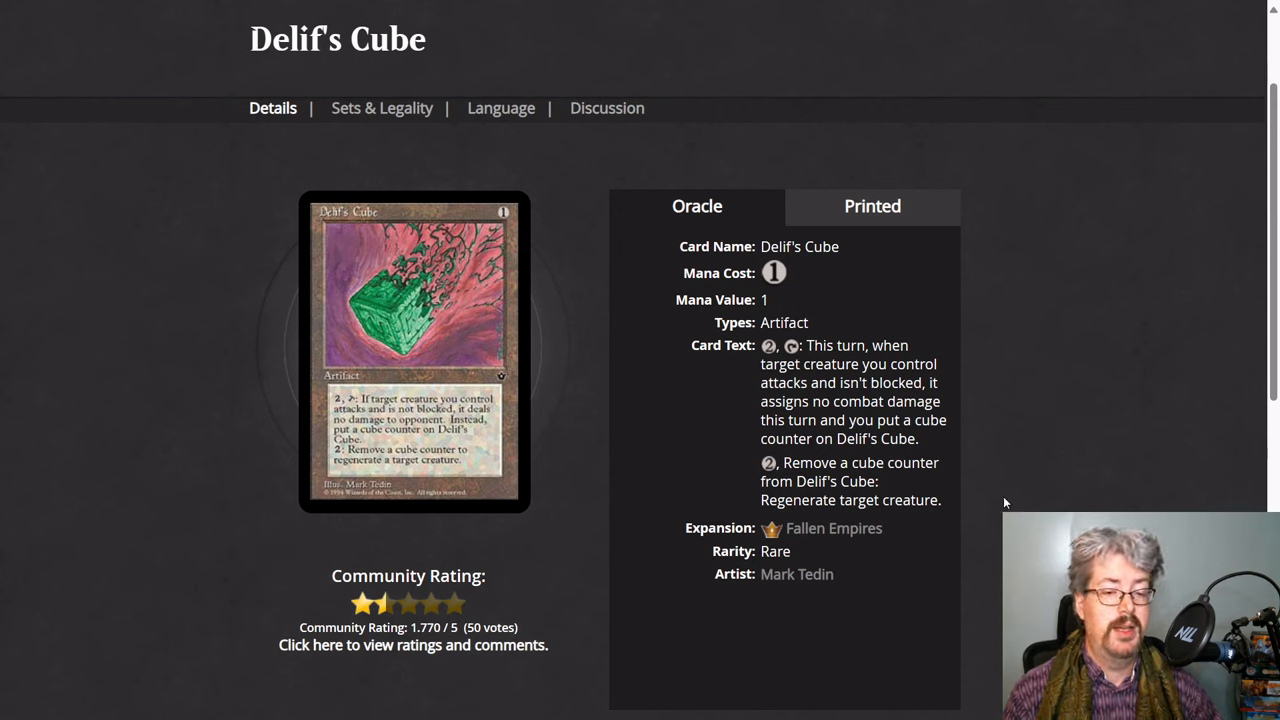
mouse_move(983, 505)
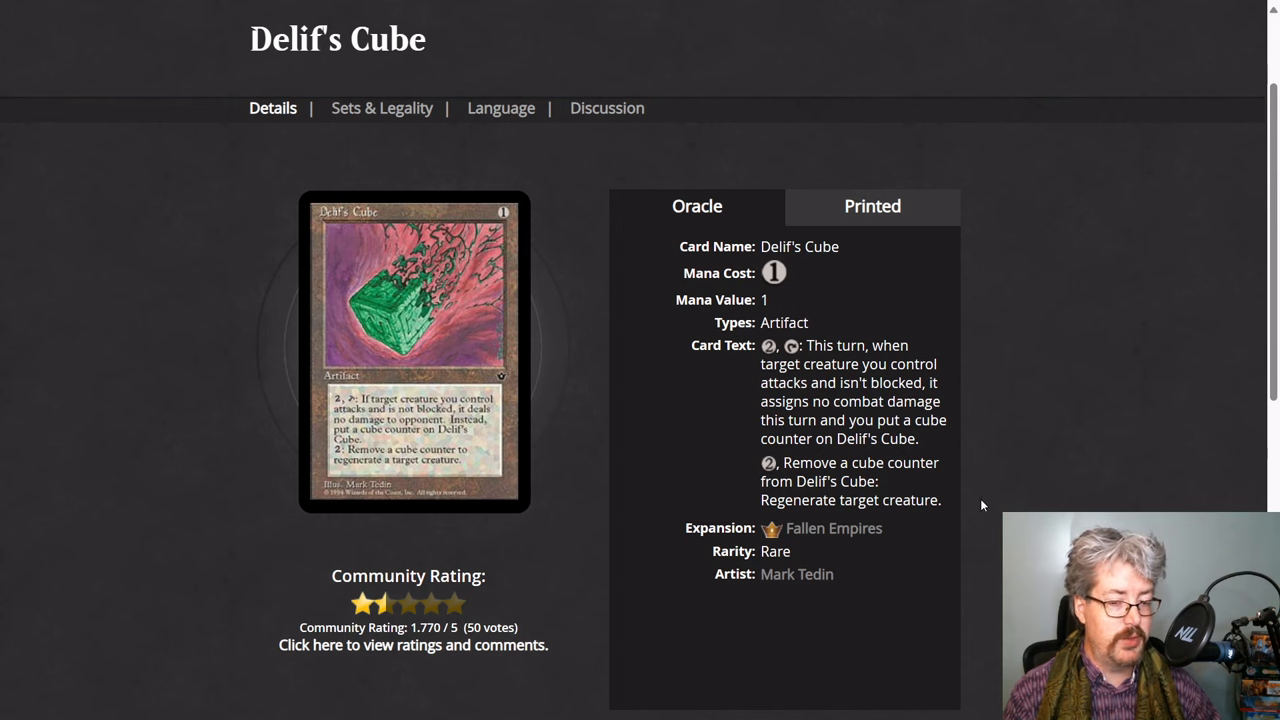
mouse_move(1034, 461)
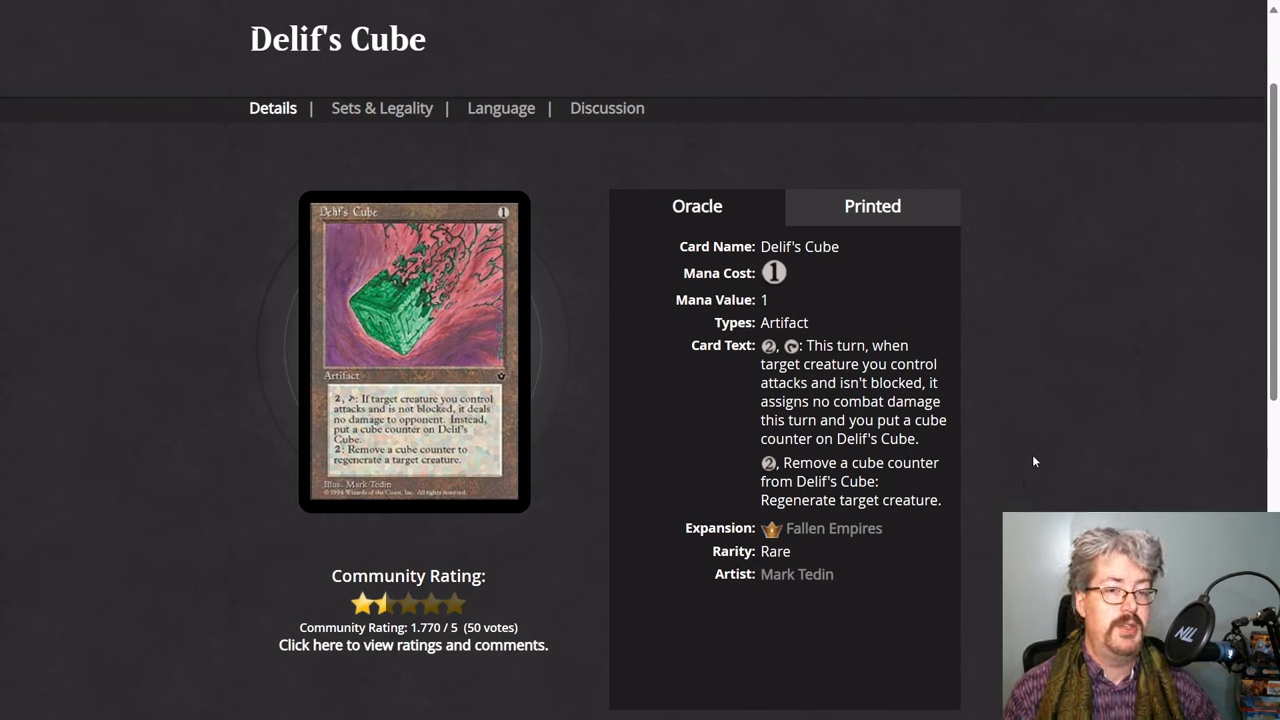
mouse_move(1030, 470)
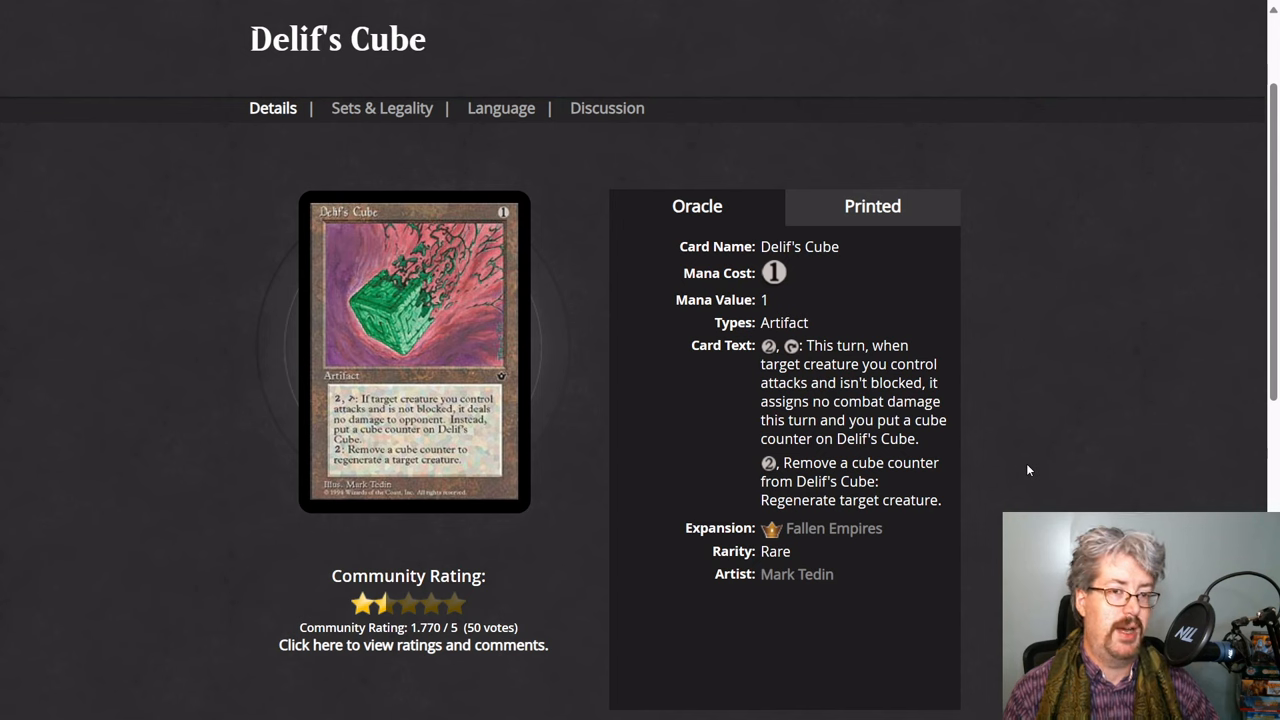
mouse_move(1022, 470)
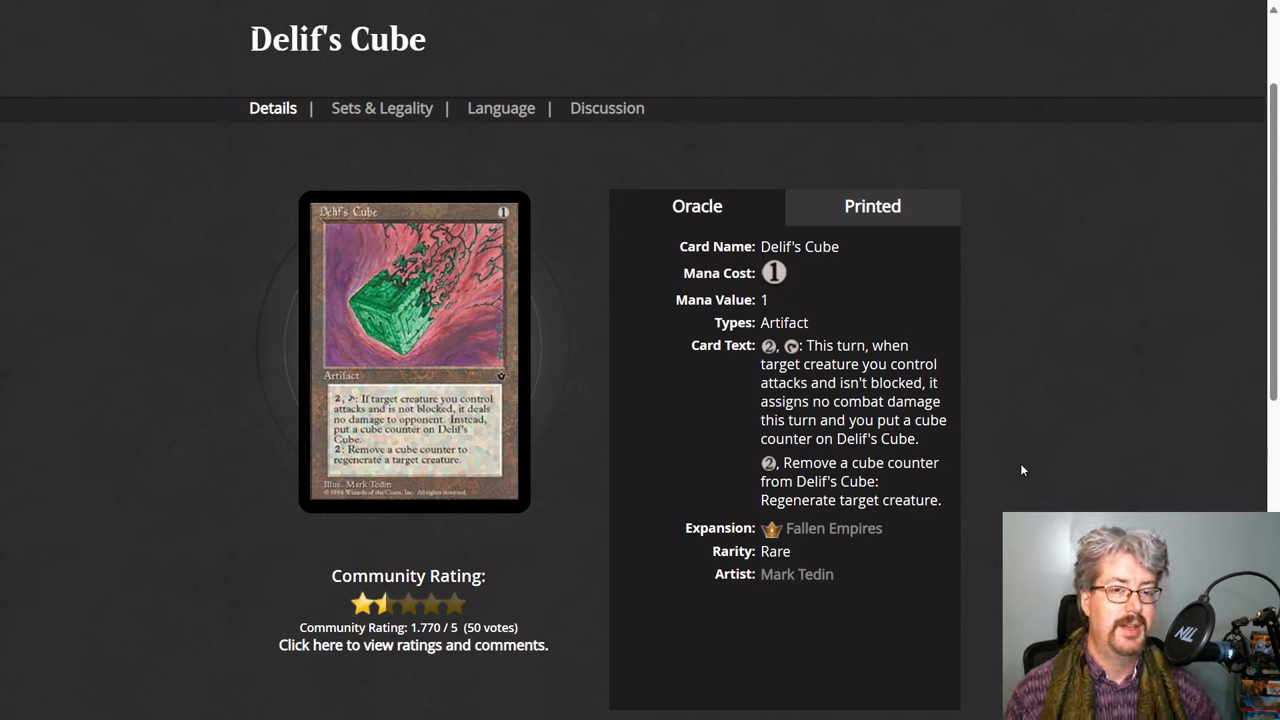